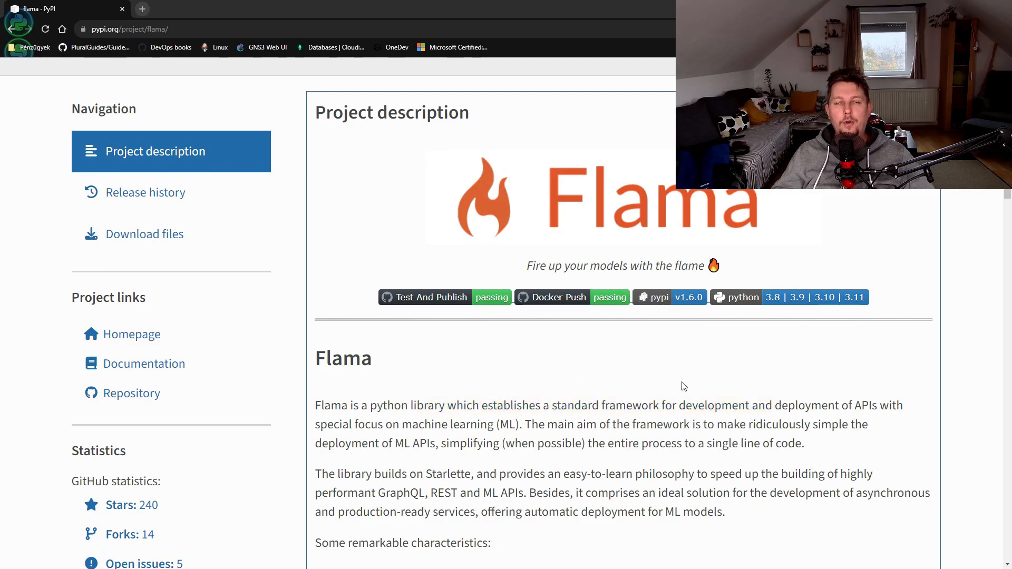
{"action": "mouse_move", "coordinate": [658, 372]}
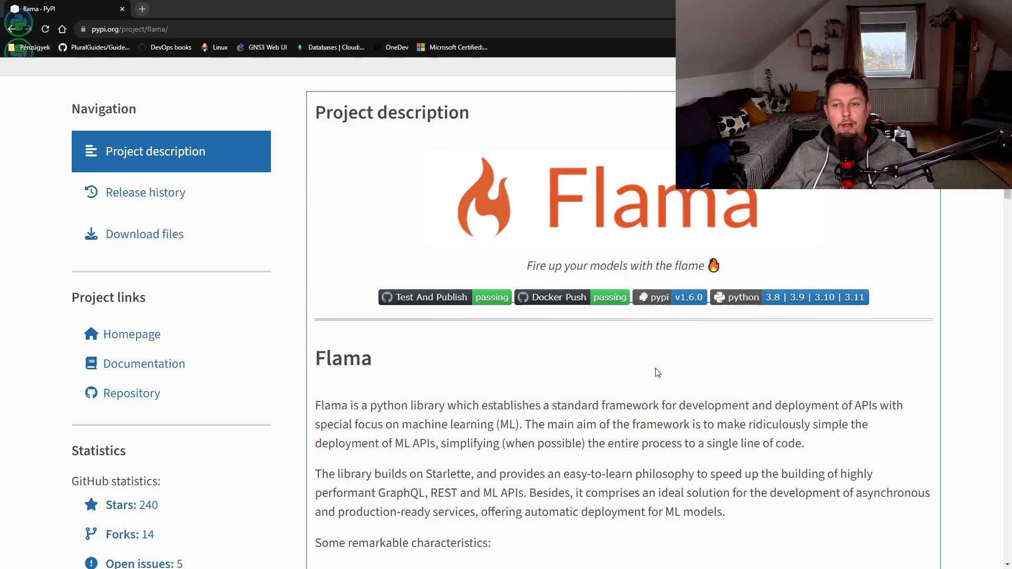
Create the 'flaming' virtualenv in the Coding folder and activate it via .\flaming\Scripts\activate
{"action": "scroll", "scroll_direction": "down", "scroll_amount": 3}
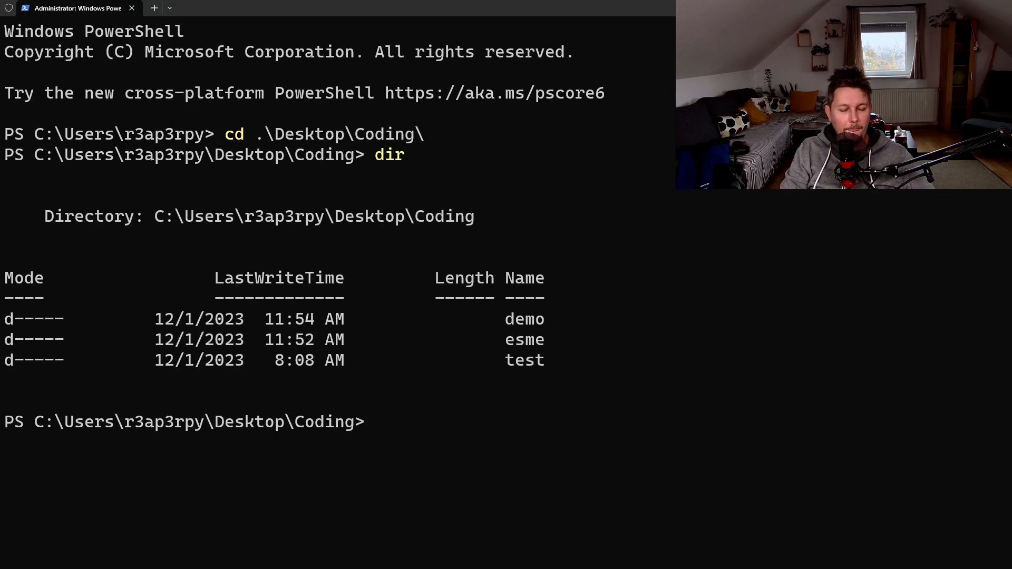
{"action": "type", "text": "vi"}
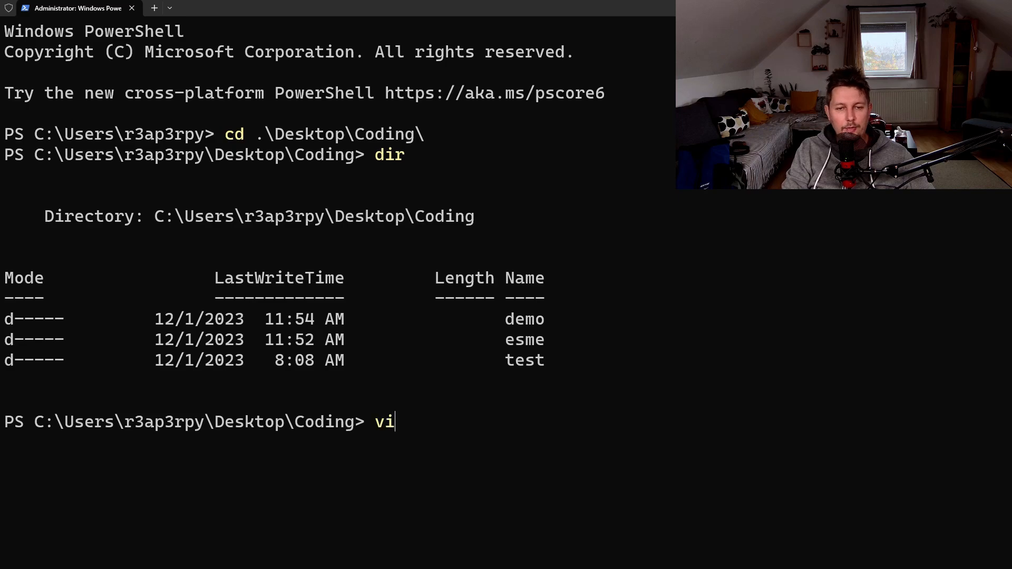
{"action": "type", "text": "rtualenv"}
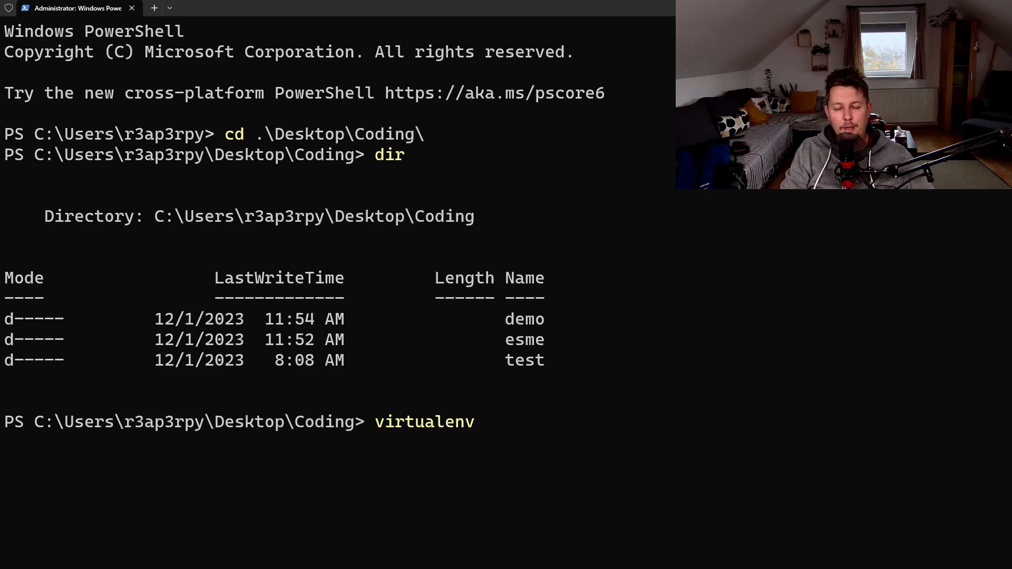
{"action": "type", "text": "flaming"}
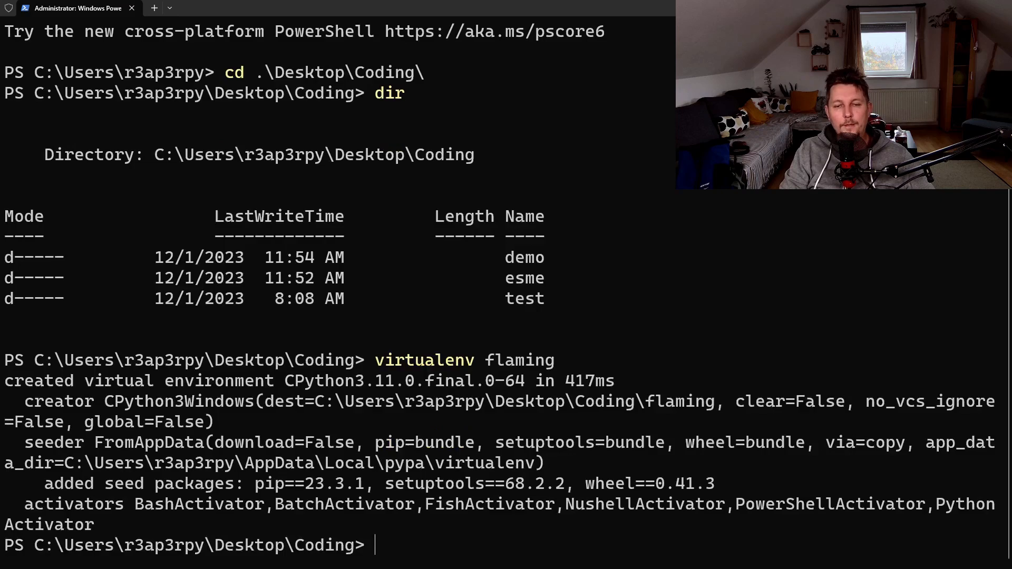
{"action": "type", "text": ".\\flaming\\s"}
{"action": "type", "text": "pip install"}
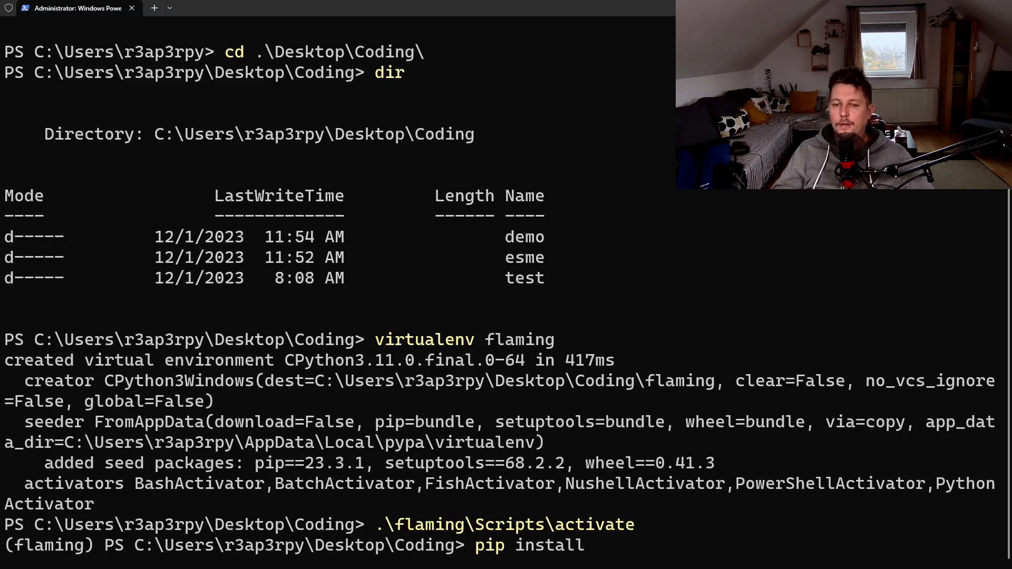
{"action": "mouse_move", "coordinate": [717, 312]}
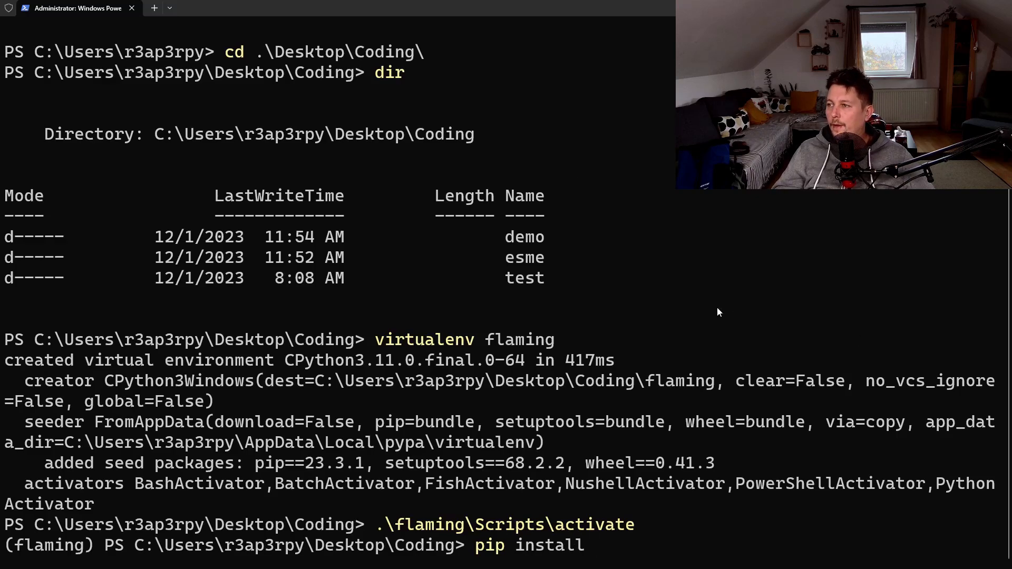
Install Flama 1.6.0 and its dependencies with pip install flama
{"action": "type", "text": "fla"}
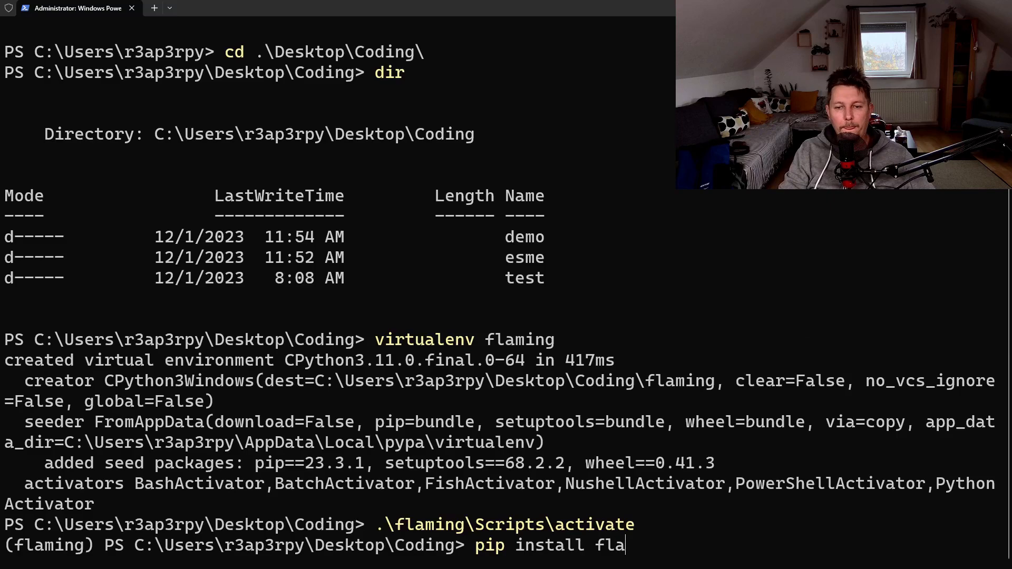
{"action": "type", "text": "ma"}
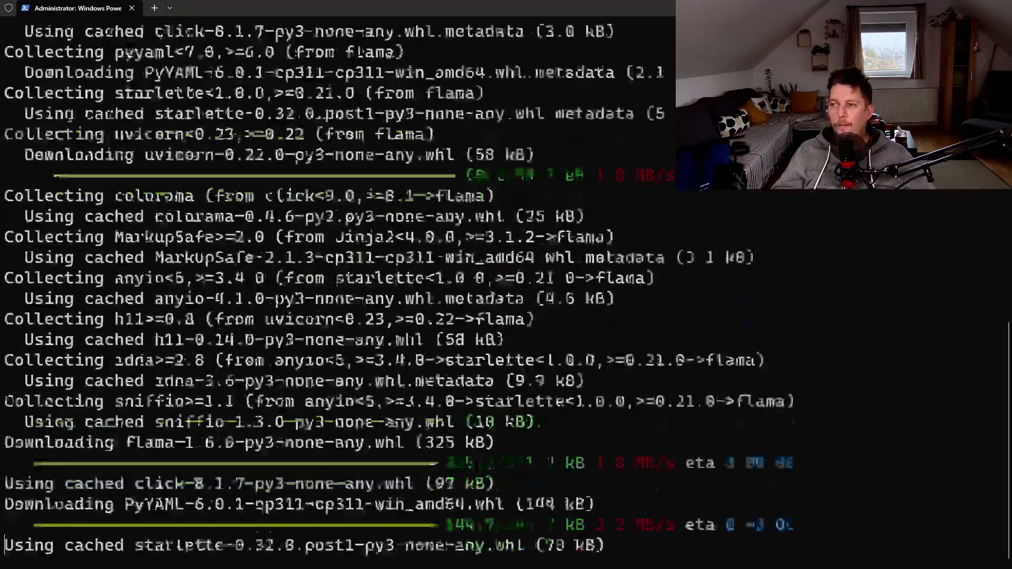
{"action": "scroll", "scroll_direction": "down", "scroll_amount": 3}
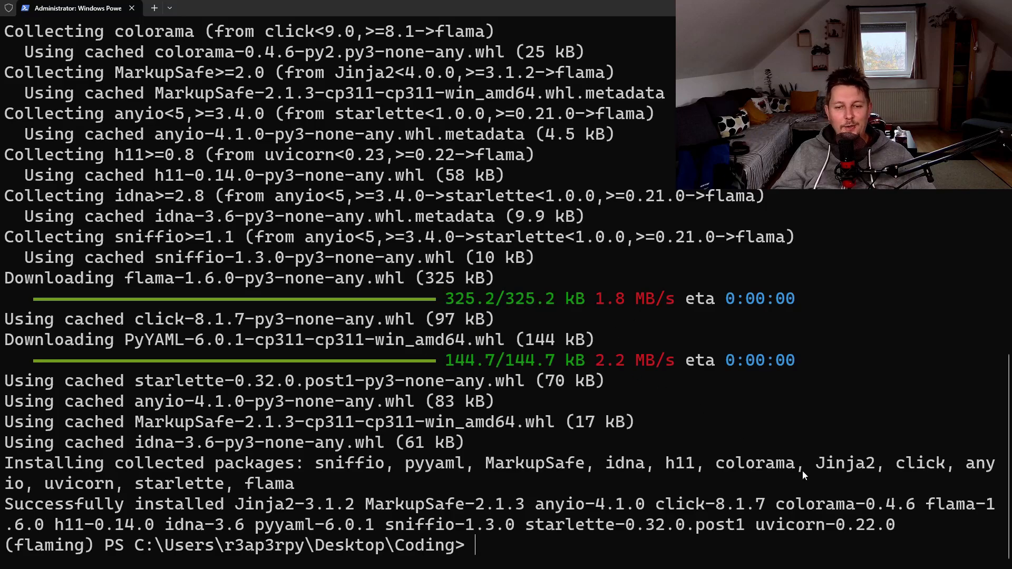
{"action": "mouse_move", "coordinate": [343, 369]}
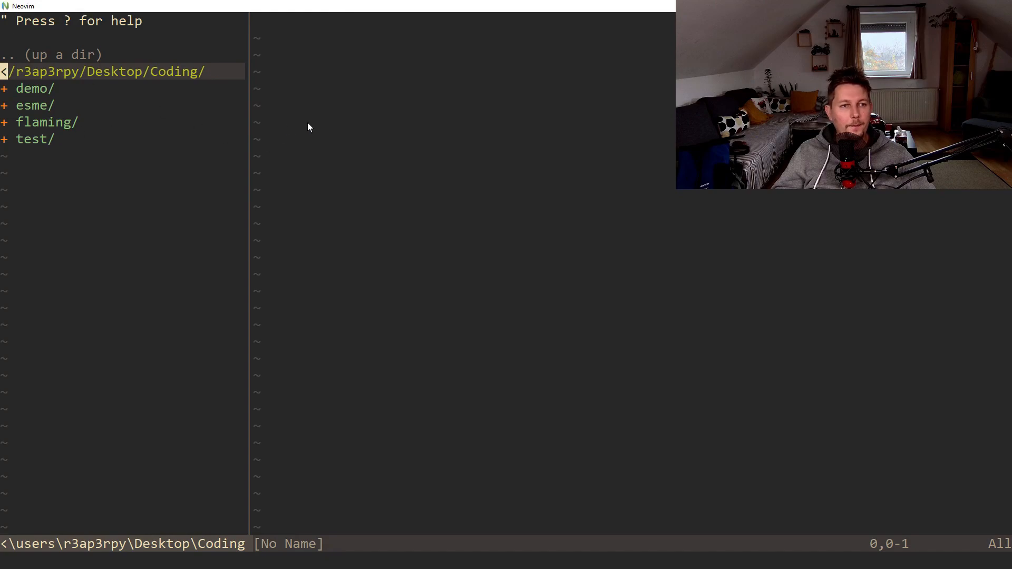
{"action": "key", "text": "j"}
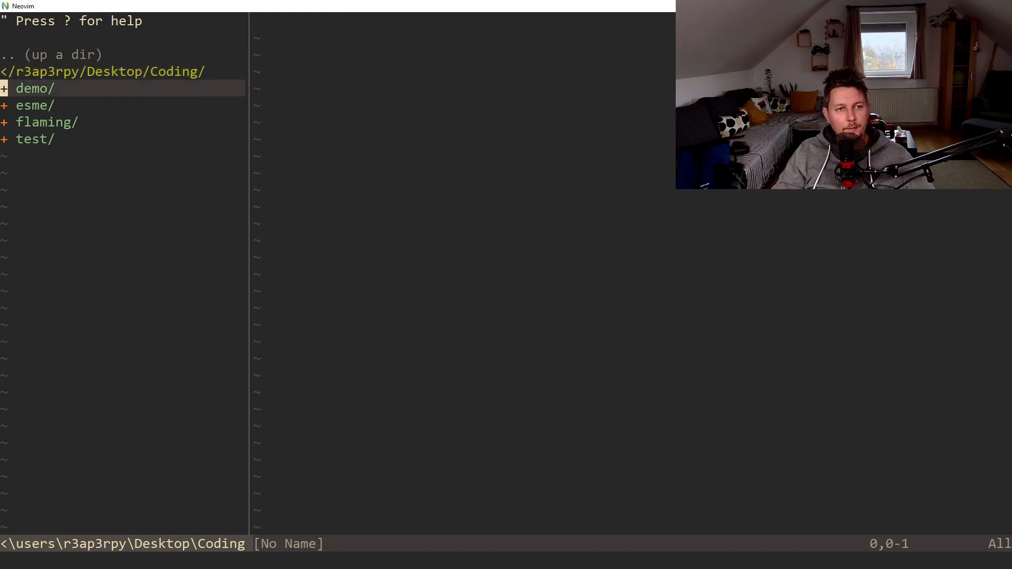
{"action": "key", "text": "m"}
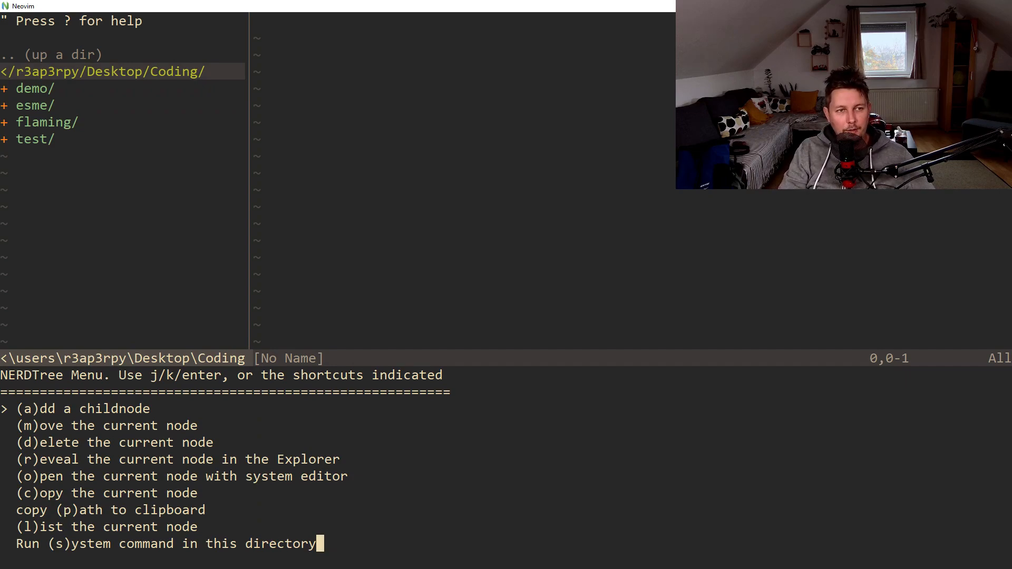
{"action": "key", "text": "a"}
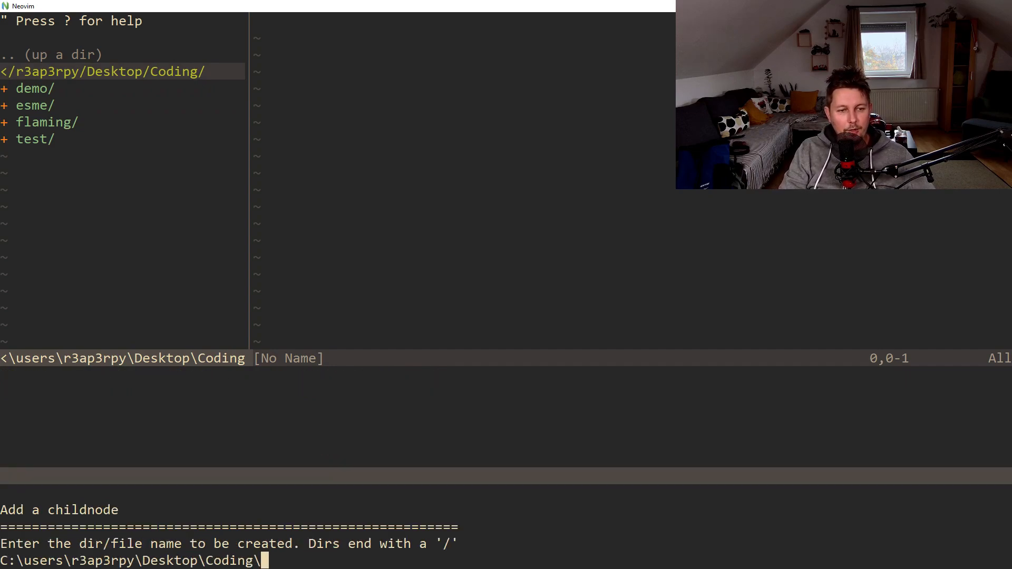
{"action": "type", "text": "hello_wor"}
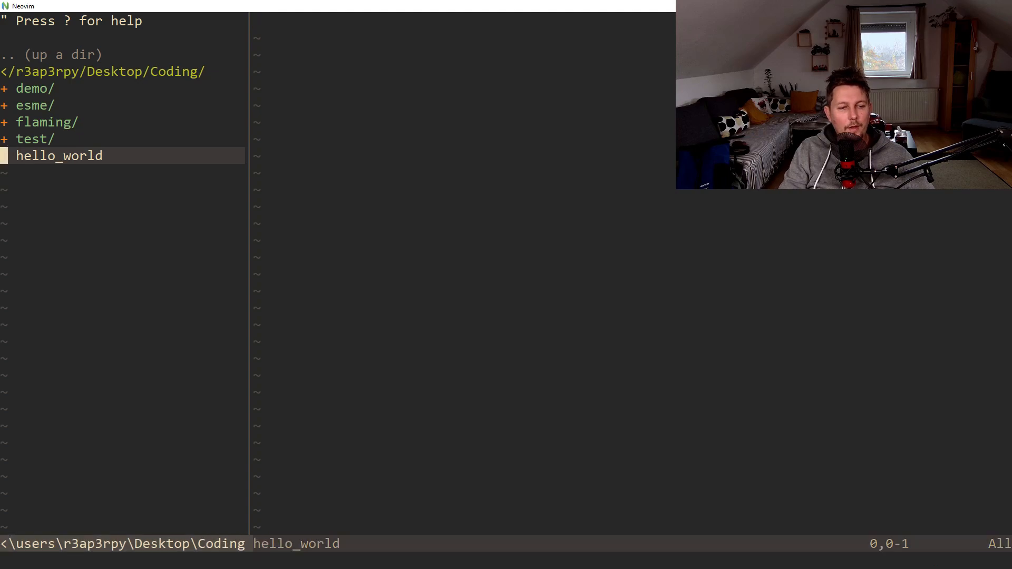
{"action": "key", "text": "m"}
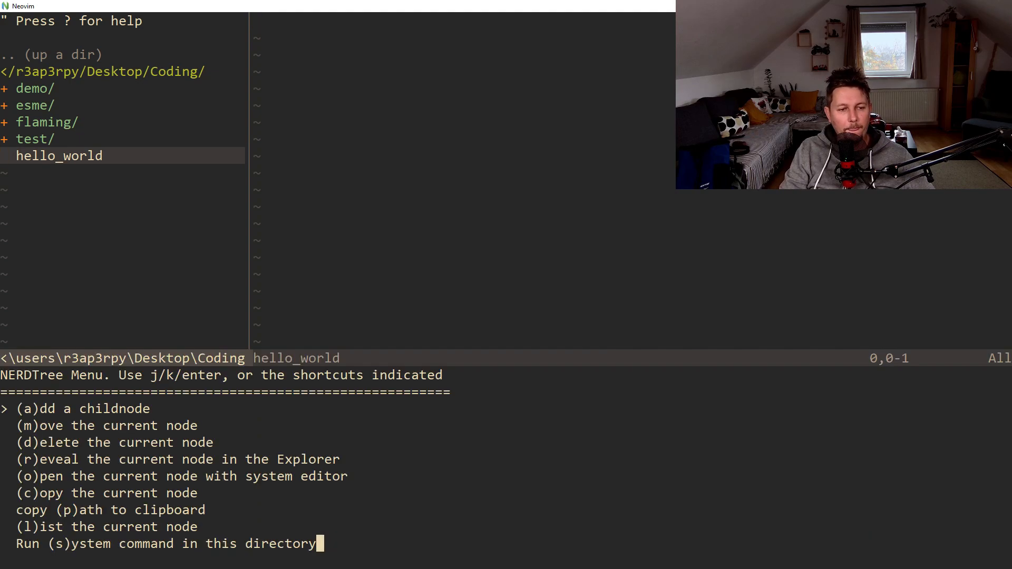
{"action": "key", "text": "d"}
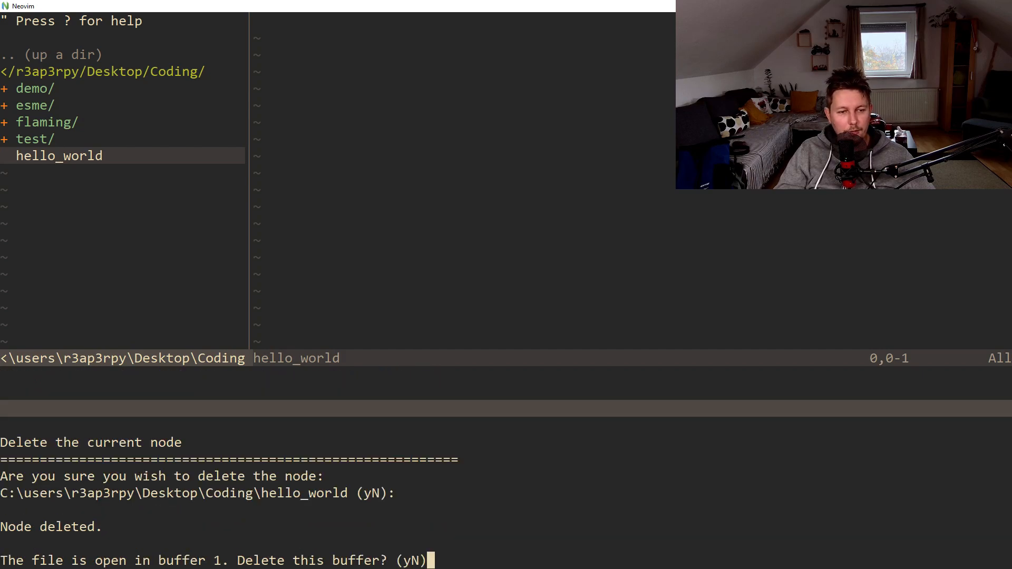
{"action": "key", "text": "y"}
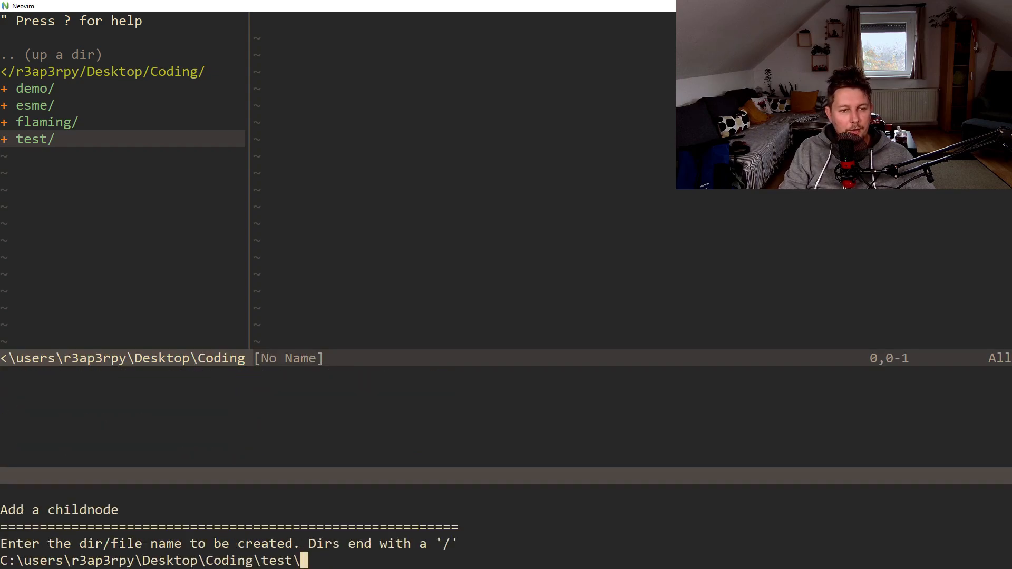
{"action": "type", "text": "hello_w"}
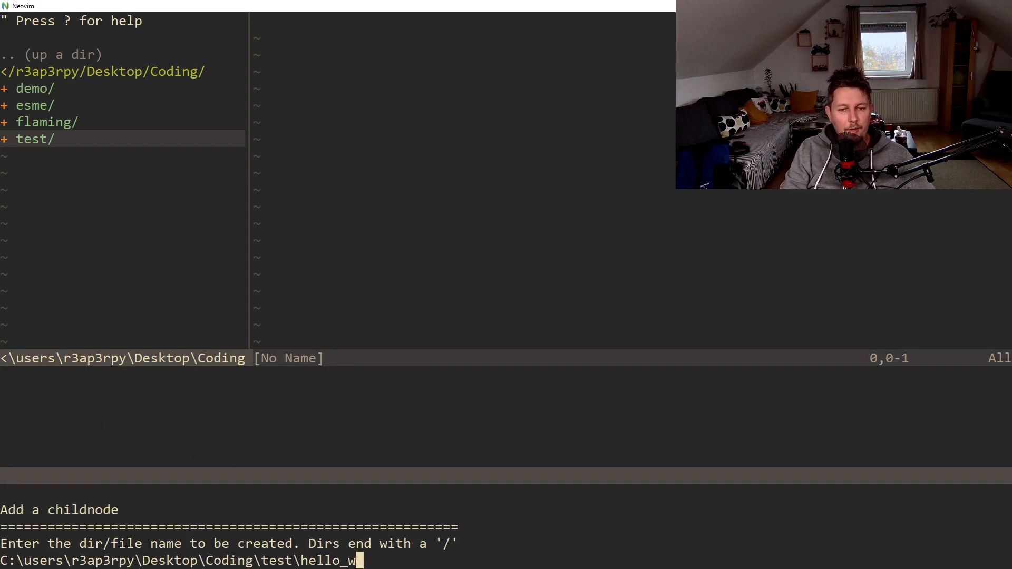
{"action": "type", "text": "orld/"}
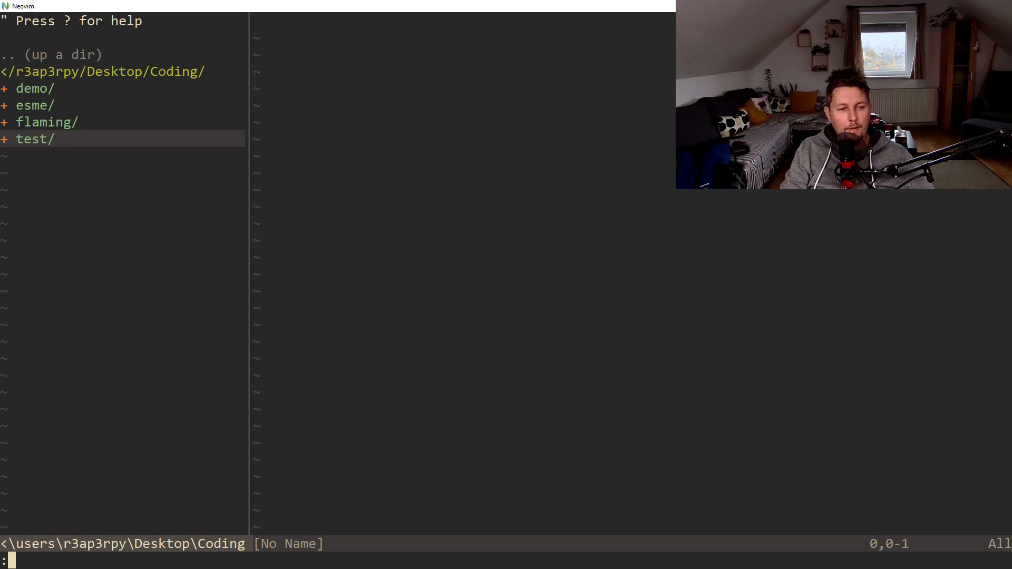
{"action": "type", "text": "NERDTreeRefreshRoot"}
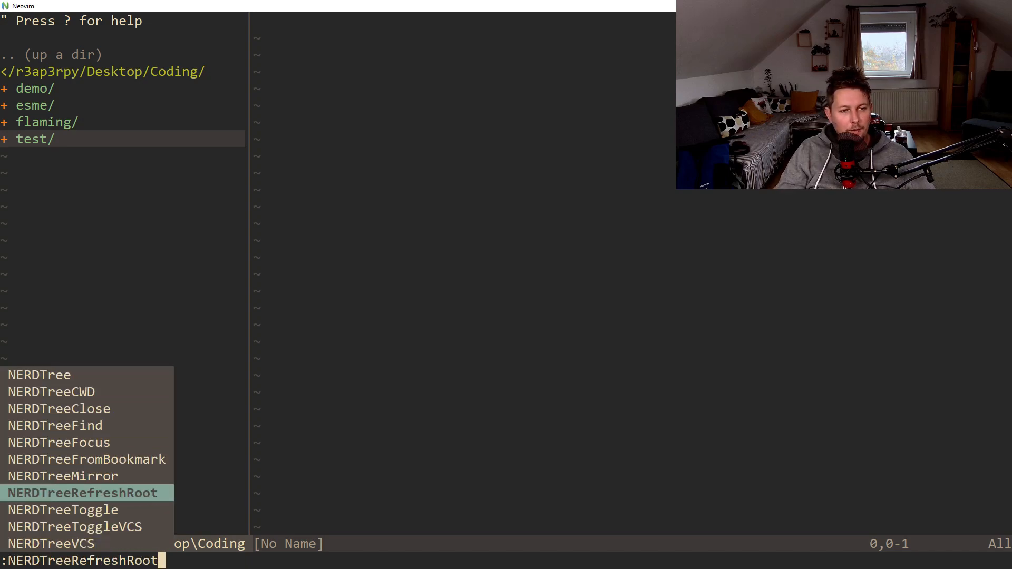
{"action": "key", "text": "Enter"}
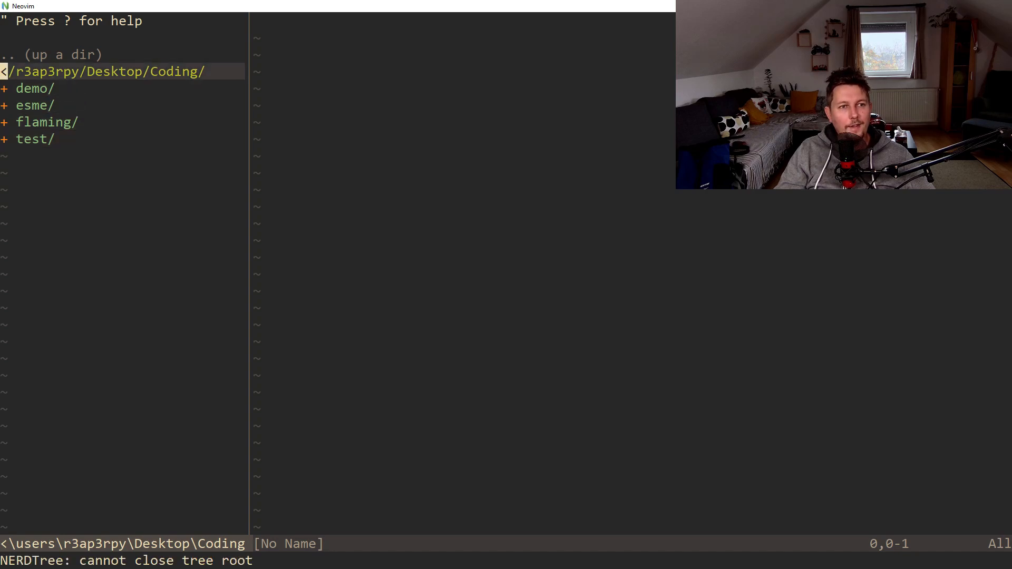
Add a new child node hello_world/hello.py in NERDTree, creating hello.py inside the hello_world folder
{"action": "key", "text": "m"}
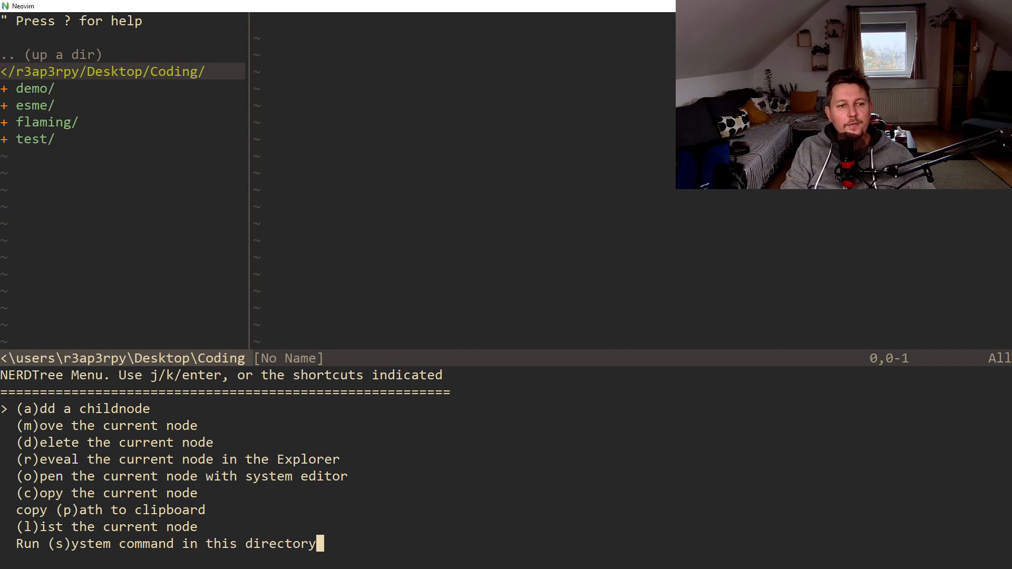
{"action": "key", "text": "Escape"}
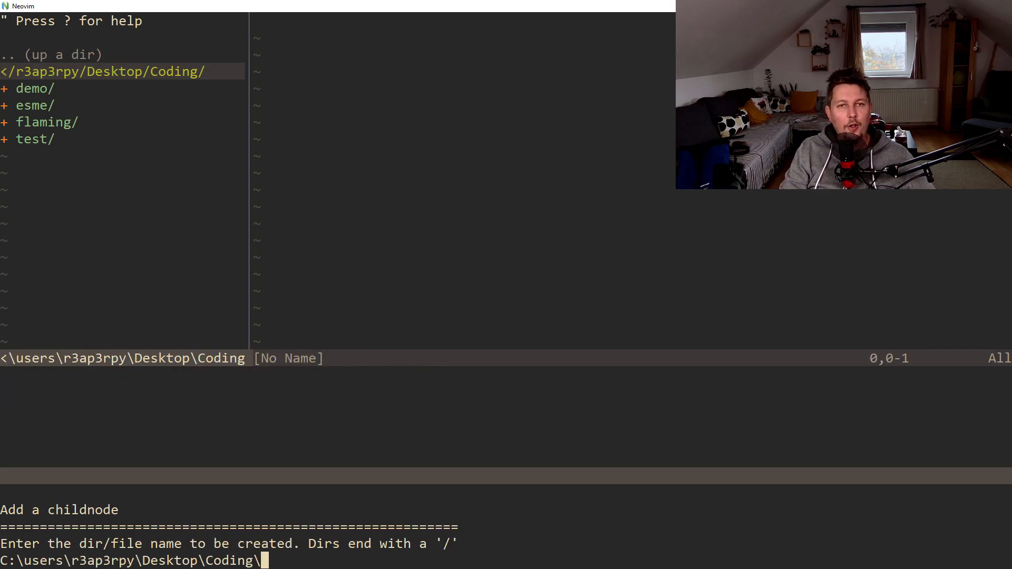
{"action": "type", "text": "he"}
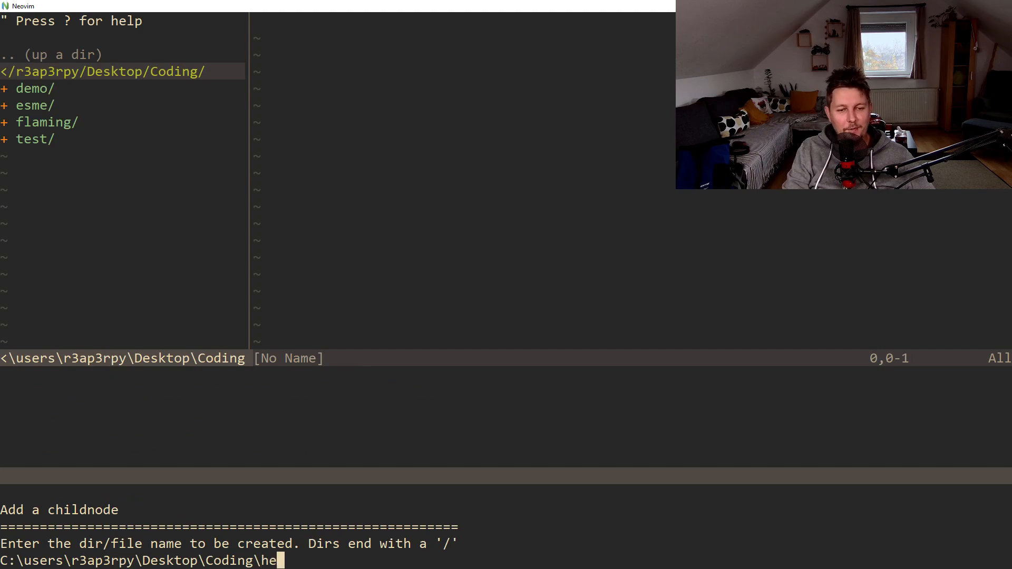
{"action": "type", "text": "llo_world"}
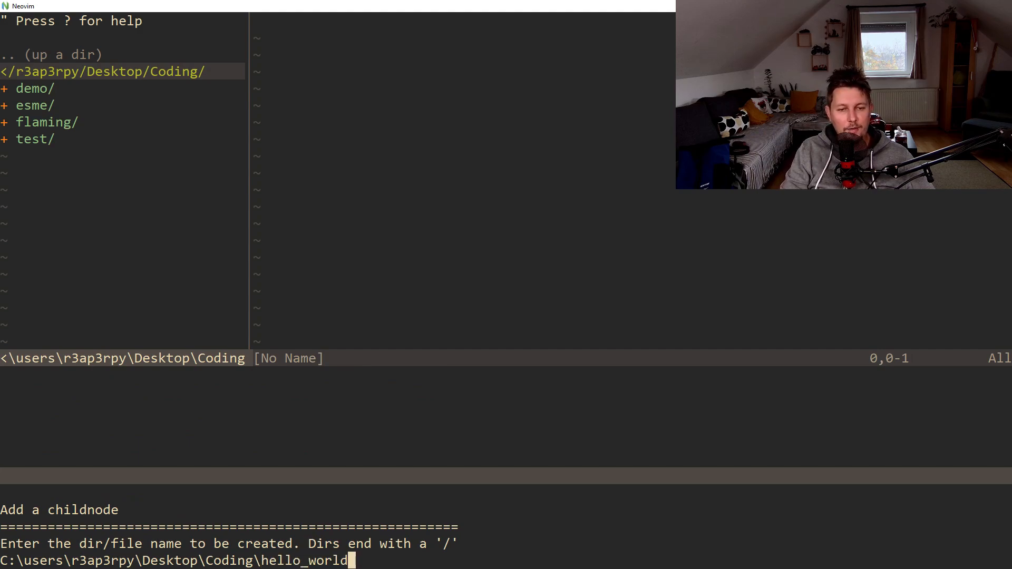
{"action": "type", "text": "/"}
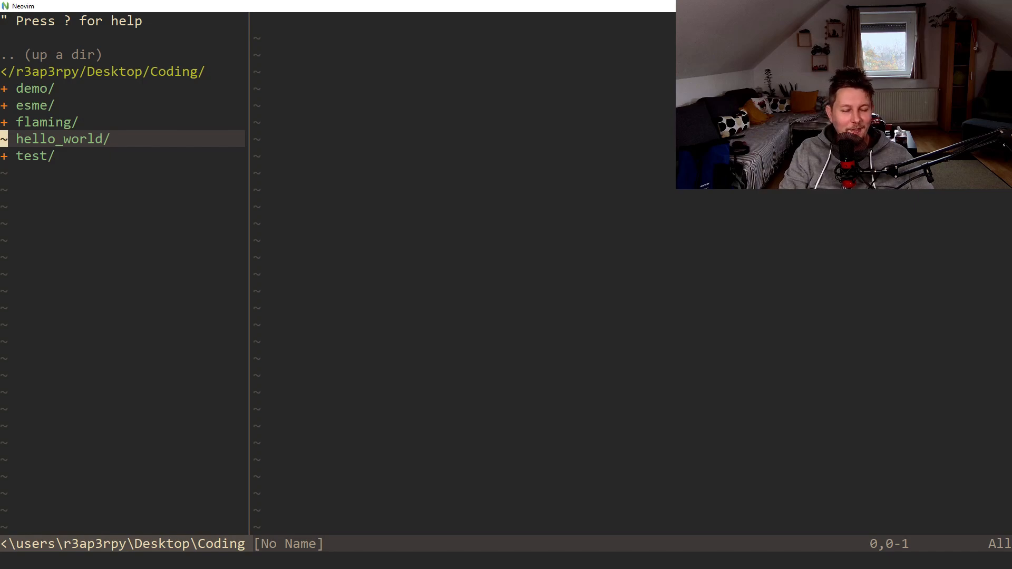
{"action": "type", "text": "hello_world\\he"}
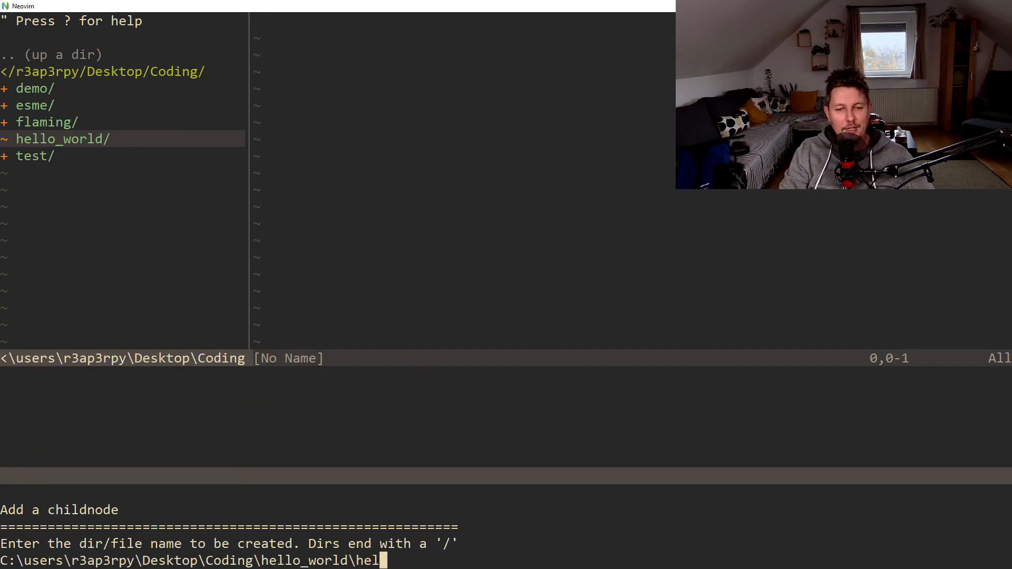
{"action": "type", "text": "lo.py"}
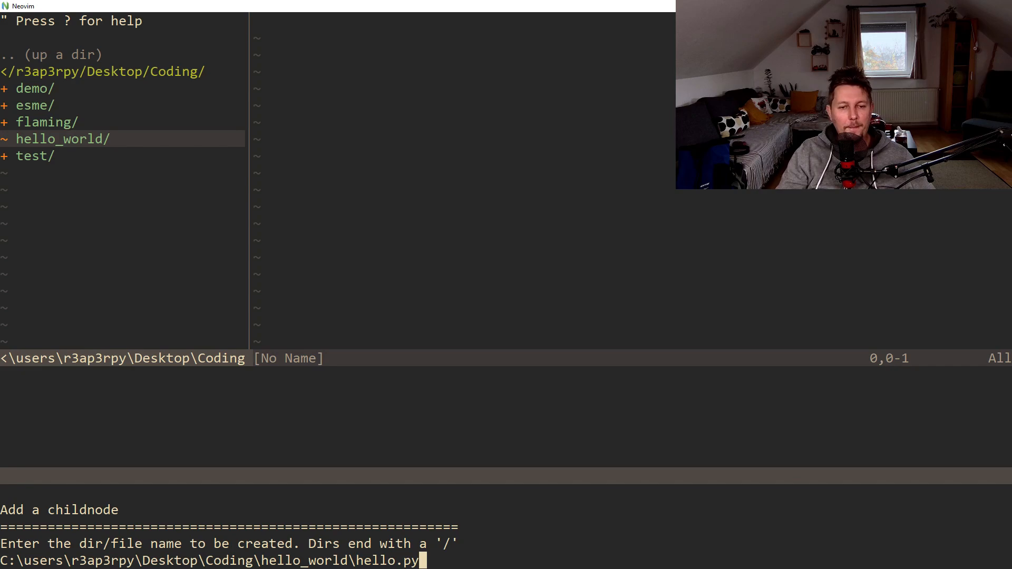
{"action": "key", "text": "Enter"}
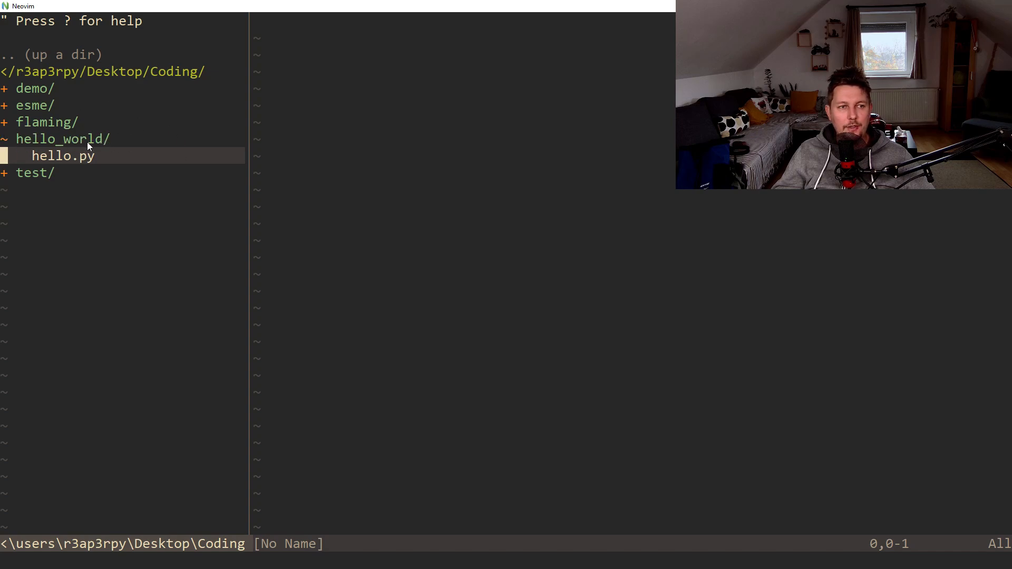
{"action": "mouse_move", "coordinate": [69, 176]}
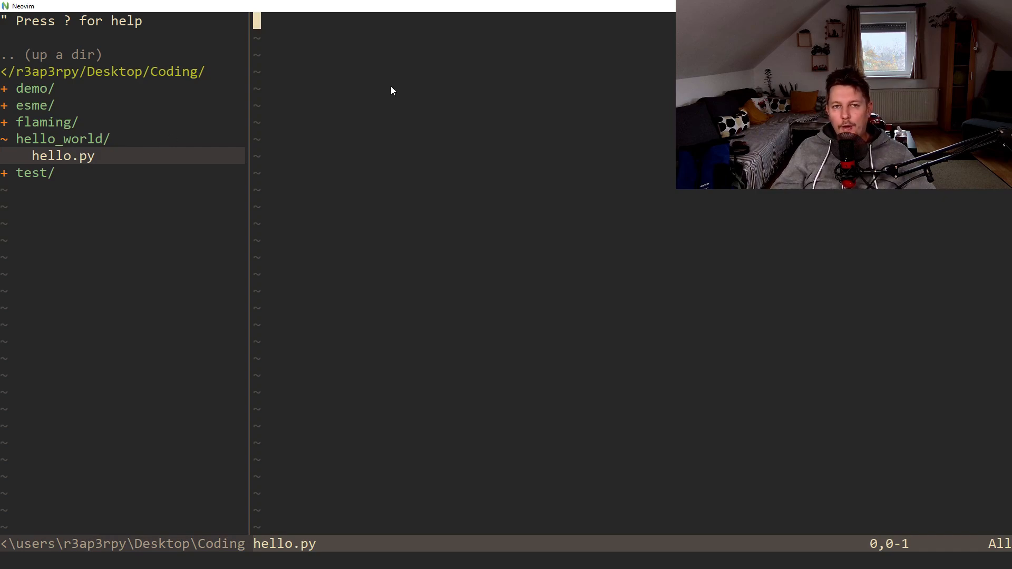
{"action": "mouse_move", "coordinate": [707, 257]}
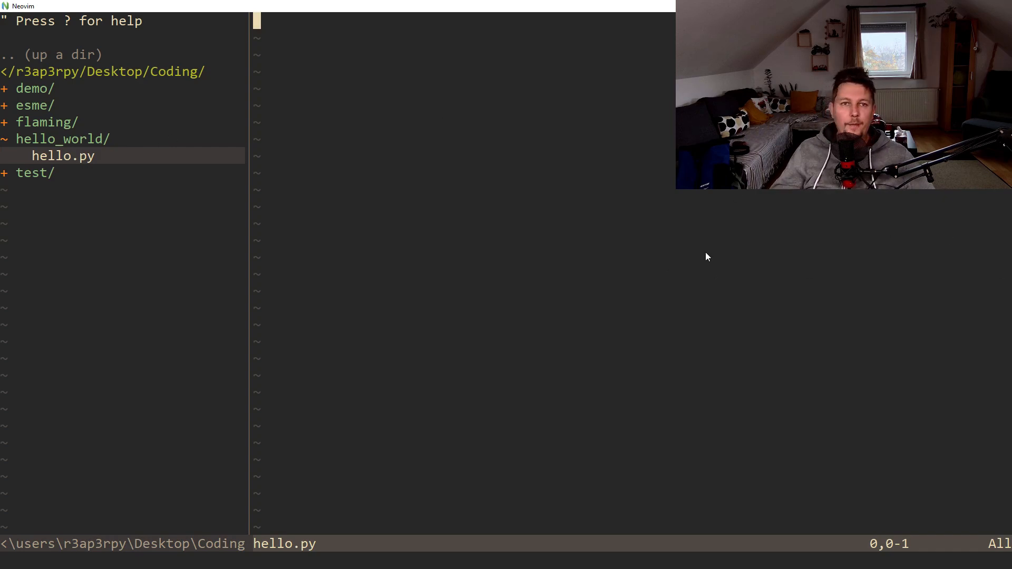
Import Flama and create app = Flama(title='Hello World', version, description='Just a demo!')
{"action": "key", "text": "i"}
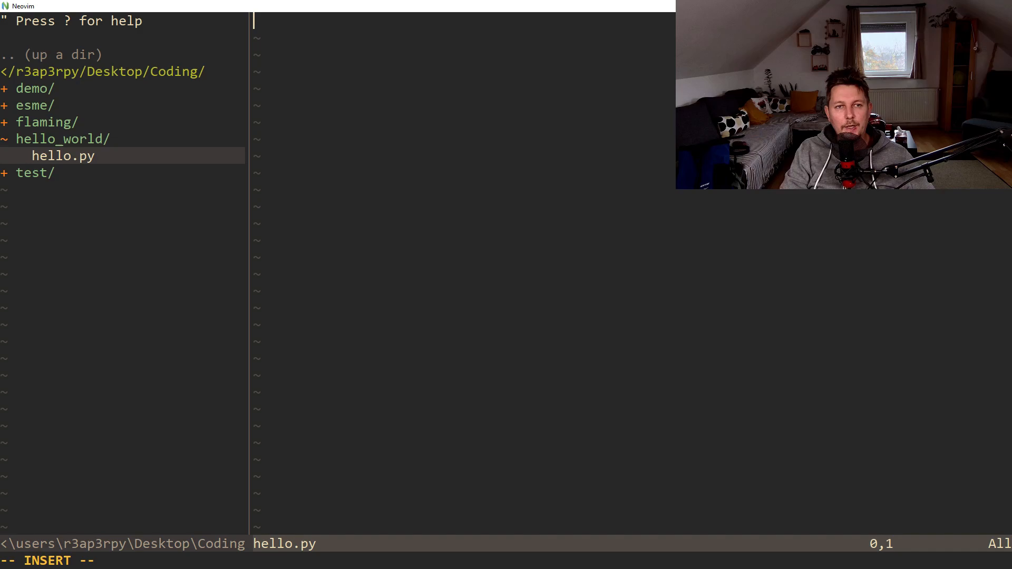
{"action": "type", "text": "from flama im"}
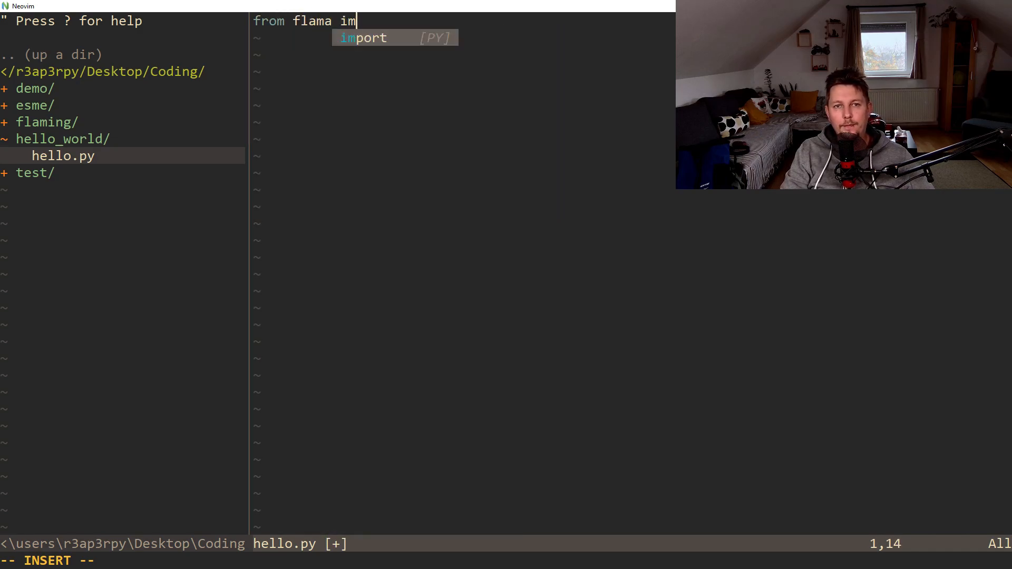
{"action": "type", "text": "port Flama"}
{"action": "type", "text": "app"}
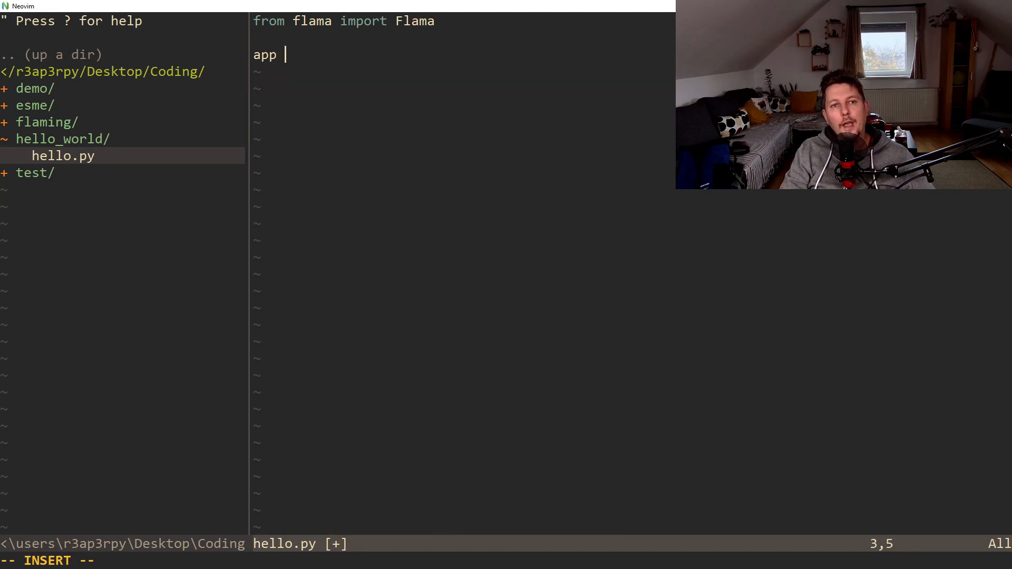
{"action": "type", "text": "= Flama()"}
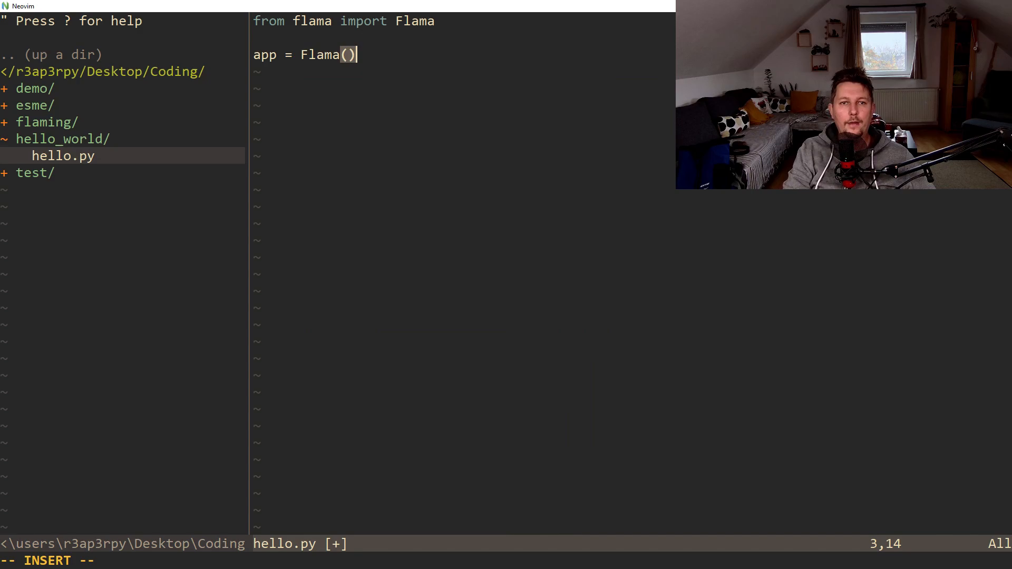
{"action": "type", "text": "title='"}
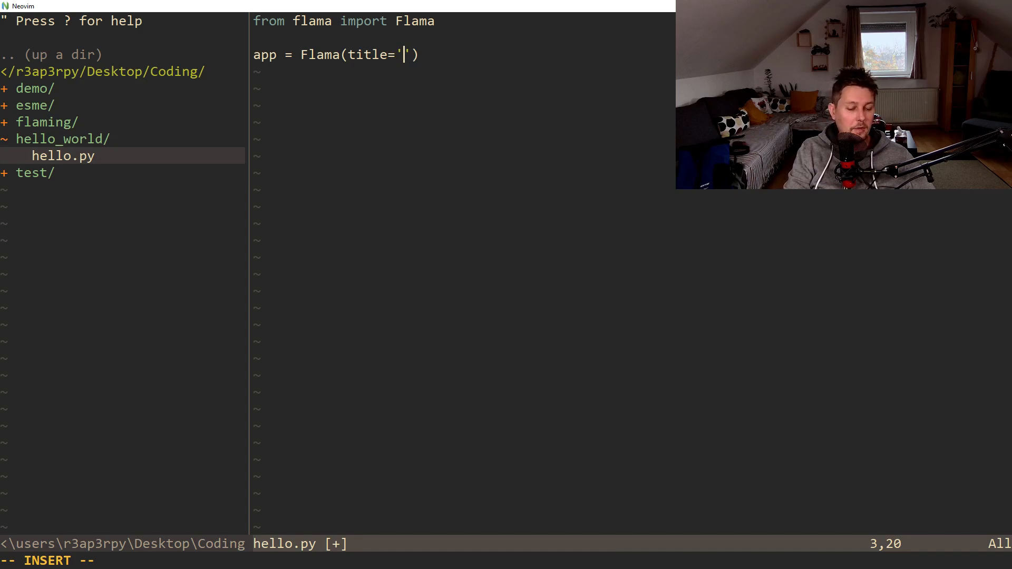
{"action": "type", "text": "Hello Worl"}
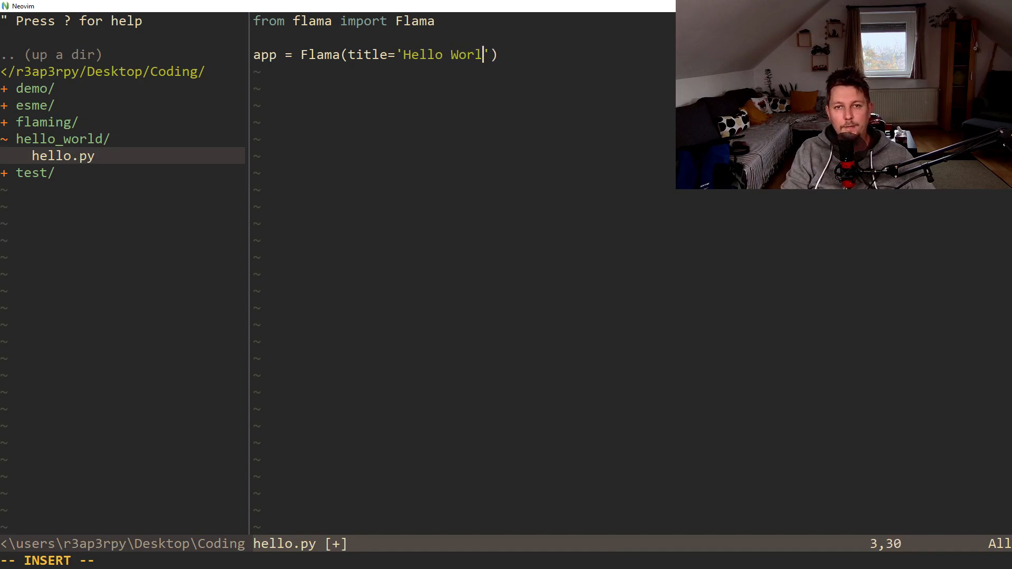
{"action": "type", "text": "d', ve"}
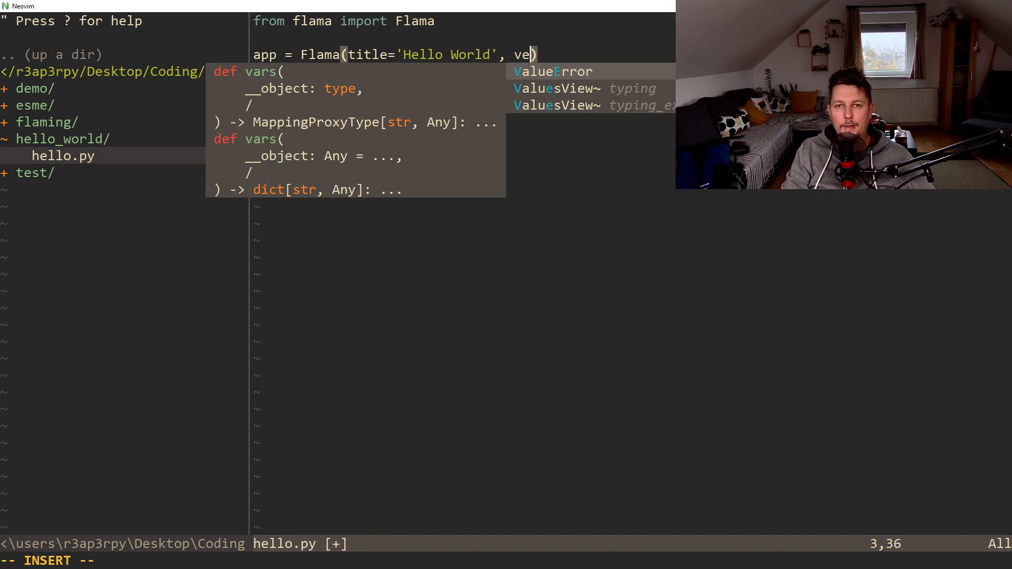
{"action": "type", "text": "rsion = ''"}
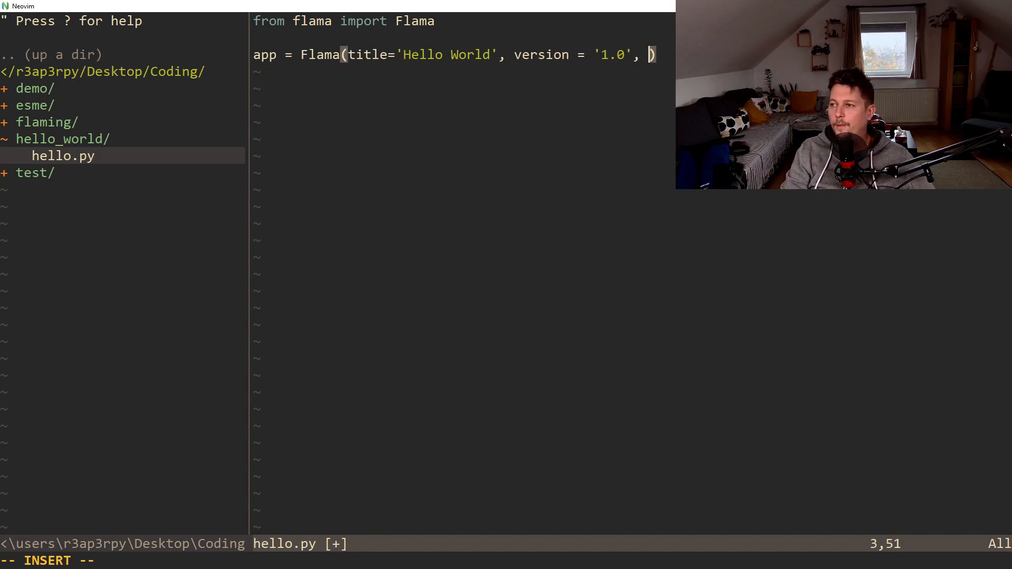
{"action": "type", "text": "desc"}
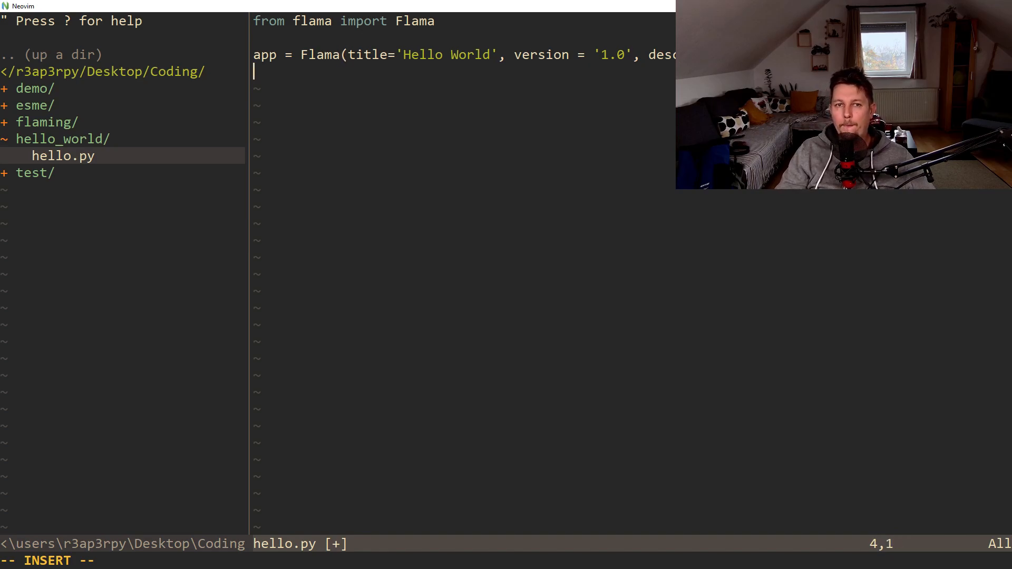
{"action": "key", "text": "Enter"}
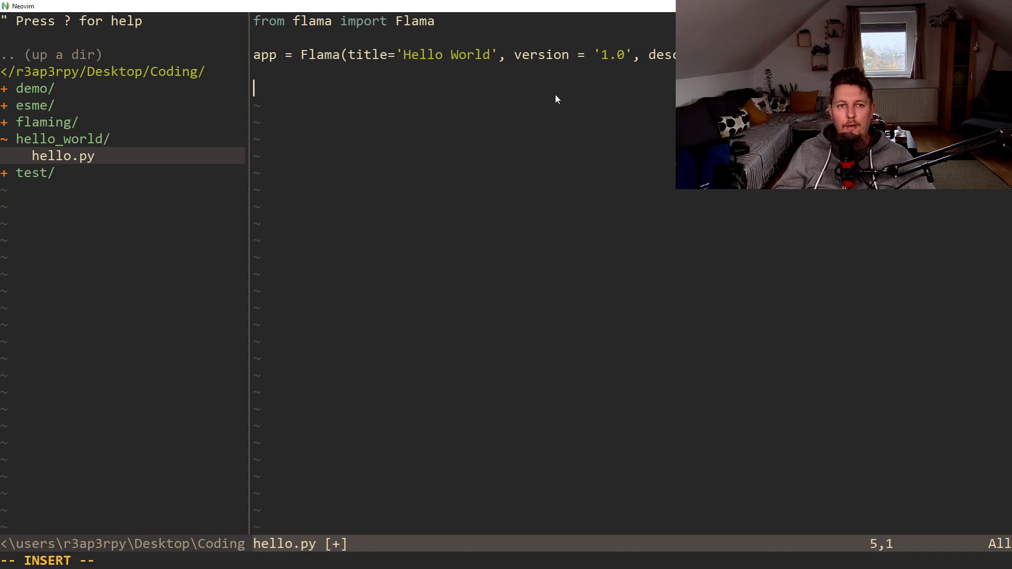
{"action": "key", "text": "Enter"}
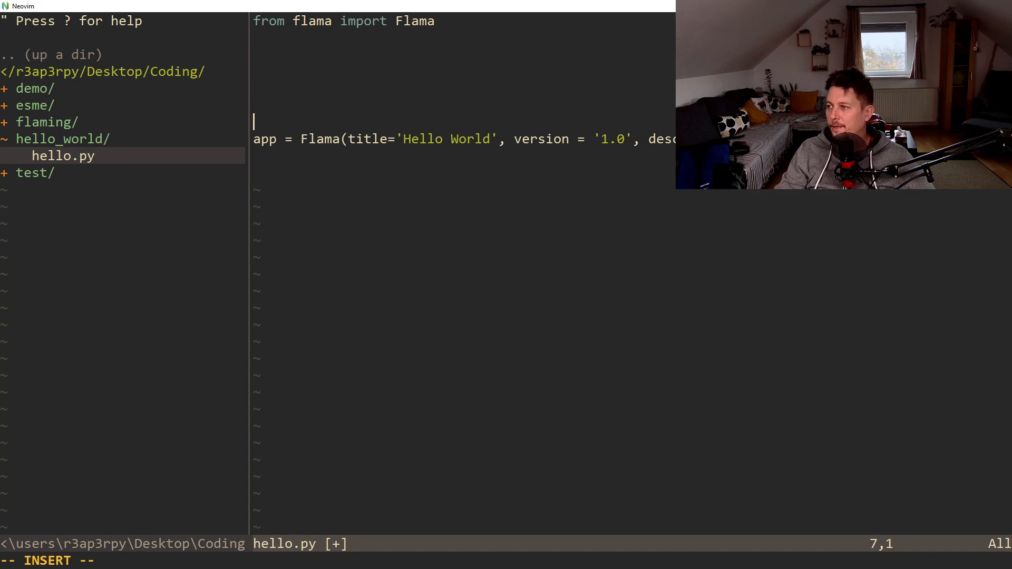
{"action": "type", "text": "description = 'Just a demo!')"}
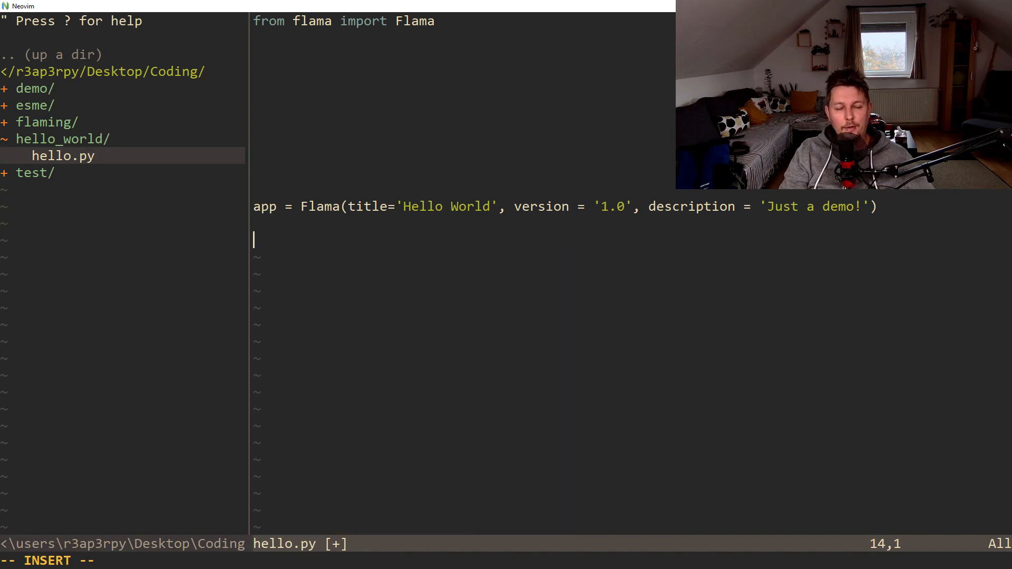
{"action": "type", "text": "@app"}
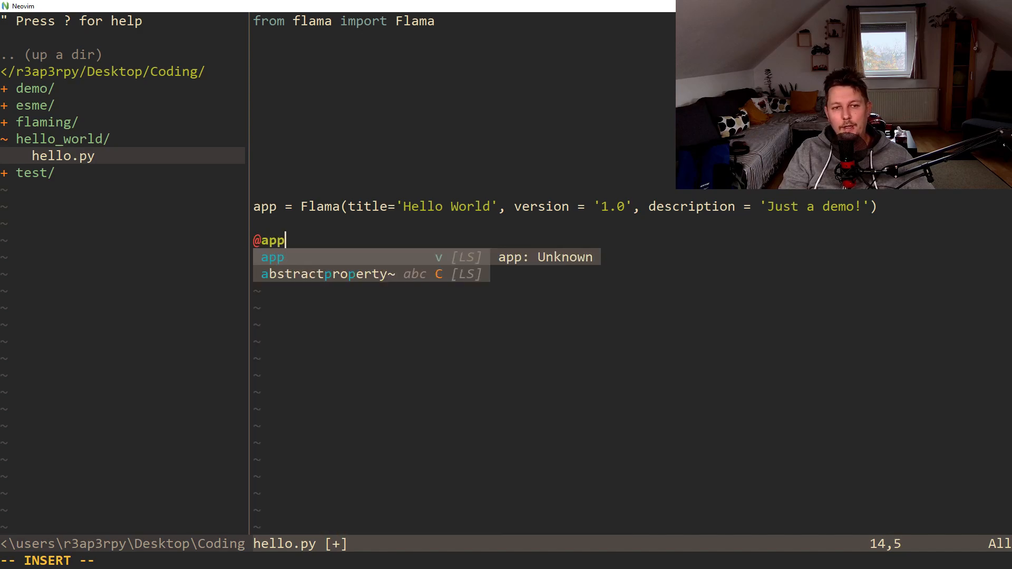
{"action": "type", "text": ".route()"}
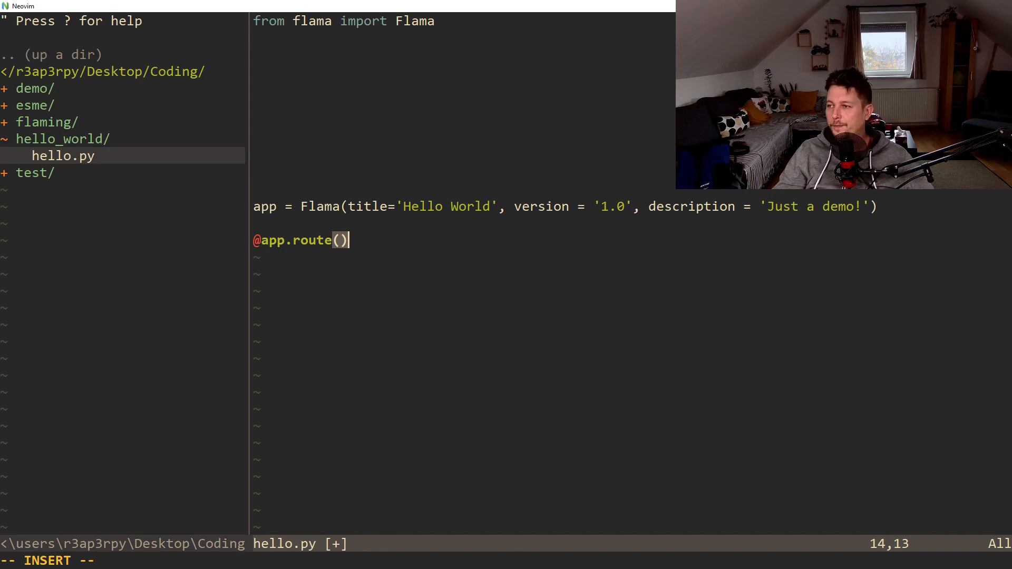
{"action": "type", "text": "\"/\""}
{"action": "type", "text": "def inde"}
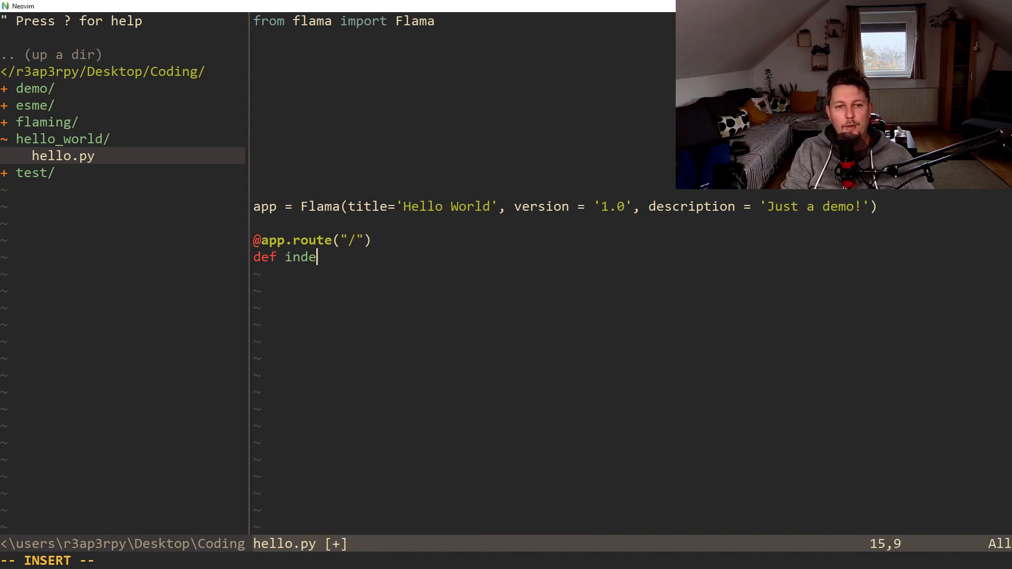
{"action": "type", "text": "x():"}
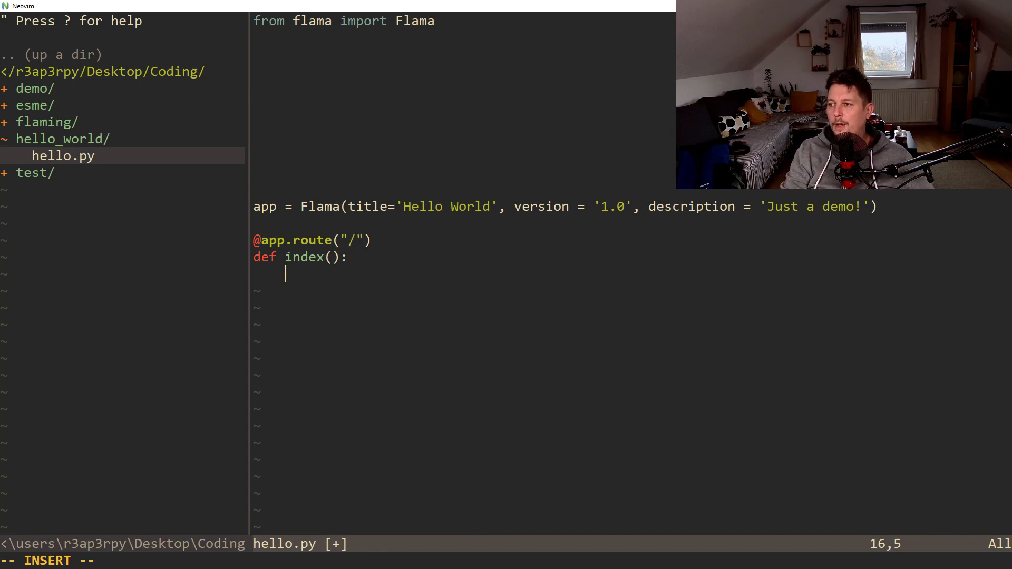
{"action": "type", "text": "ret"}
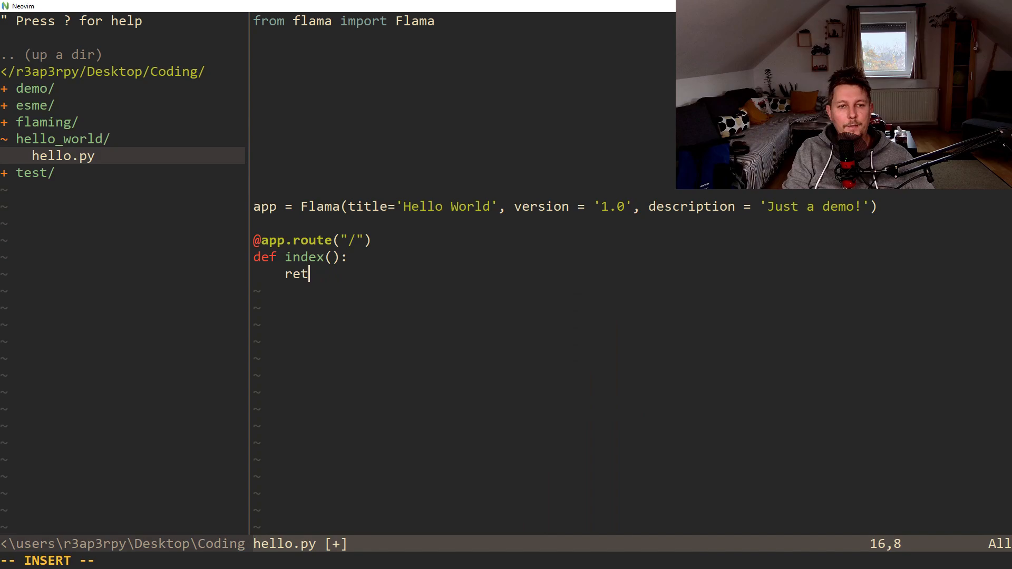
{"action": "type", "text": "urn"}
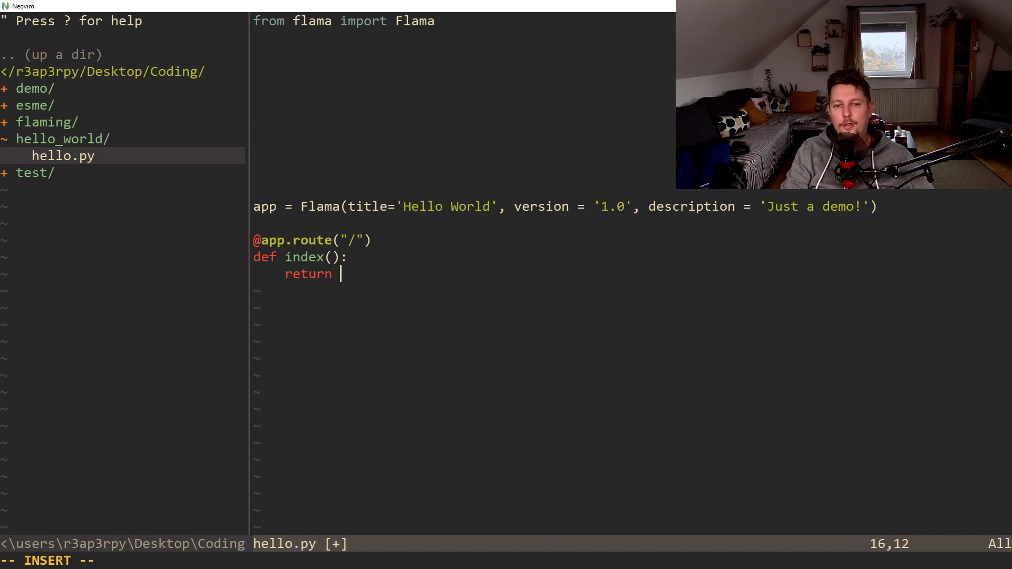
{"action": "type", "text": "{\"me\"}"}
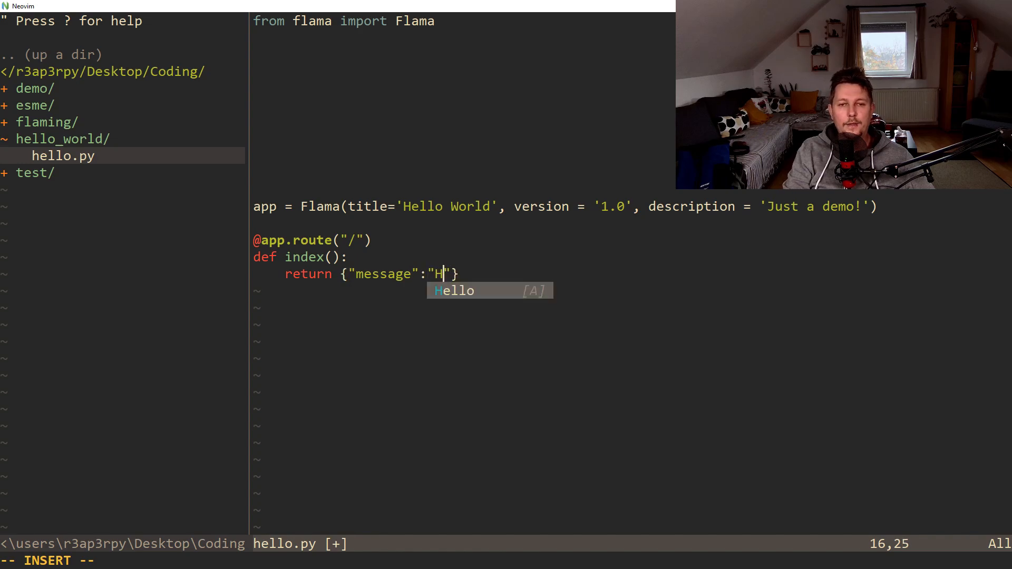
{"action": "type", "text": "ello World!"}
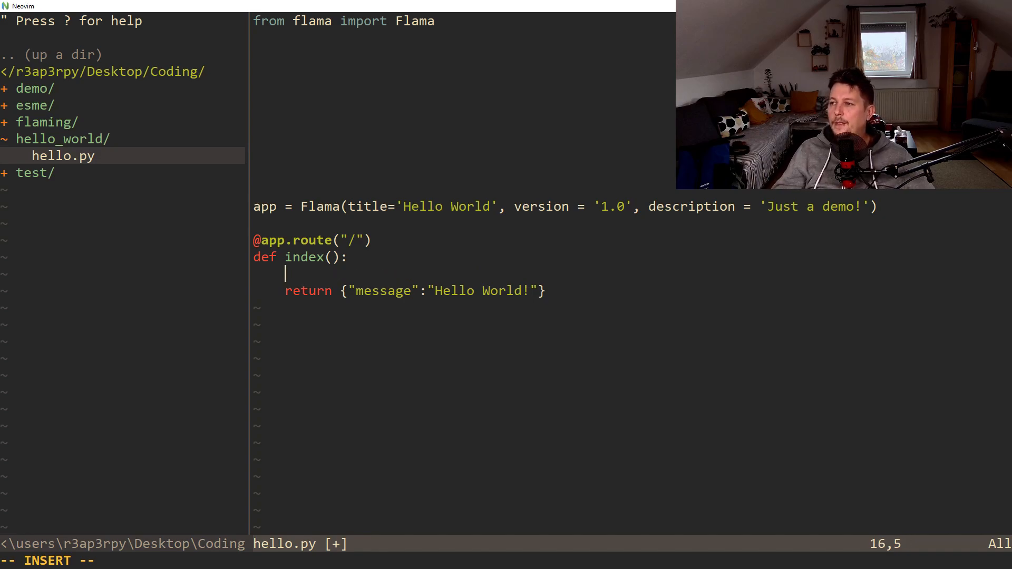
Start the index docstring with Welcome and Hello World tags and a 'Return a message' summary
{"action": "type", "text": "\"\"\""}
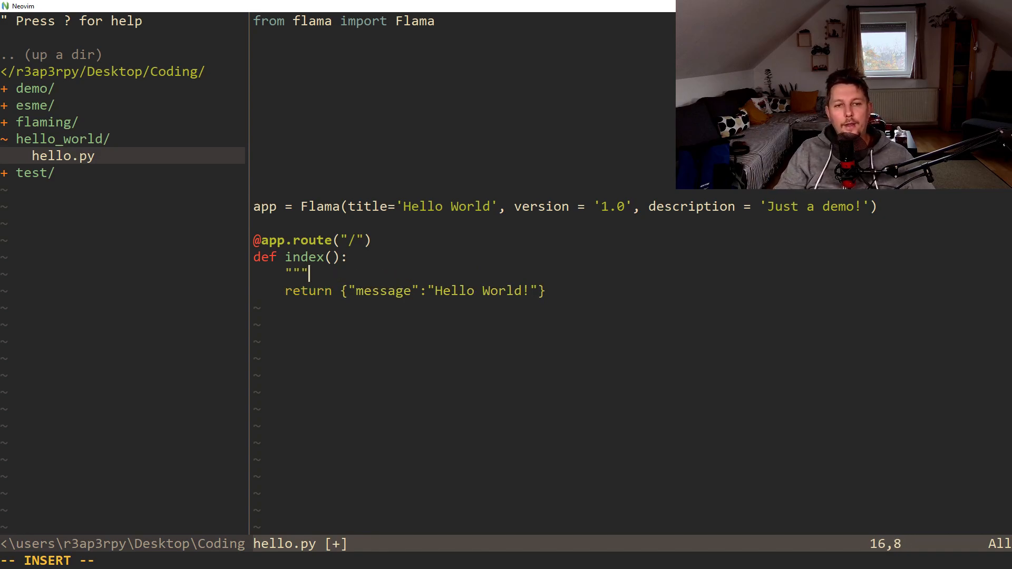
{"action": "key", "text": "enter"}
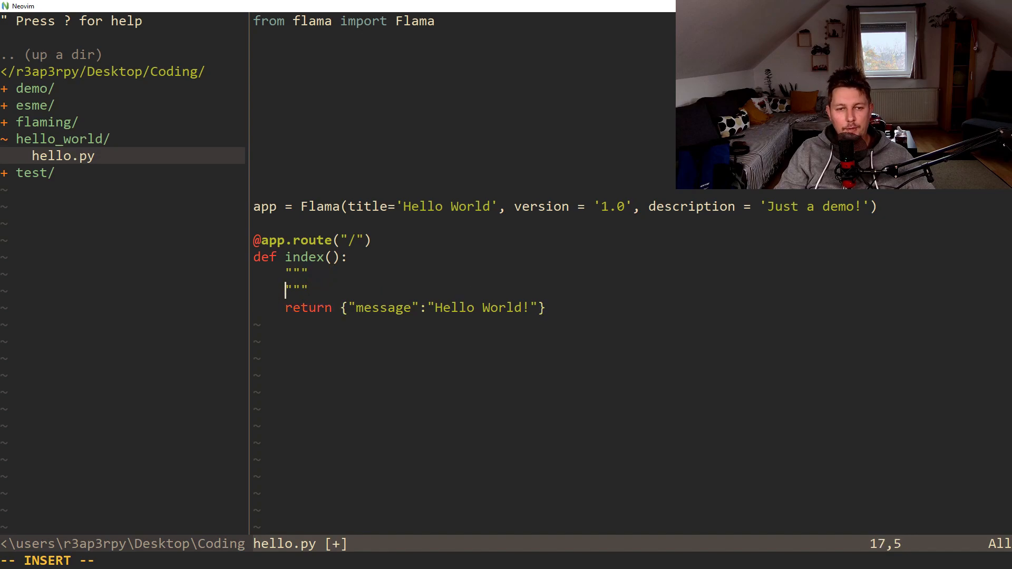
{"action": "key", "text": "Enter"}
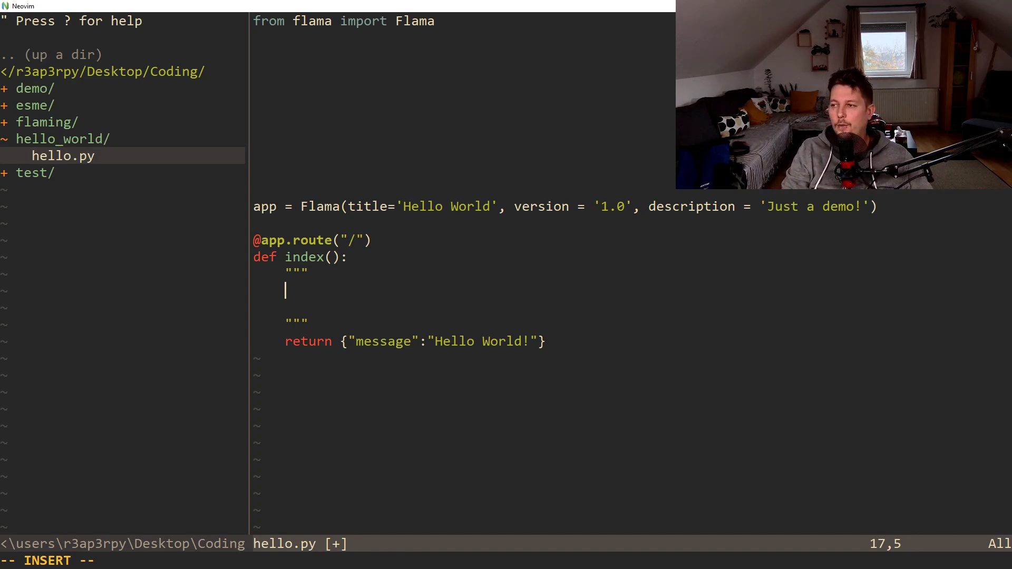
{"action": "type", "text": "tags:"}
{"action": "type", "text": "-"}
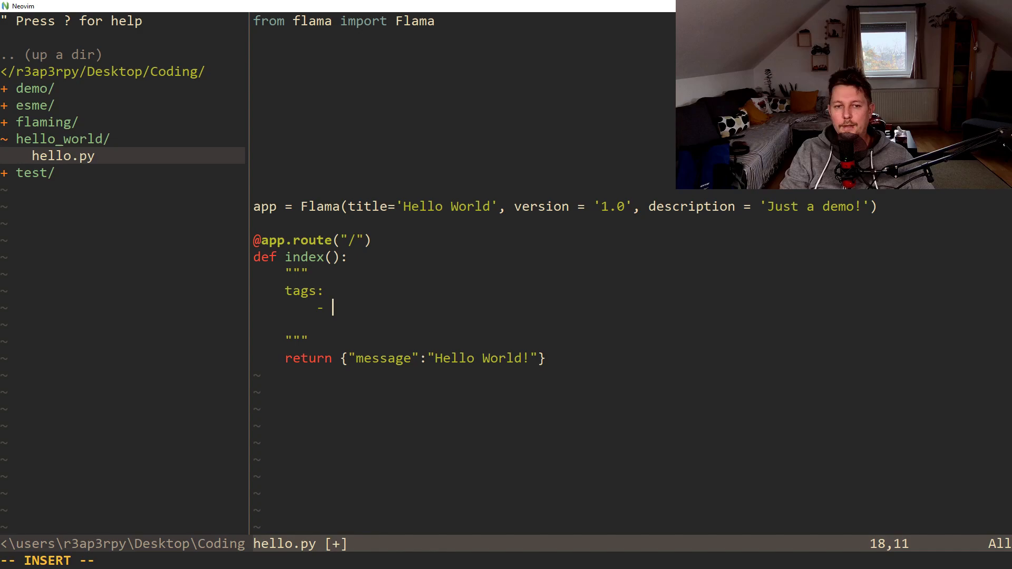
{"action": "type", "text": "Welcome"}
{"action": "left_click", "coordinate": [463, 325]}
{"action": "type", "text": "- Hello World"}
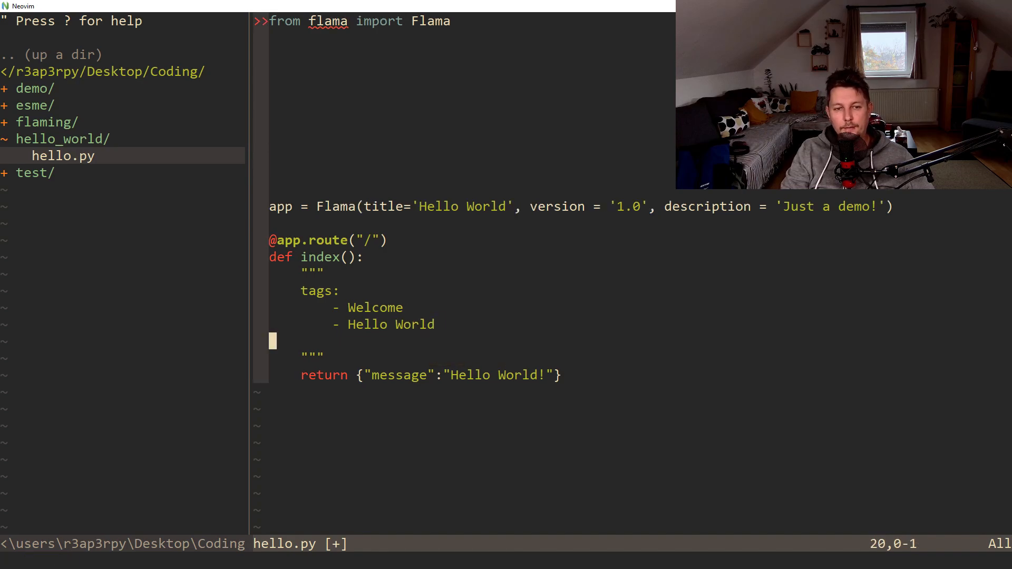
{"action": "type", "text": "su"}
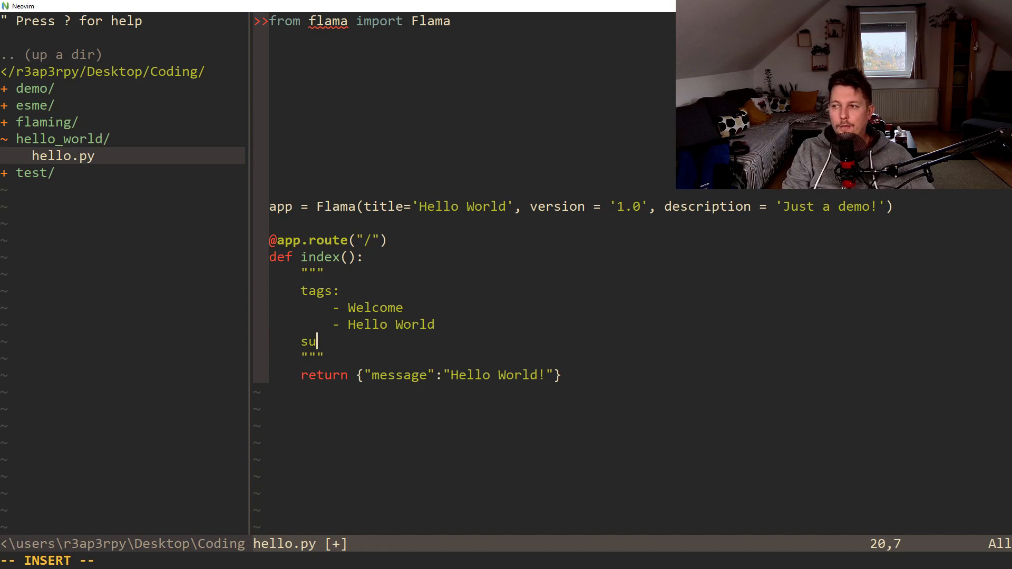
{"action": "type", "text": "mmary:"}
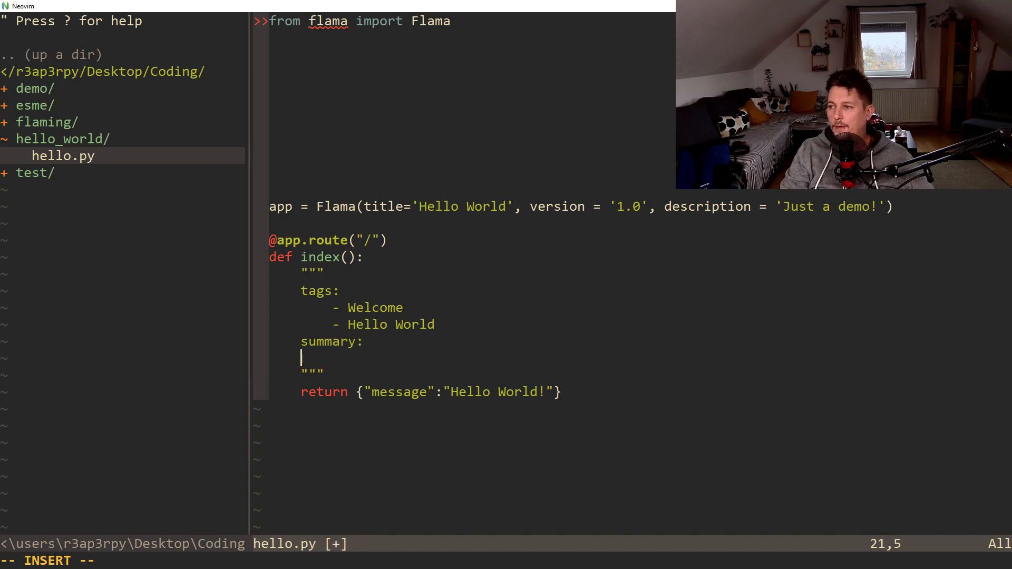
{"action": "type", "text": "Retu"}
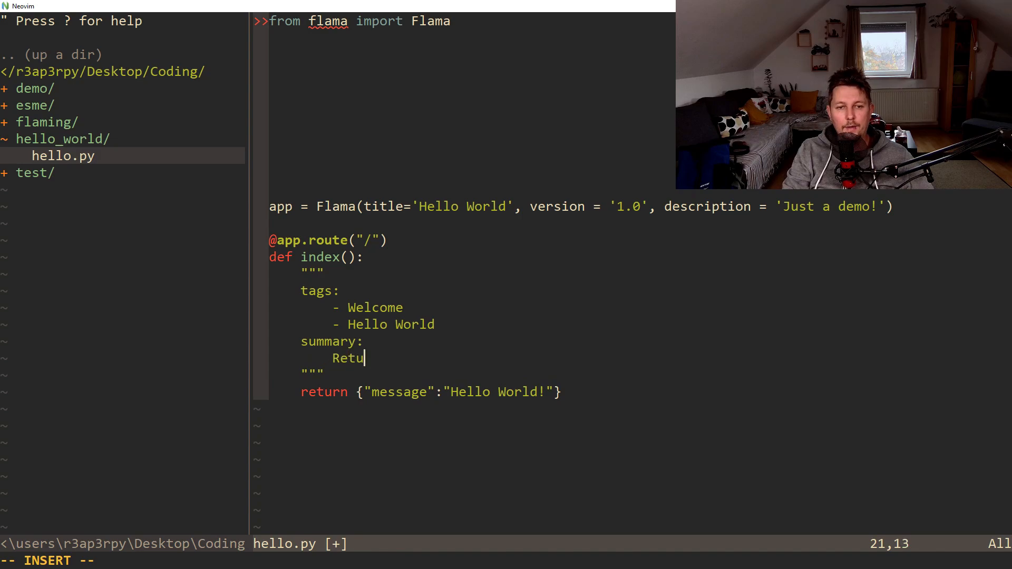
{"action": "type", "text": "rn a mesas"}
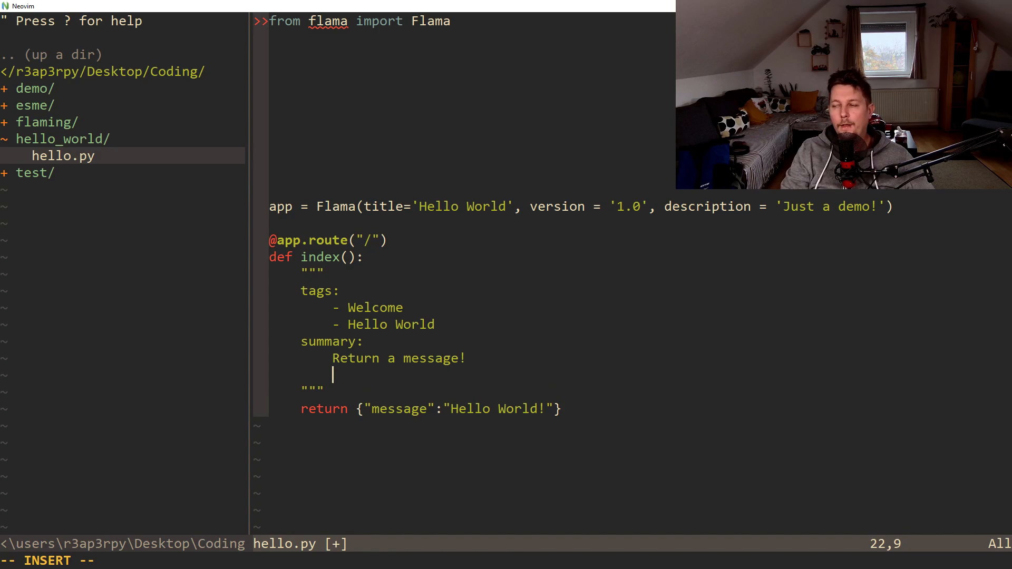
Add the docstring description and a responses 200 entry described as 'Welcome message!'
{"action": "type", "text": "description:"}
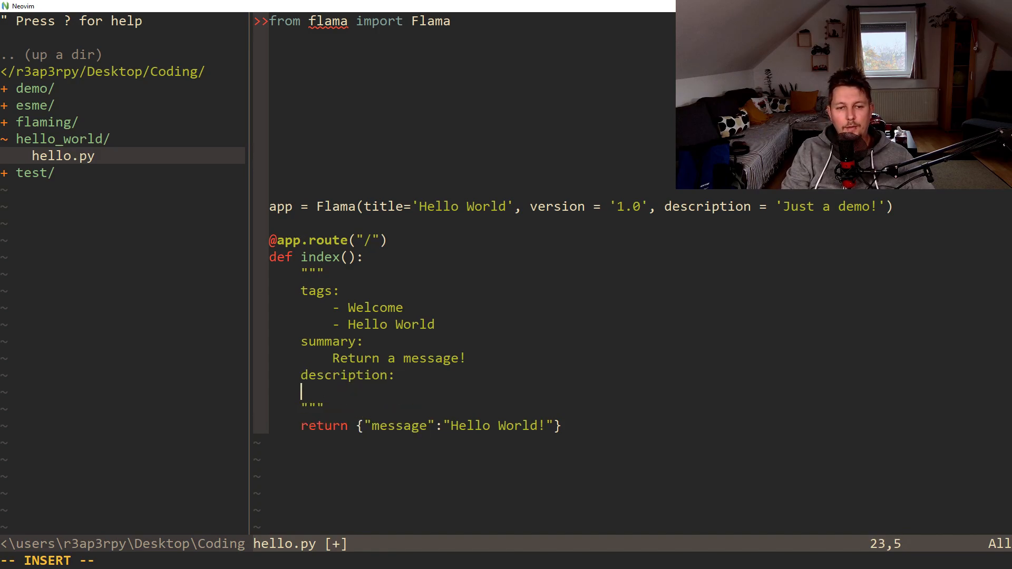
{"action": "type", "text": "Nothing extra th"}
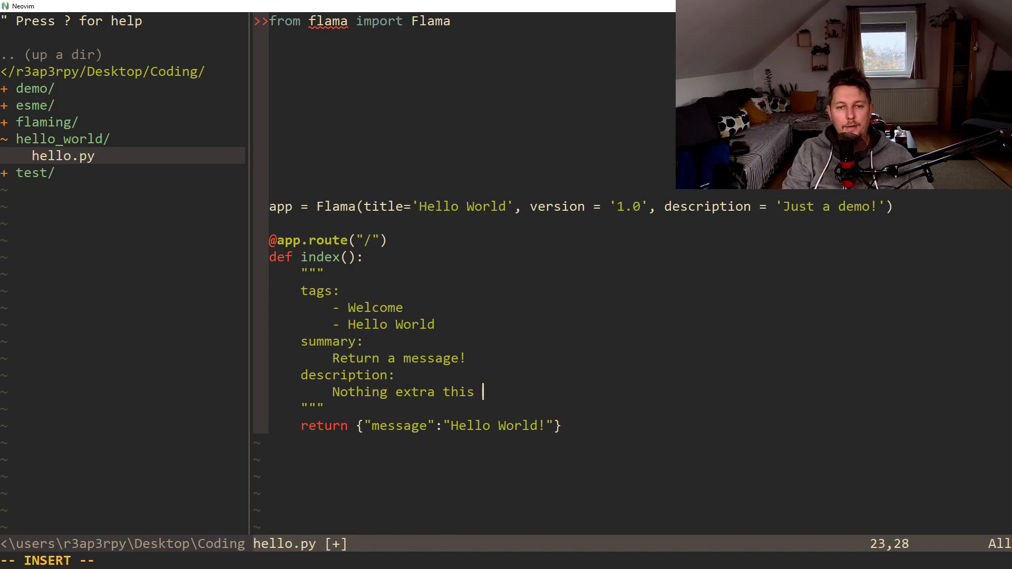
{"action": "type", "text": "is just a demo!"}
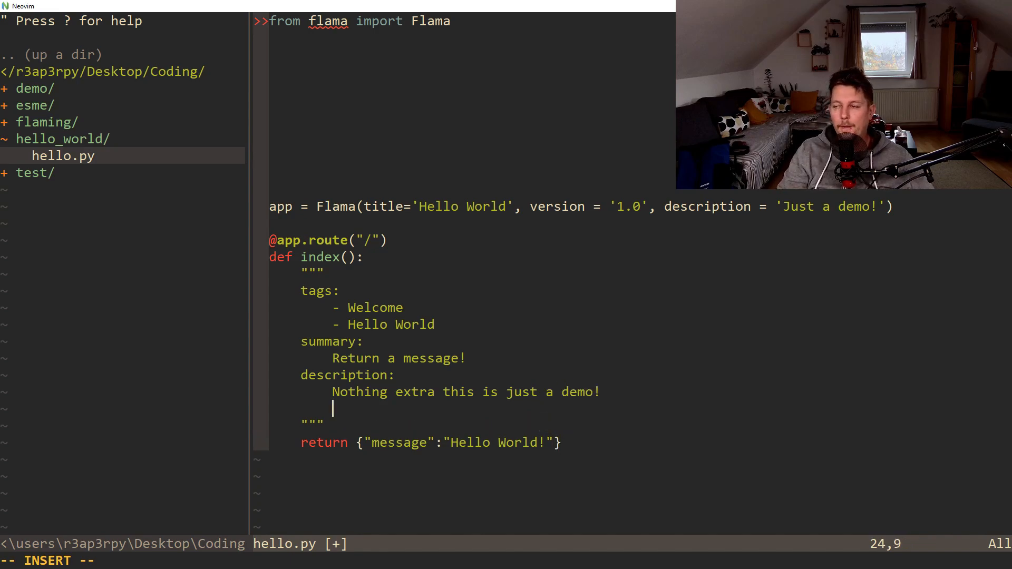
{"action": "type", "text": "responses:"}
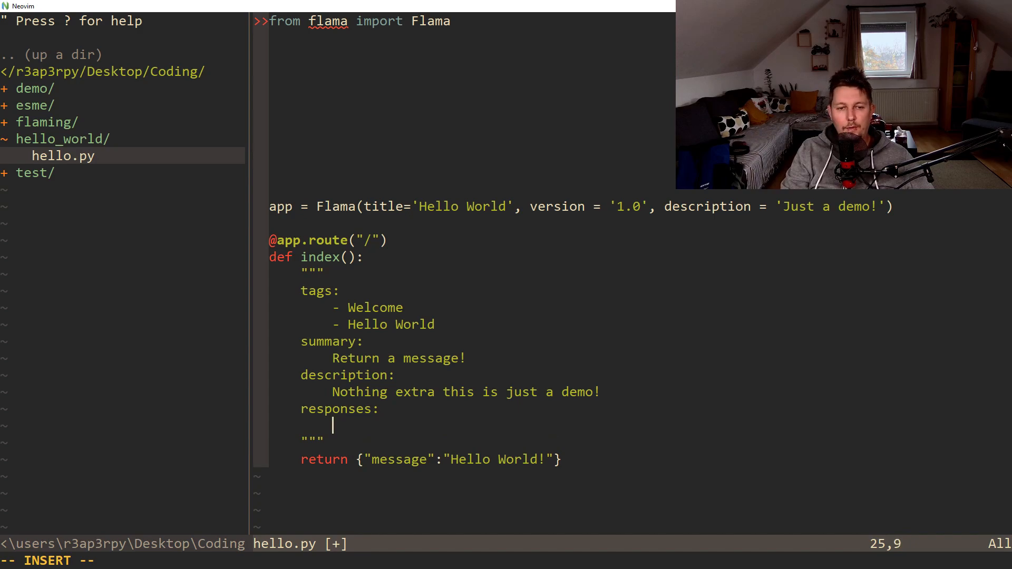
{"action": "type", "text": "200:"}
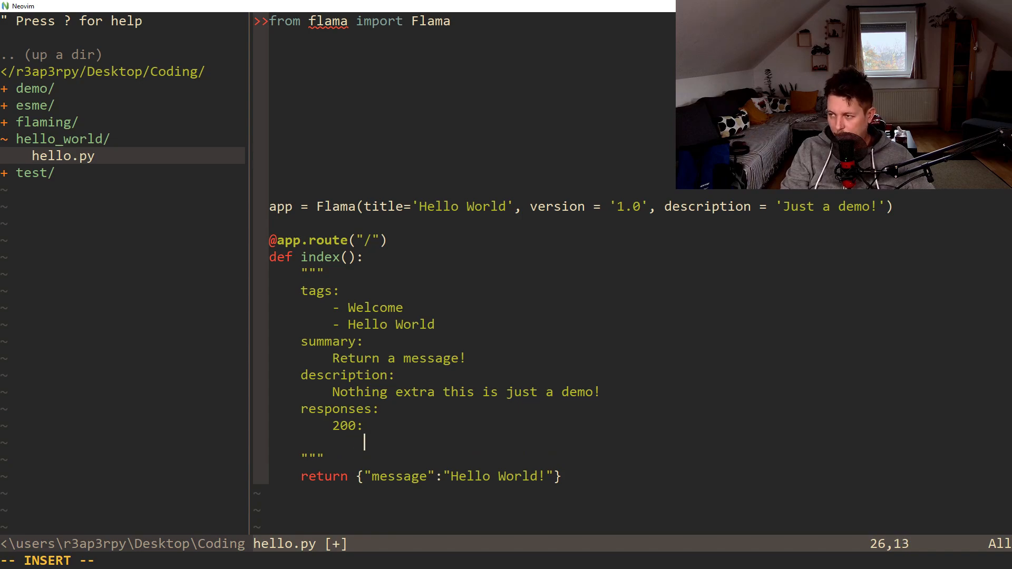
{"action": "type", "text": "description: Welcome messaa"}
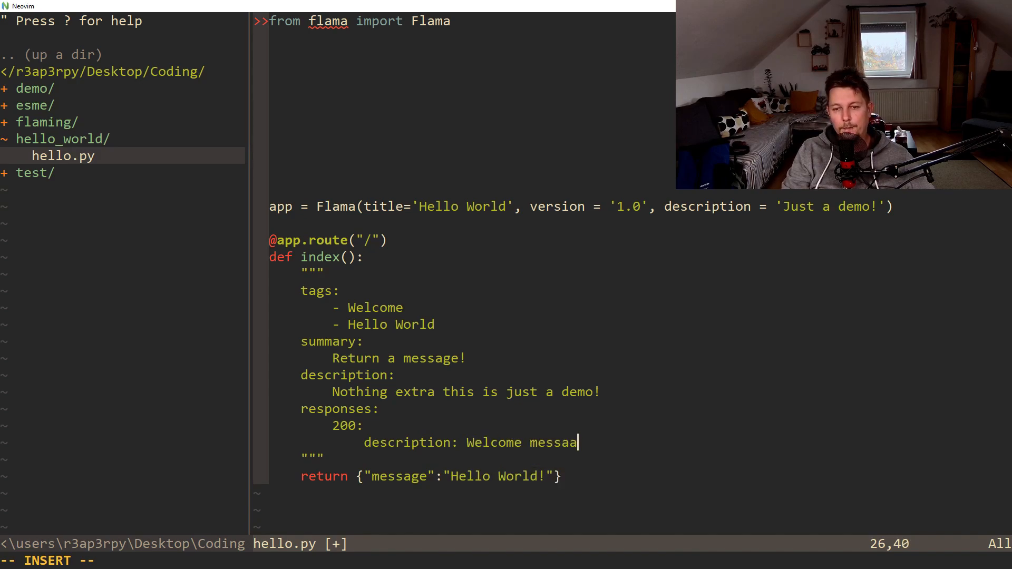
{"action": "type", "text": "ge"}
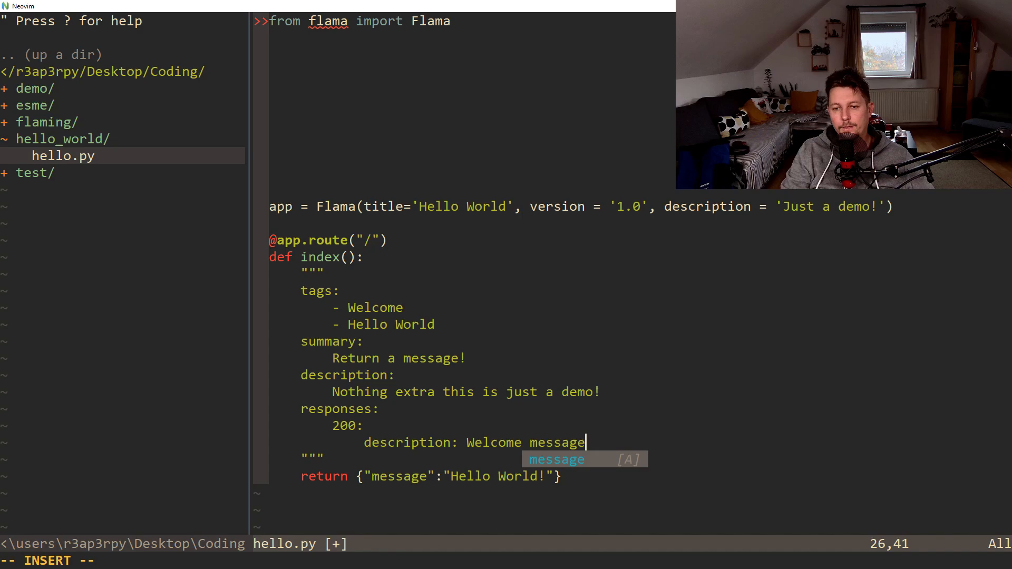
{"action": "type", "text": "!"}
{"action": "left_click", "coordinate": [127, 561]}
{"action": "type", "text": ":w"}
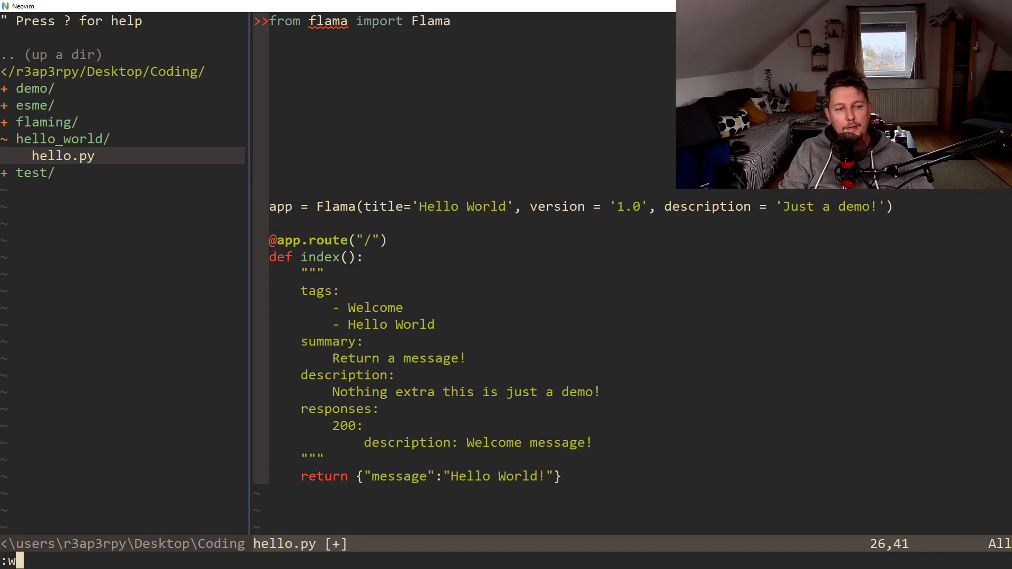
Save and leave hello.py, then list the Coding and hello_world folders with dir in PowerShell
{"action": "type", "text": "q"}
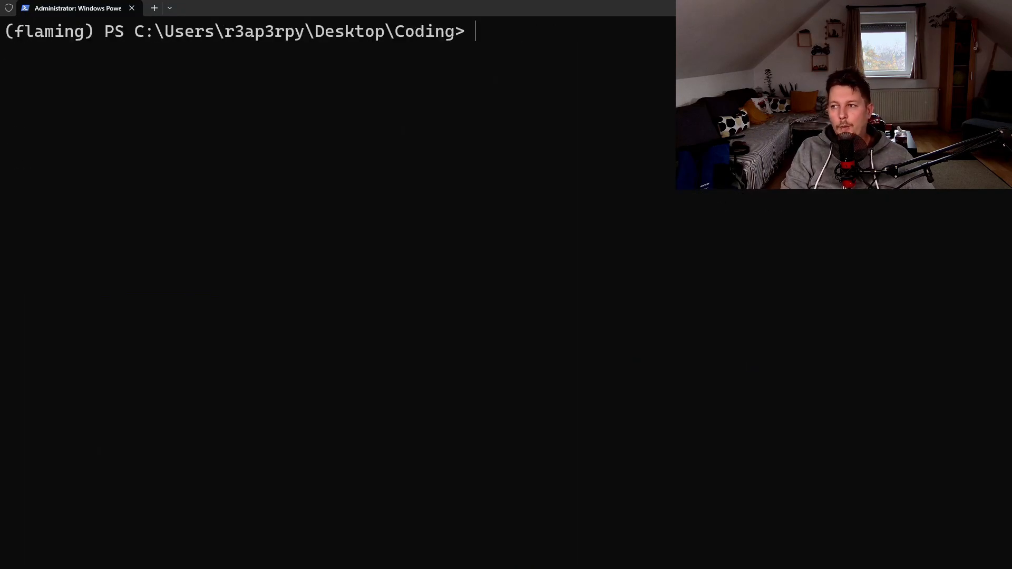
{"action": "type", "text": "flama ru"}
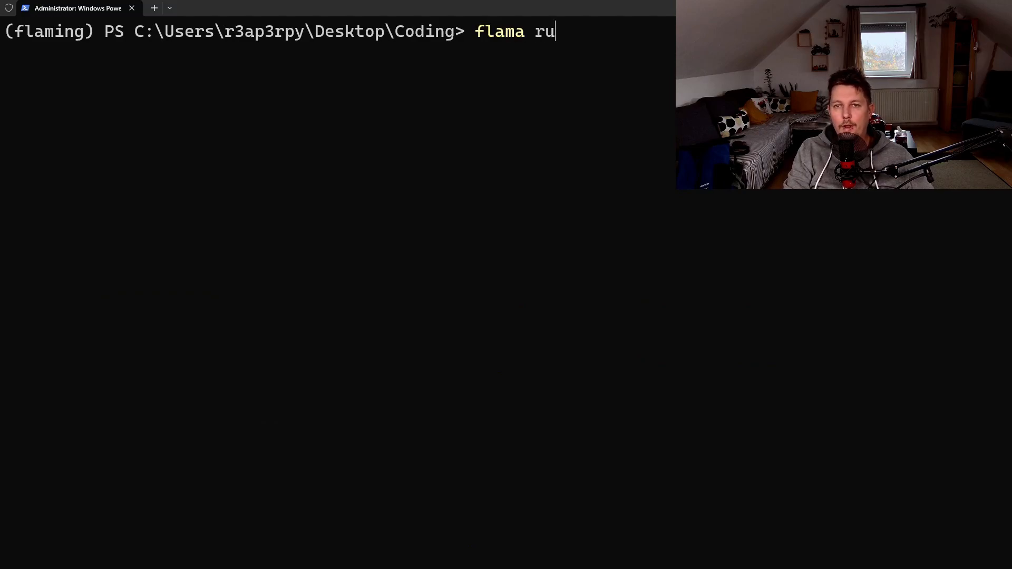
{"action": "type", "text": "n"}
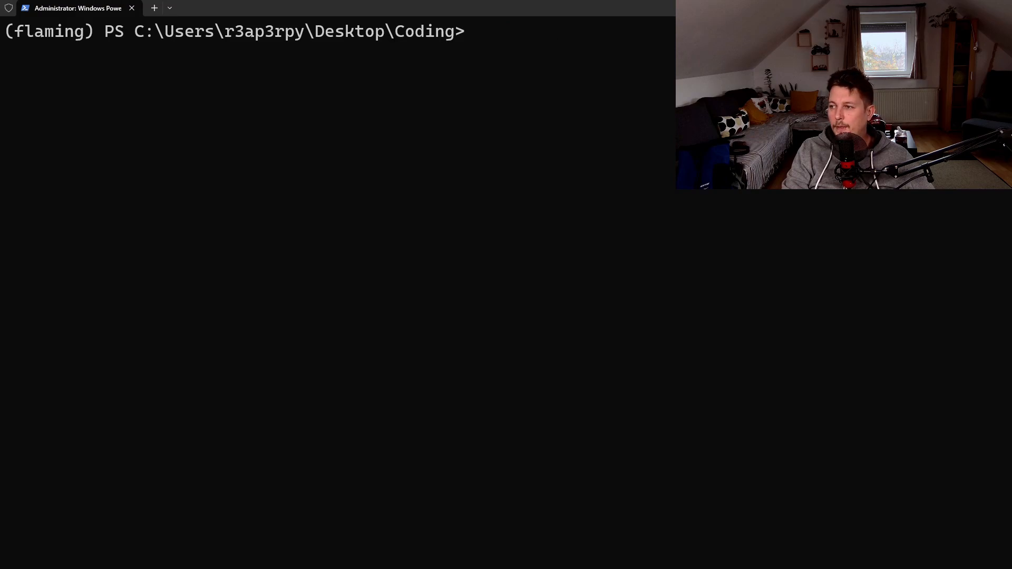
{"action": "type", "text": "dir"}
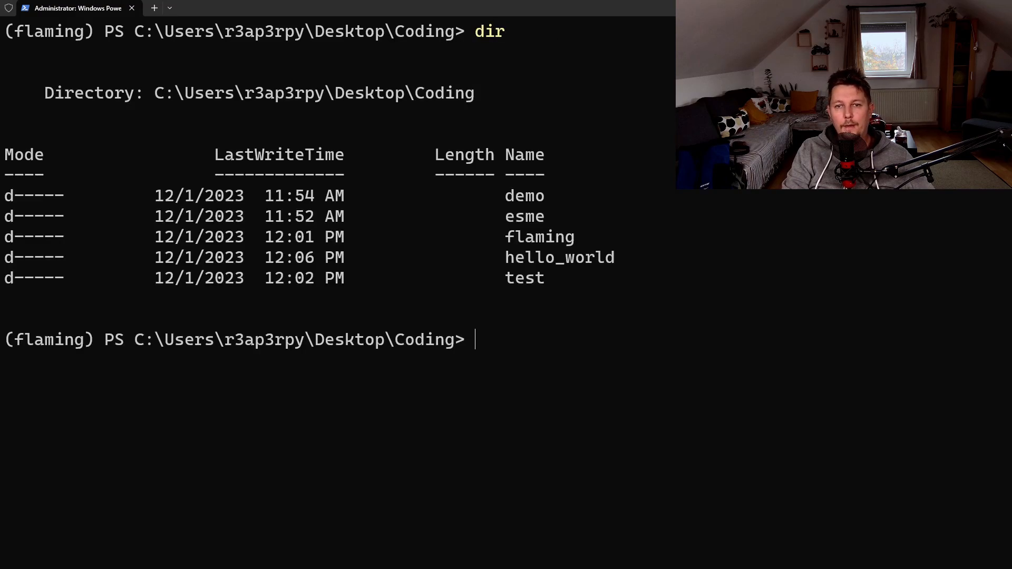
{"action": "type", "text": "dir .\\hello_world\\"}
{"action": "type", "text": "flama run hell"}
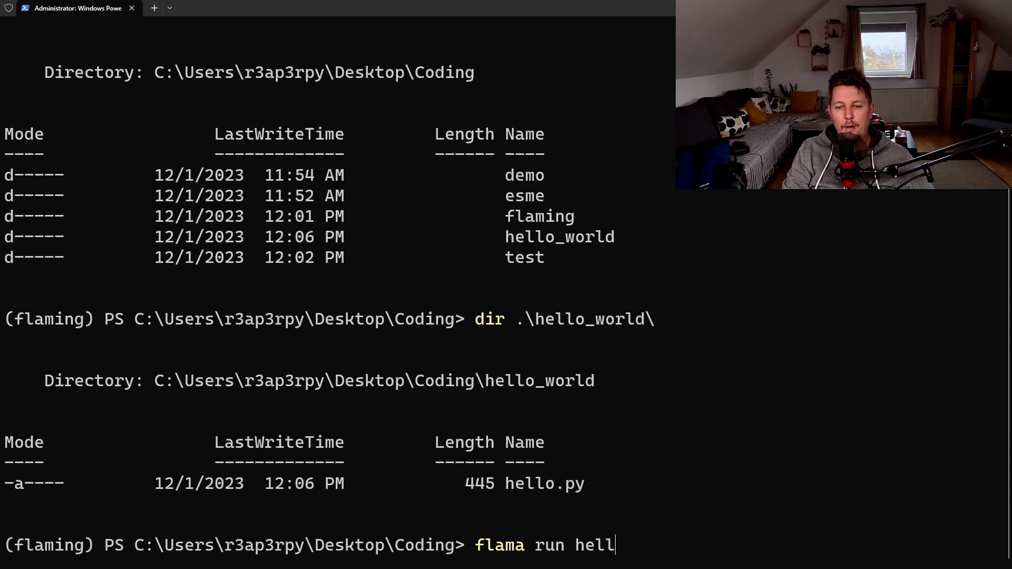
Run flama run hello_world.hello:app, which fails with a no-schema-library AssertionError
{"action": "type", "text": "o_world."}
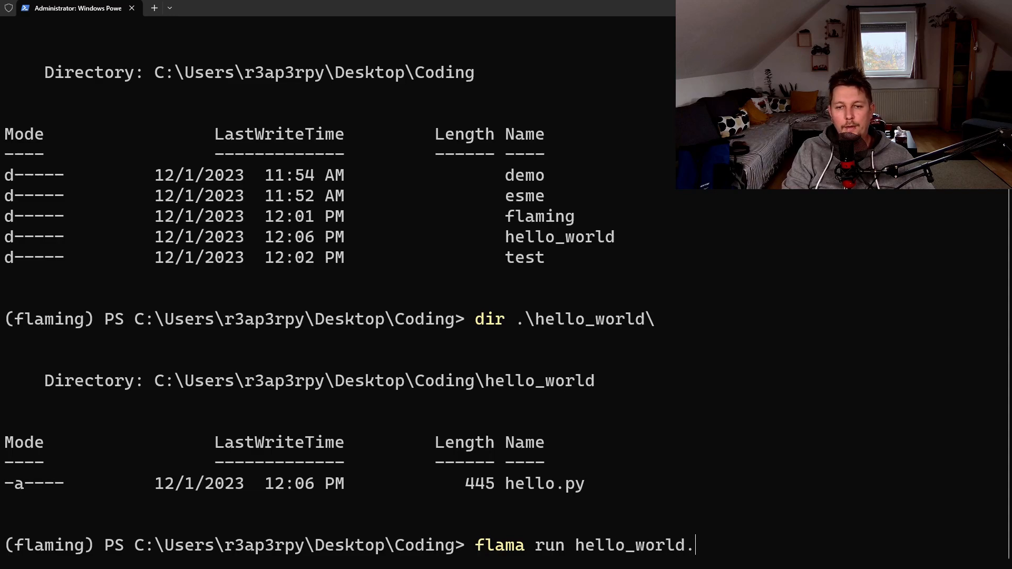
{"action": "type", "text": "hello"}
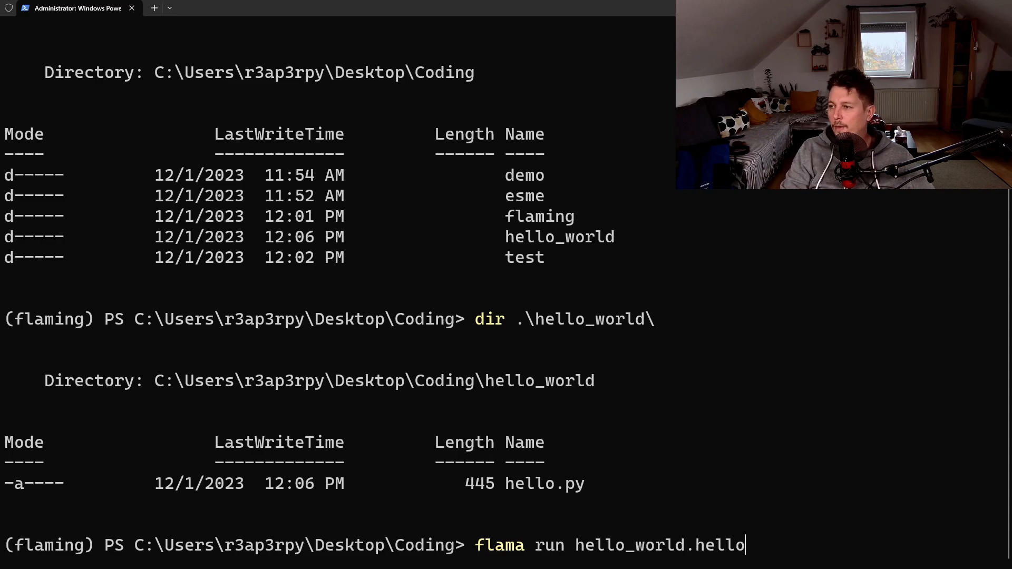
{"action": "type", "text": ":app"}
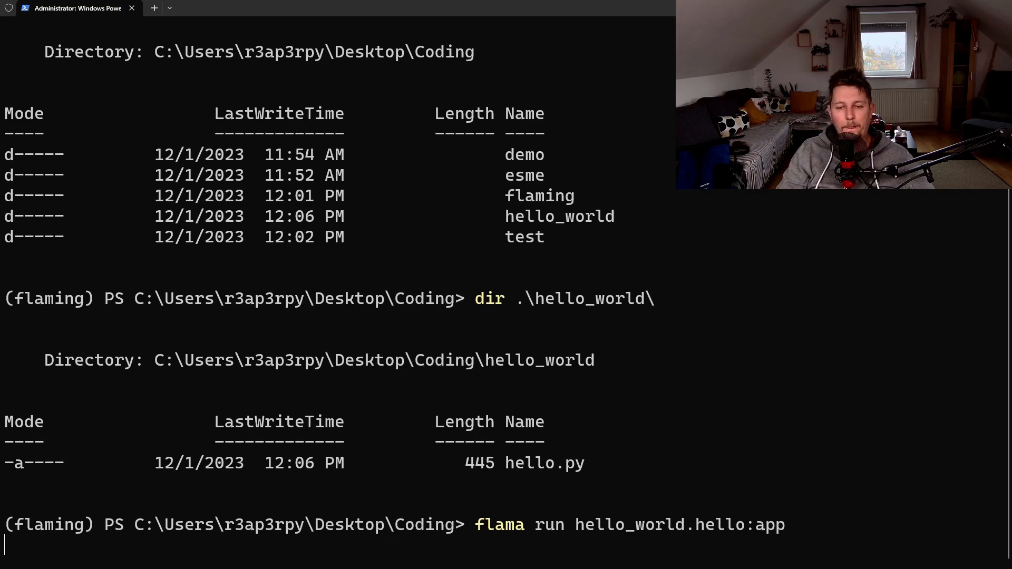
{"action": "key", "text": "enter"}
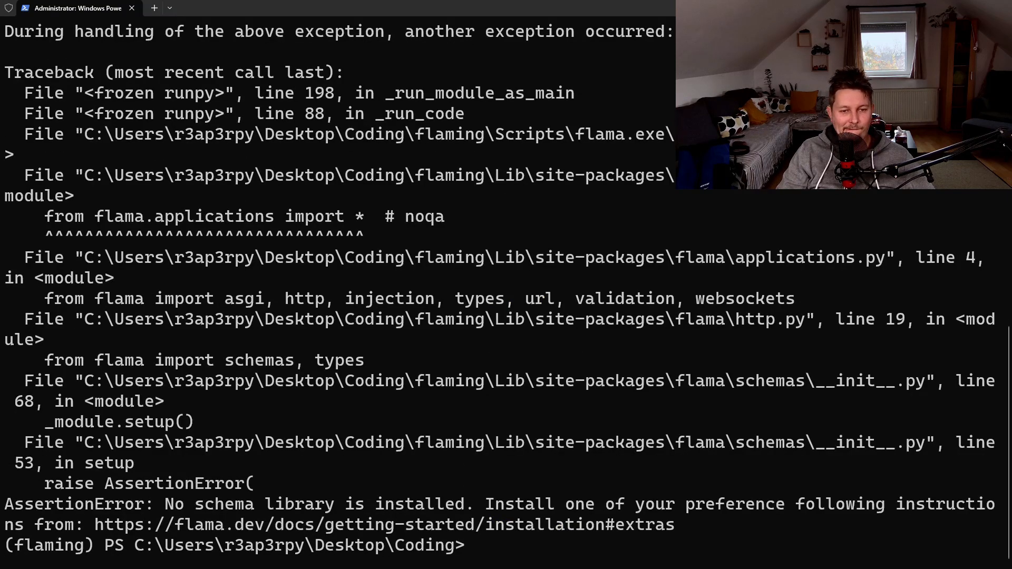
{"action": "mouse_move", "coordinate": [490, 431]}
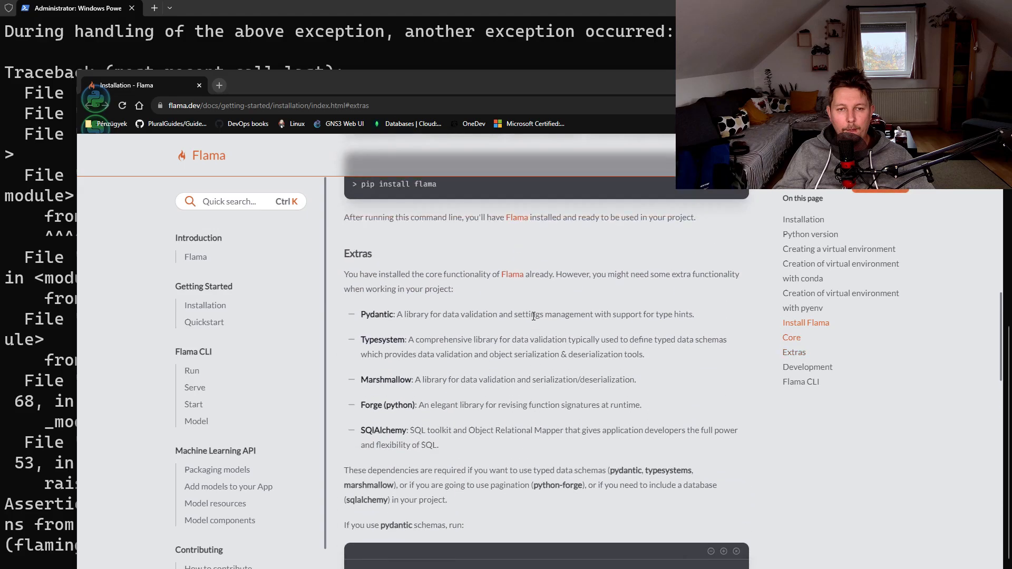
Consult the Flama installation Extras docs and pick out the pip install flama[pydantic] command
{"action": "left_click_drag", "start_coordinate": [541, 314], "coordinate": [672, 314]}
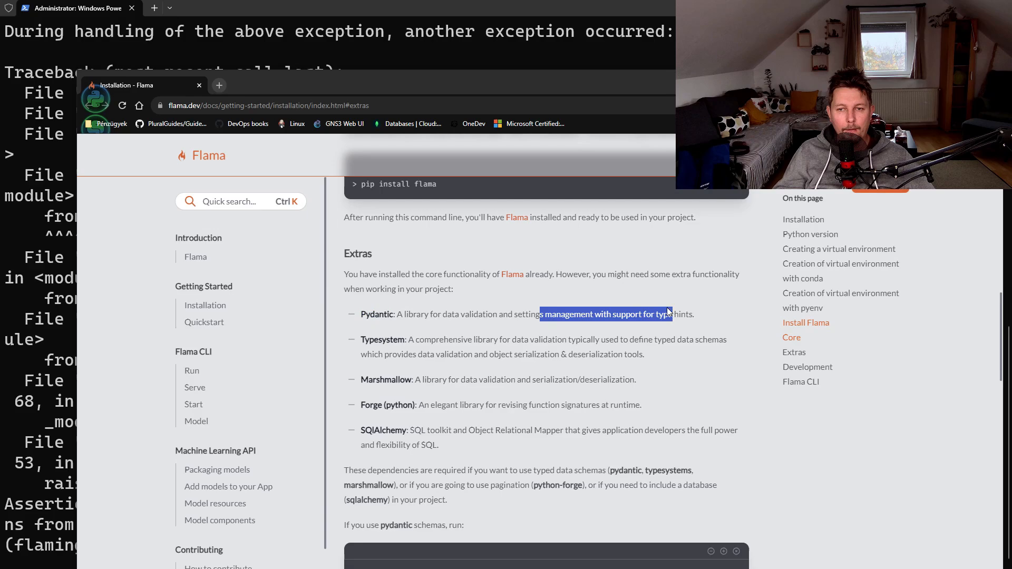
{"action": "scroll", "scroll_direction": "down", "scroll_amount": 3}
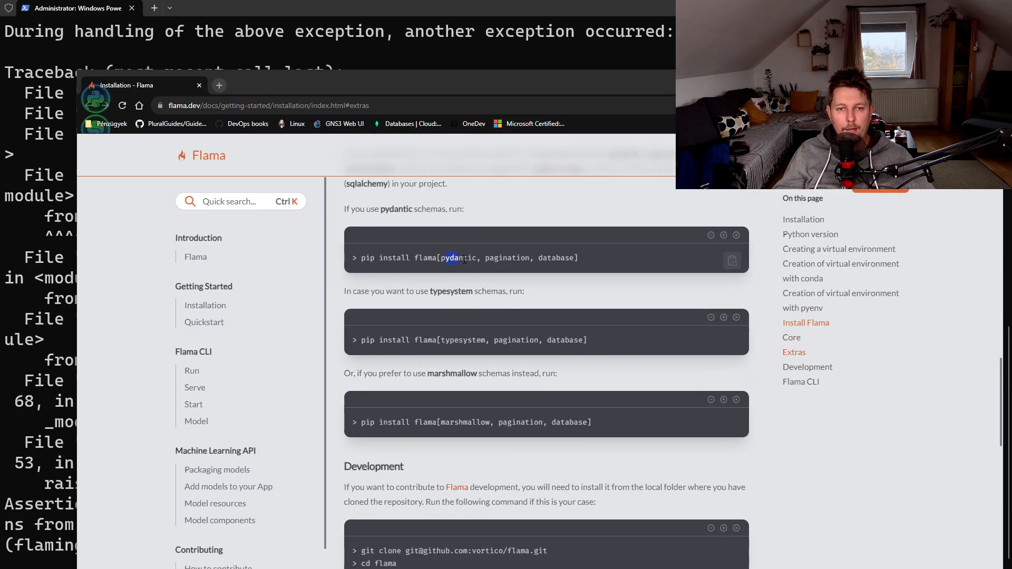
{"action": "double_click", "coordinate": [460, 257]}
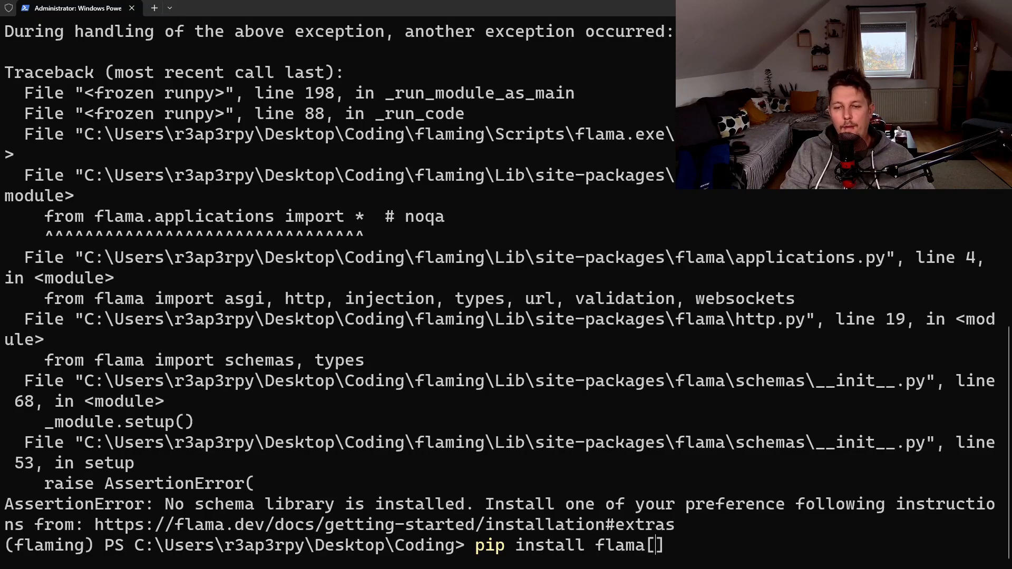
Install flama[pydantic] and sqlalchemy, then rerun flama run hello_world.hello:app, which fails to bind port 8000
{"action": "type", "text": "pydantic]"}
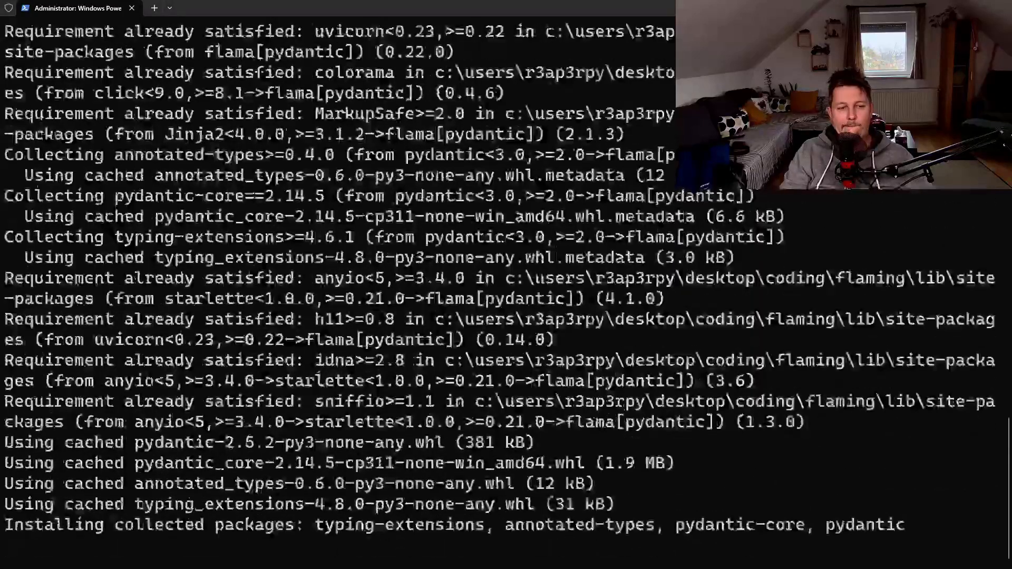
{"action": "type", "text": "flama run hello_world.hello:app"}
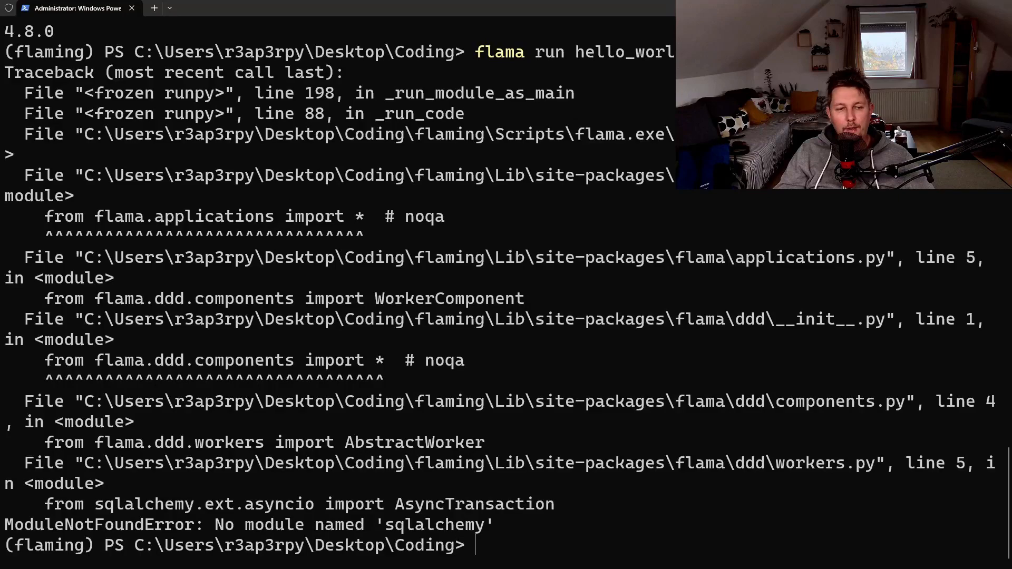
{"action": "type", "text": "flama run hello_world.hello:app"}
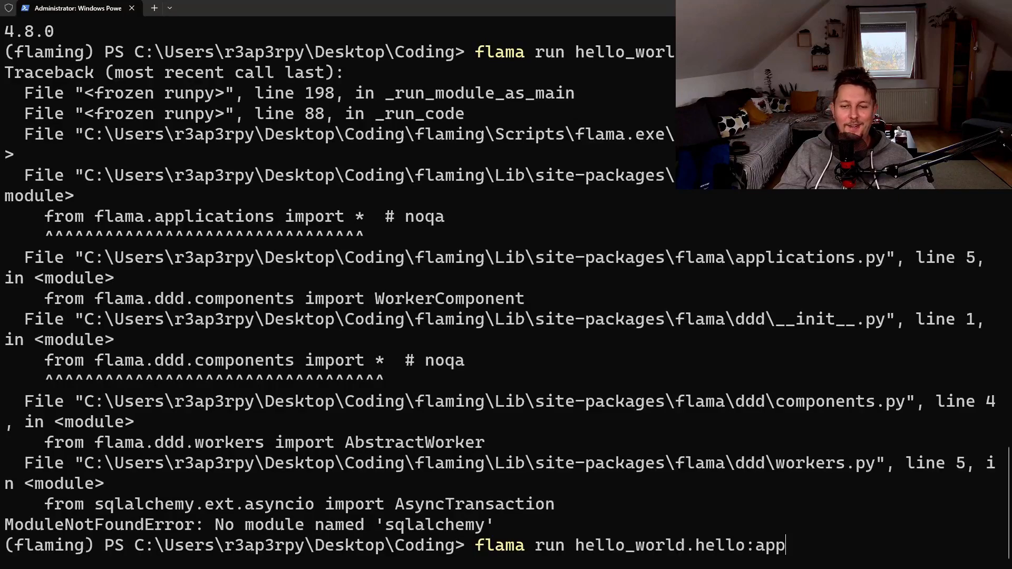
{"action": "type", "text": "pip install flama[pydantic] sq"}
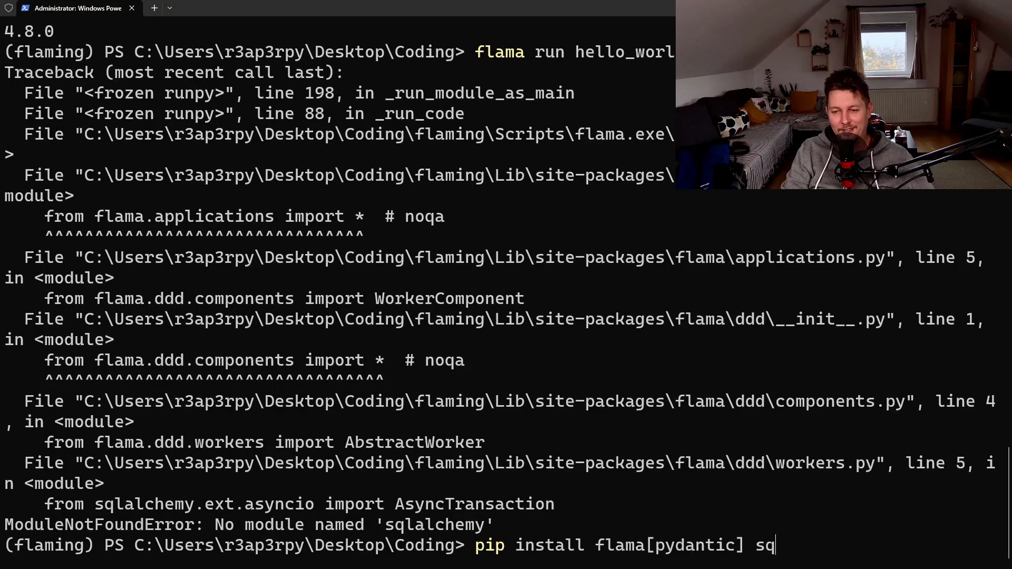
{"action": "type", "text": "lalchemy"}
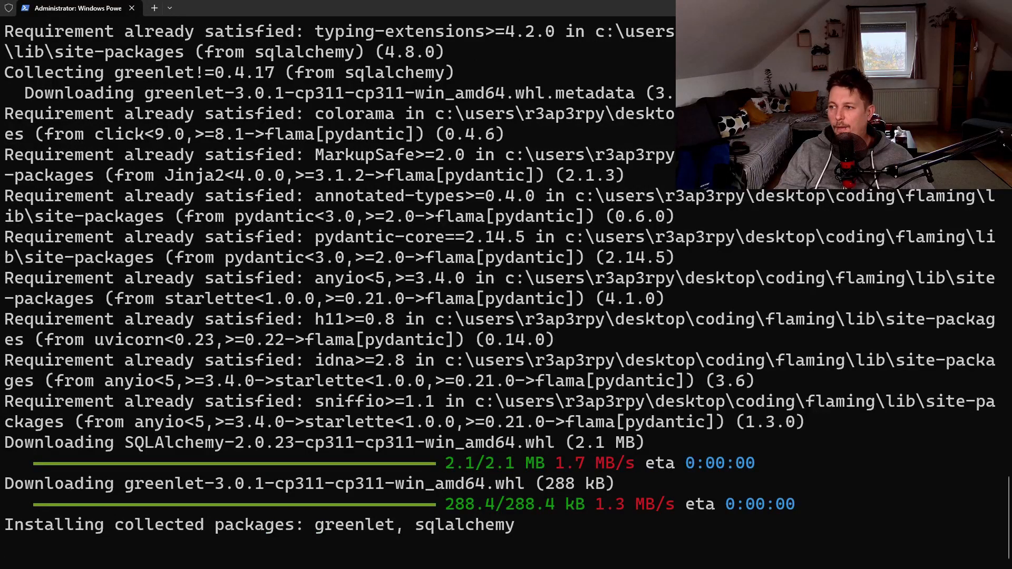
{"action": "type", "text": "flama run hello_world.hello:app"}
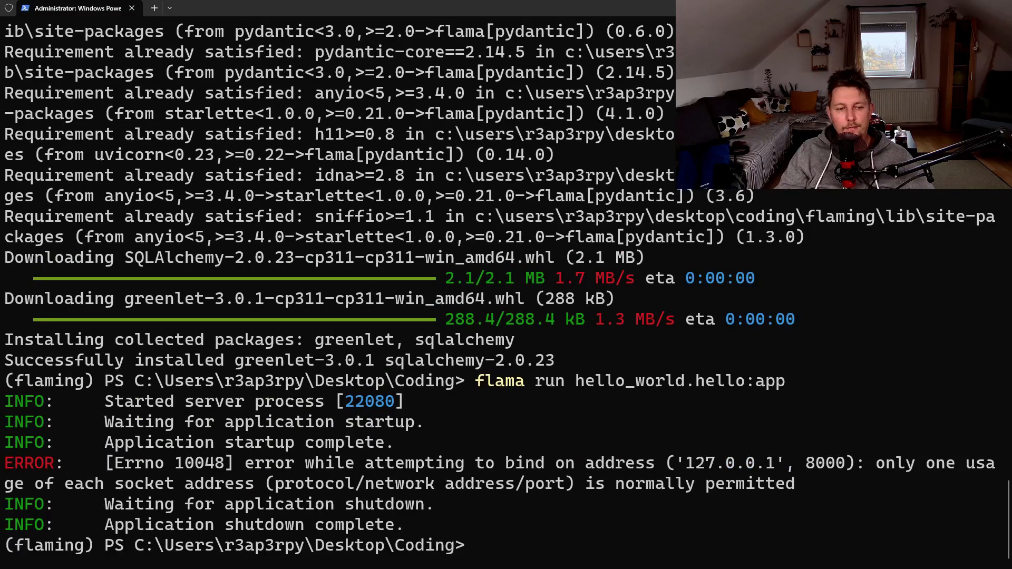
Inspect the Terminal processes in Task Manager and check listening ports with netstat
{"action": "left_click_drag", "start_coordinate": [400, 463], "coordinate": [614, 484]}
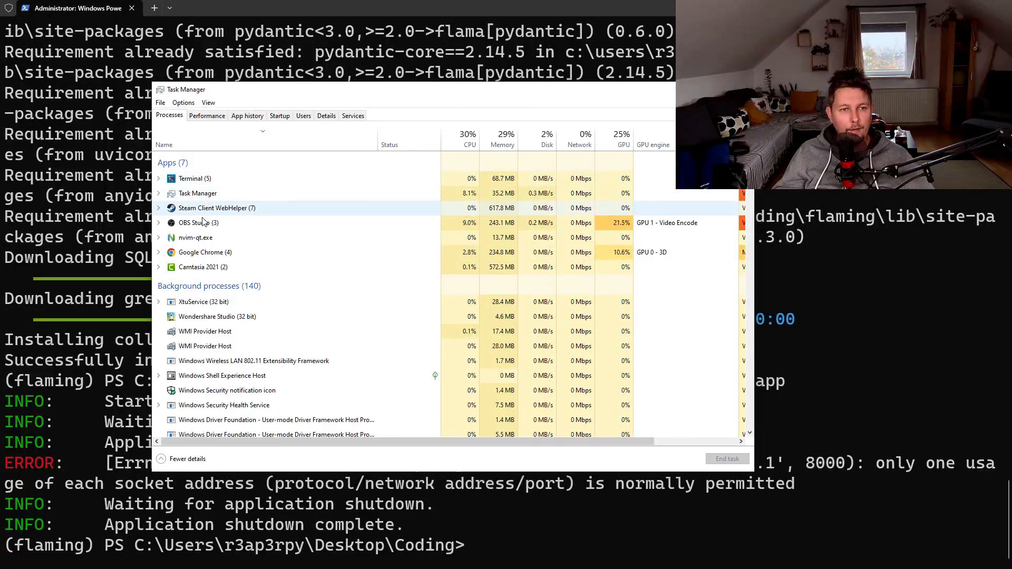
{"action": "left_click", "coordinate": [159, 178]}
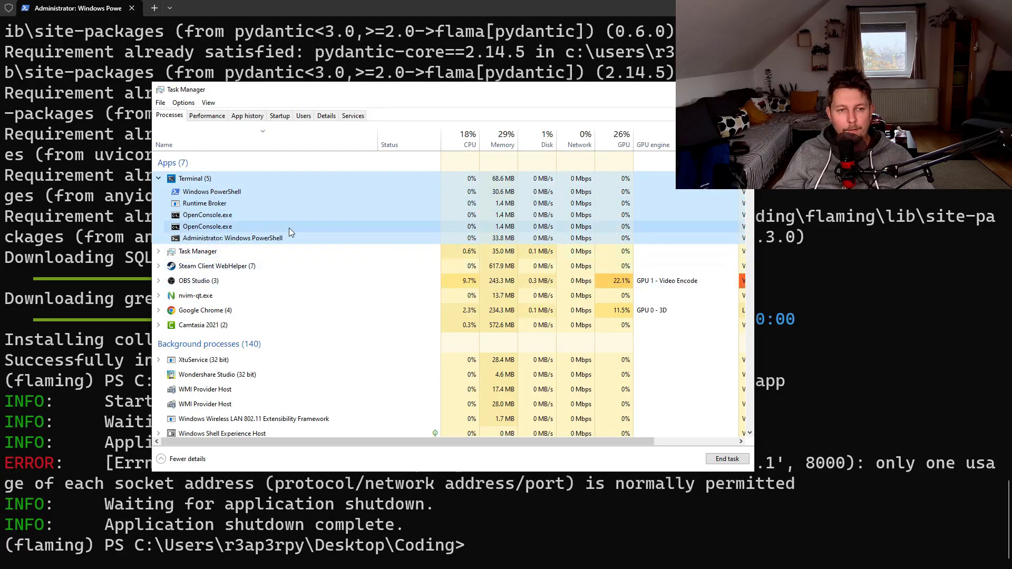
{"action": "type", "text": "net"}
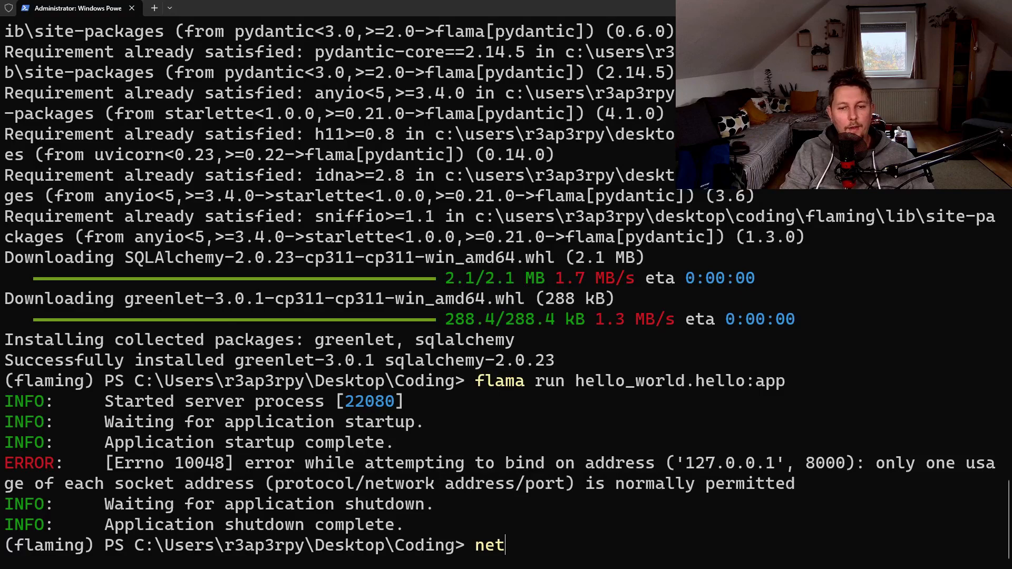
{"action": "type", "text": "stat -tan |findstr 8000"}
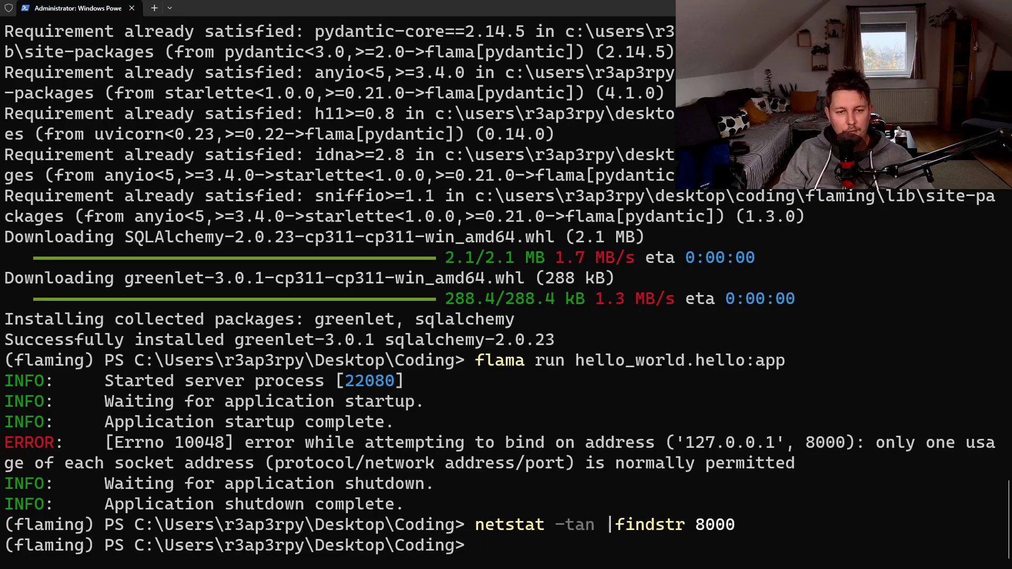
Run flama run hello_world.hello:app --server-port 8080, open the served URL answering 200 OK, then stop the server
{"action": "type", "text": "flama run hello_world.hello:app"}
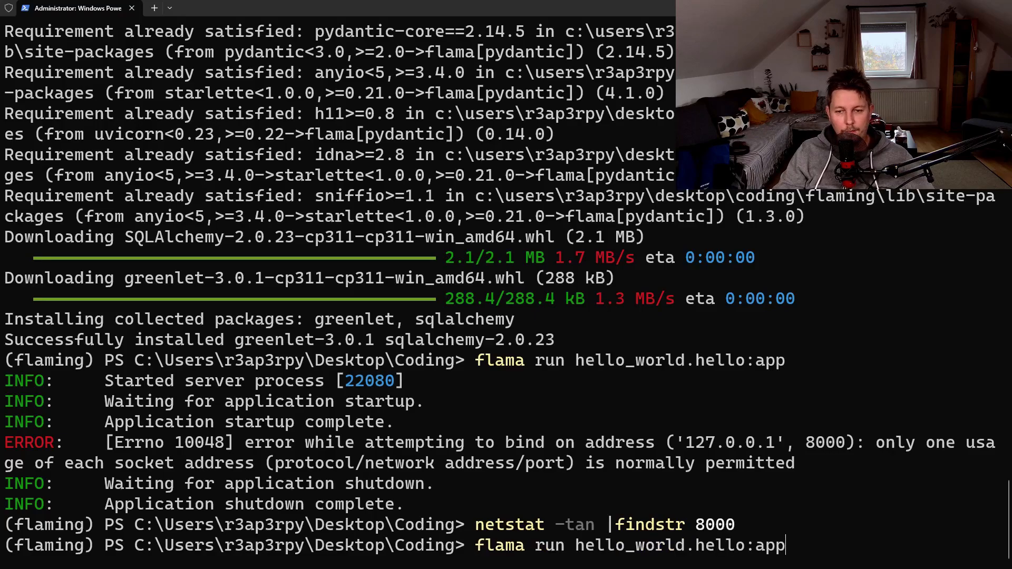
{"action": "type", "text": "--help"}
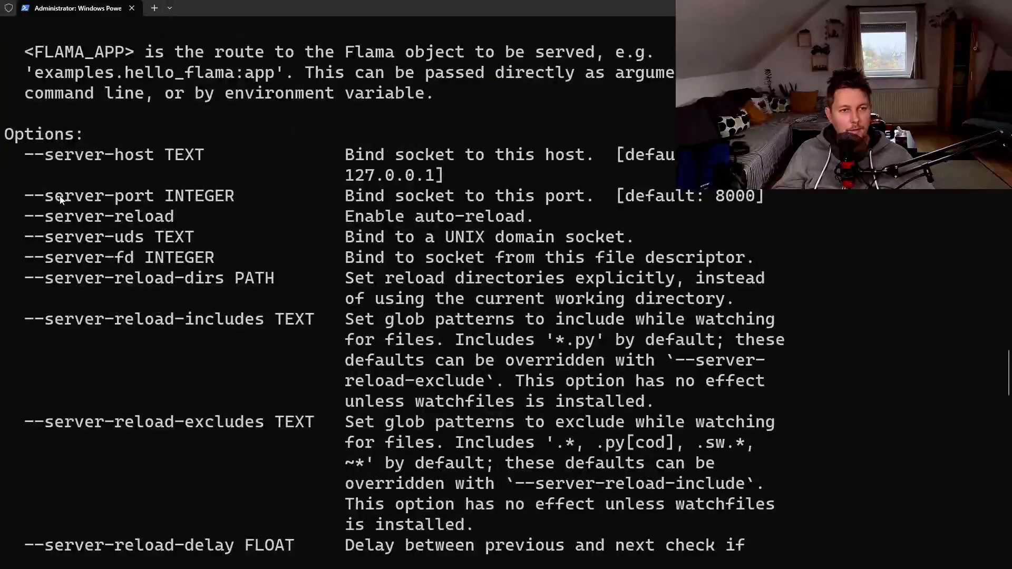
{"action": "scroll", "scroll_direction": "down", "scroll_amount": 3}
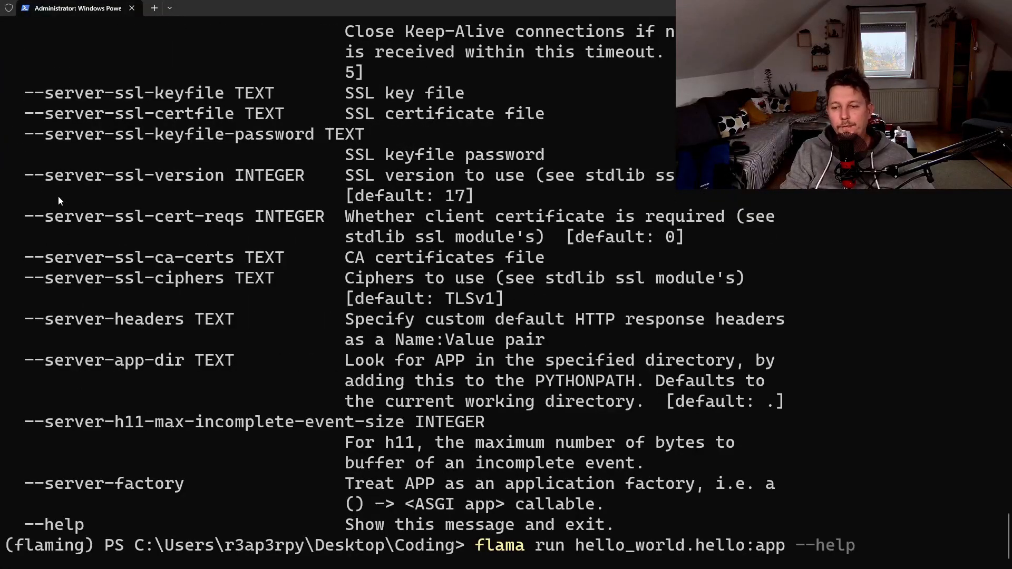
{"action": "type", "text": "--server-port 8"}
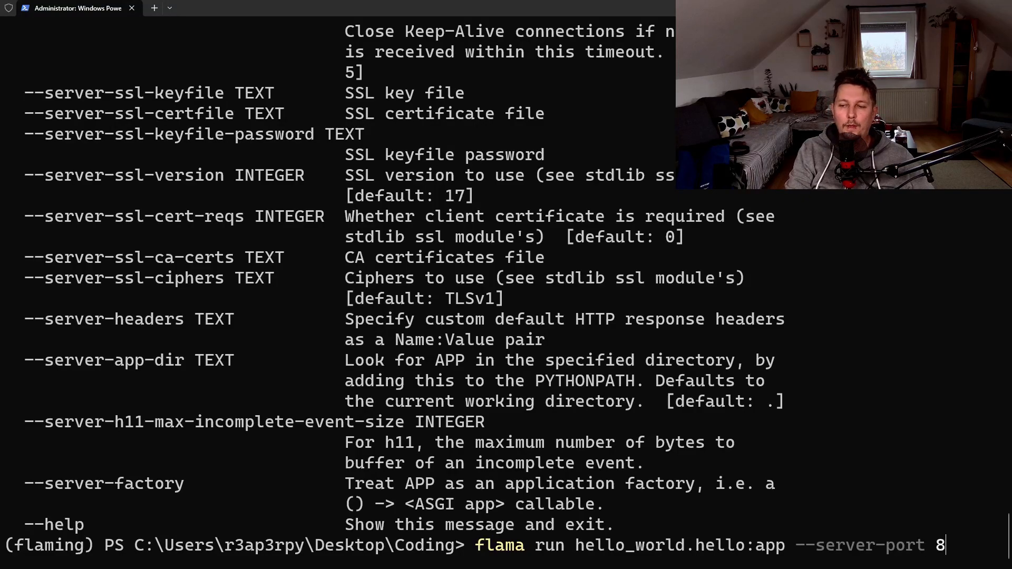
{"action": "key", "text": "enter"}
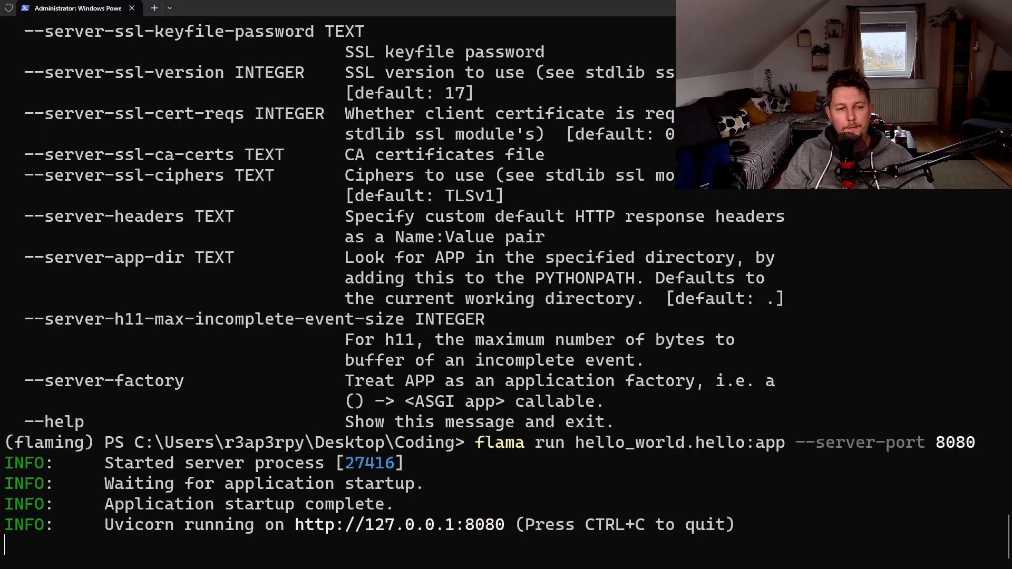
{"action": "mouse_move", "coordinate": [334, 525]}
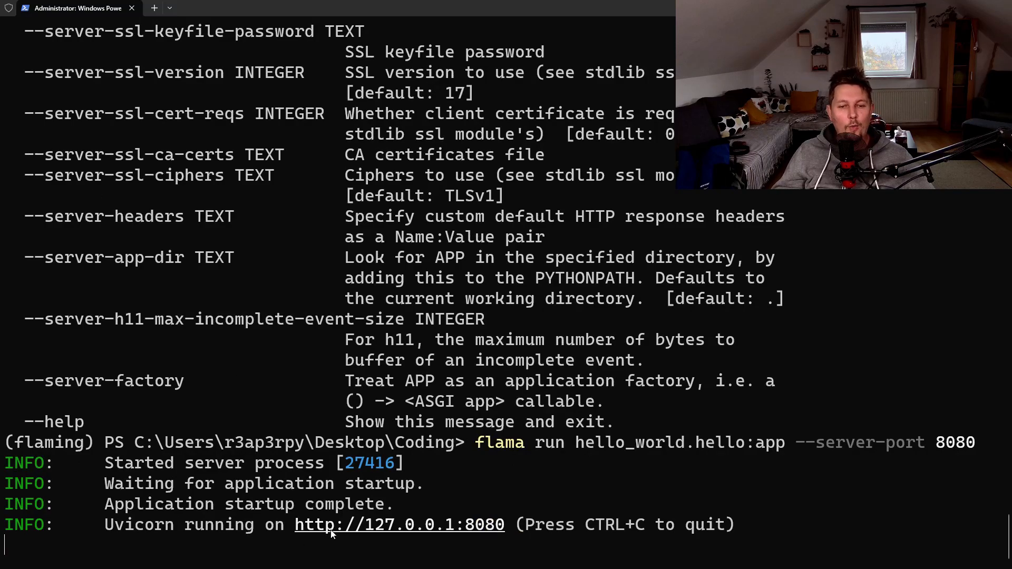
{"action": "left_click", "coordinate": [399, 524]}
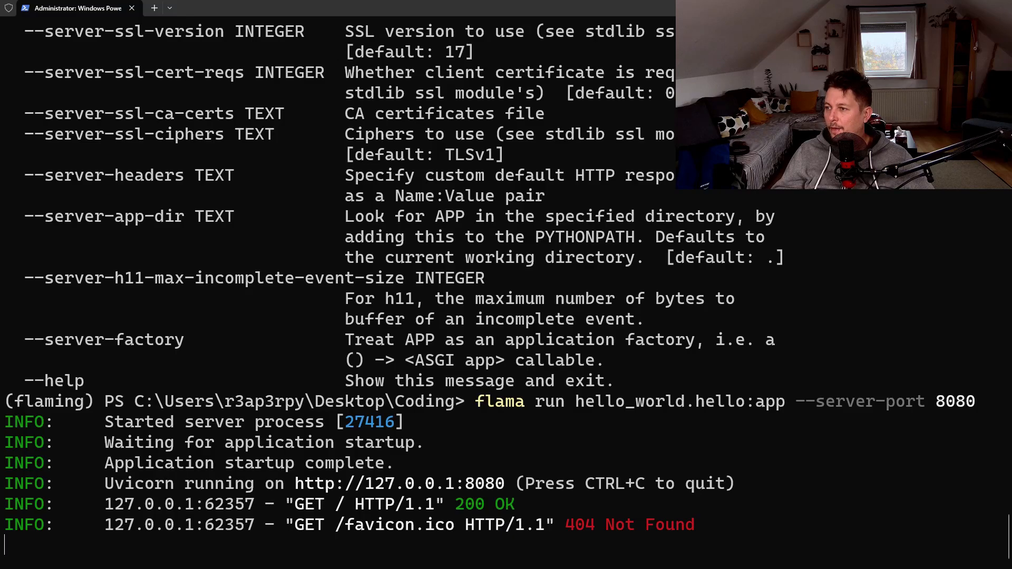
{"action": "key", "text": "ctrl+c"}
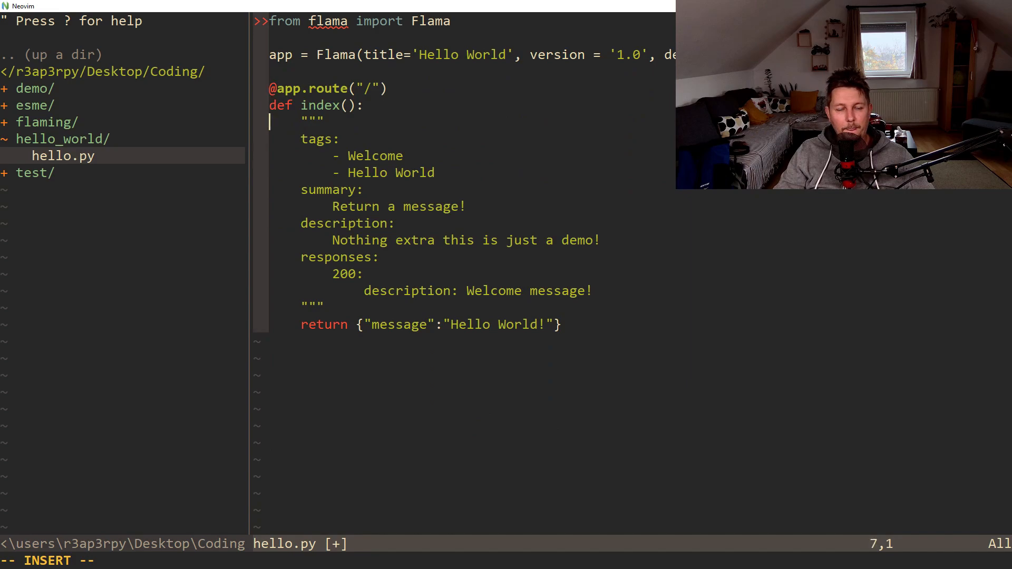
Add an if __name__ == '__main__' block calling app.run with host '0.0.0.0', port 8080 and debug
{"action": "type", "text": "fi"}
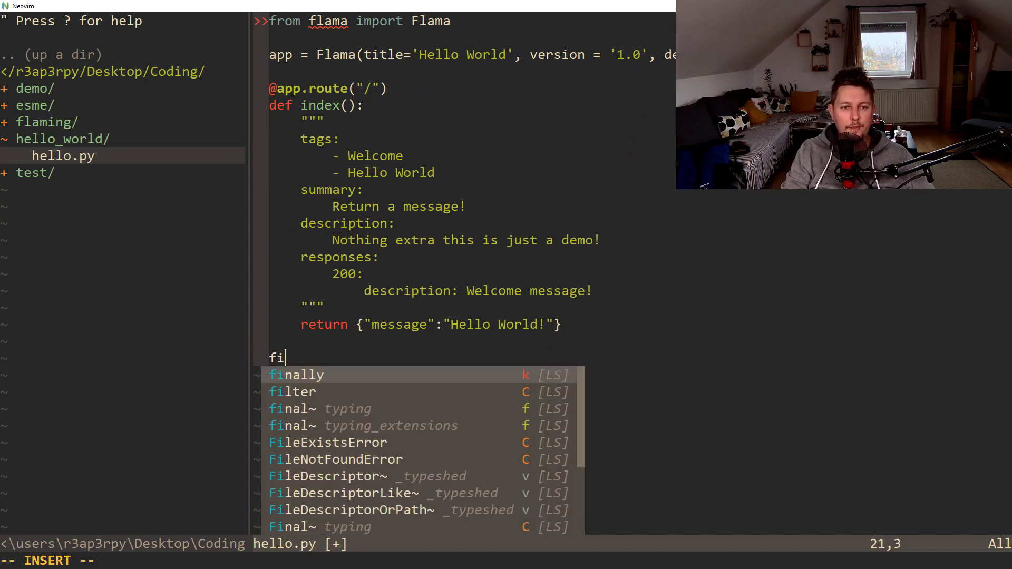
{"action": "type", "text": "if __name"}
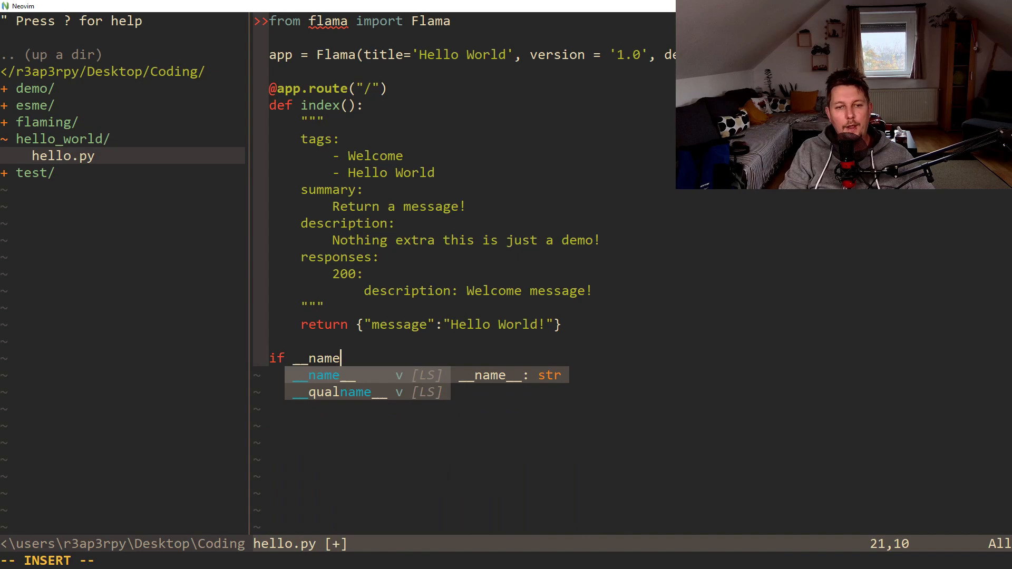
{"action": "type", "text": "__ == '"}
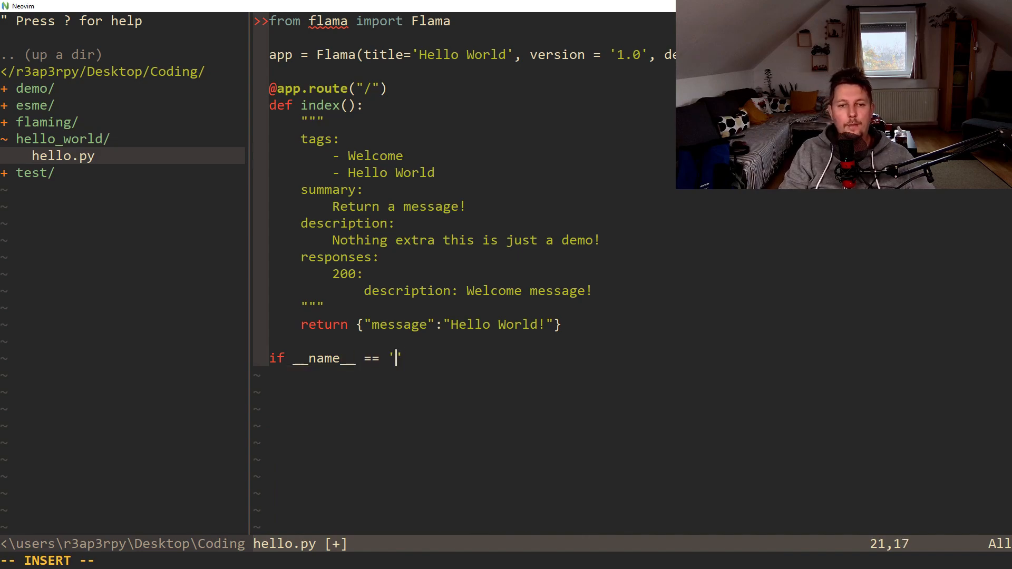
{"action": "type", "text": "__main__"}
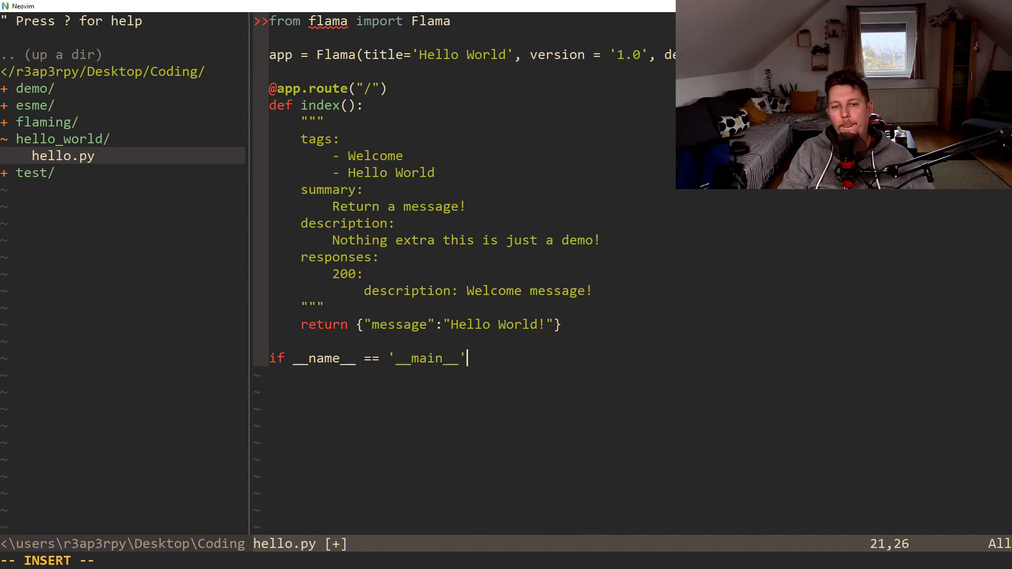
{"action": "type", "text": "app.rui"}
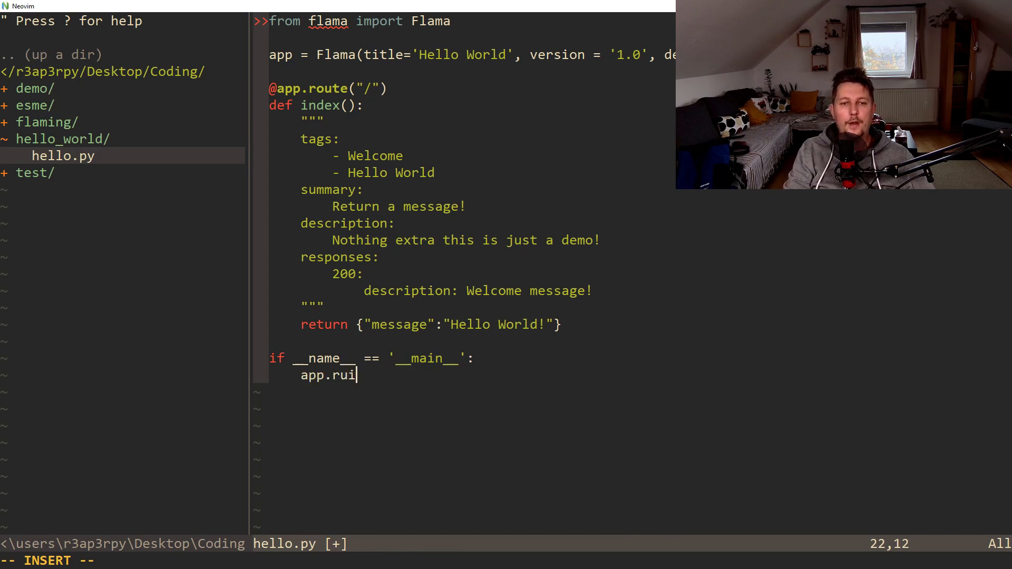
{"action": "type", "text": "n(hos"}
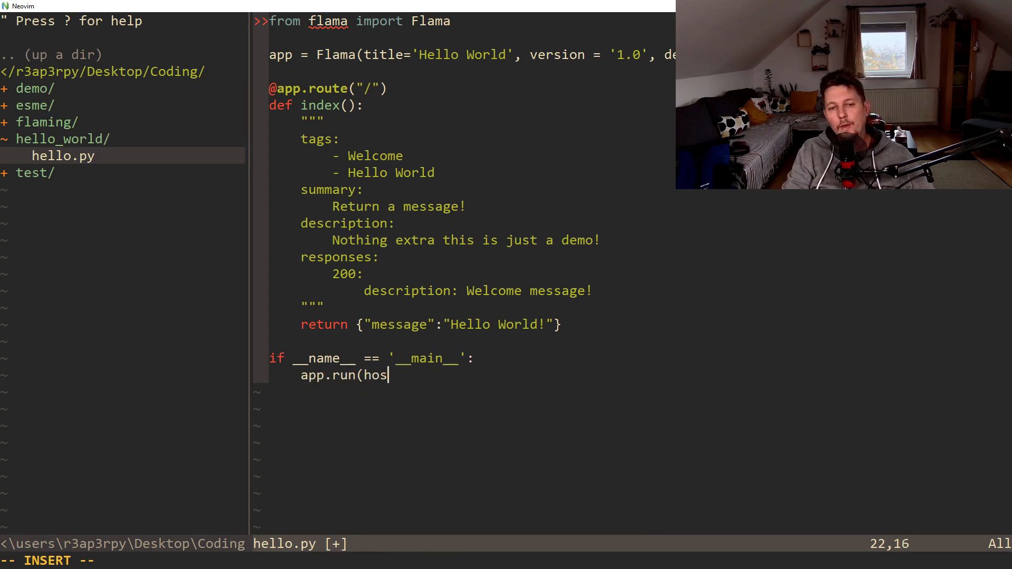
{"action": "type", "text": "t='0.0.0'"}
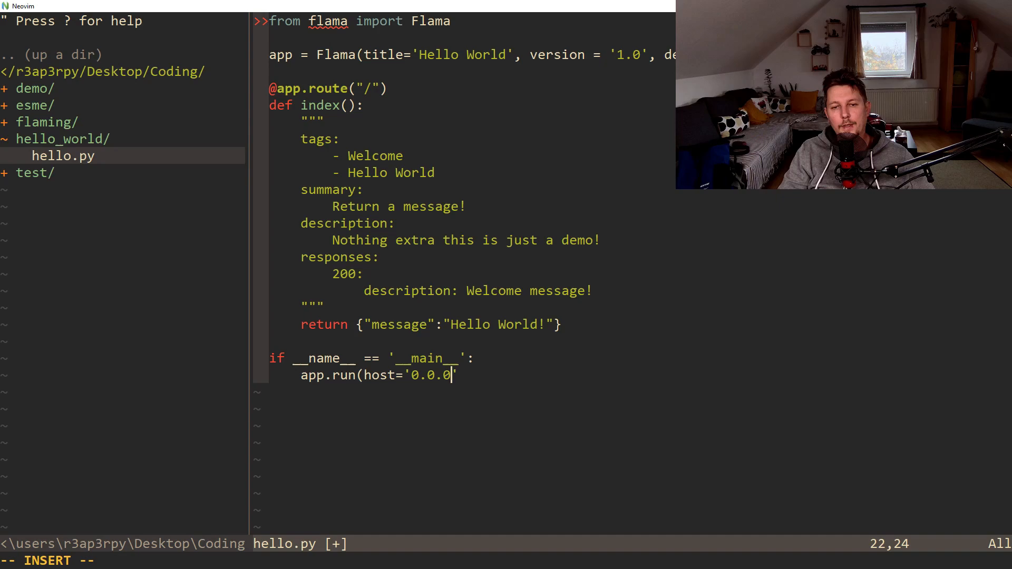
{"action": "type", "text": "', p"}
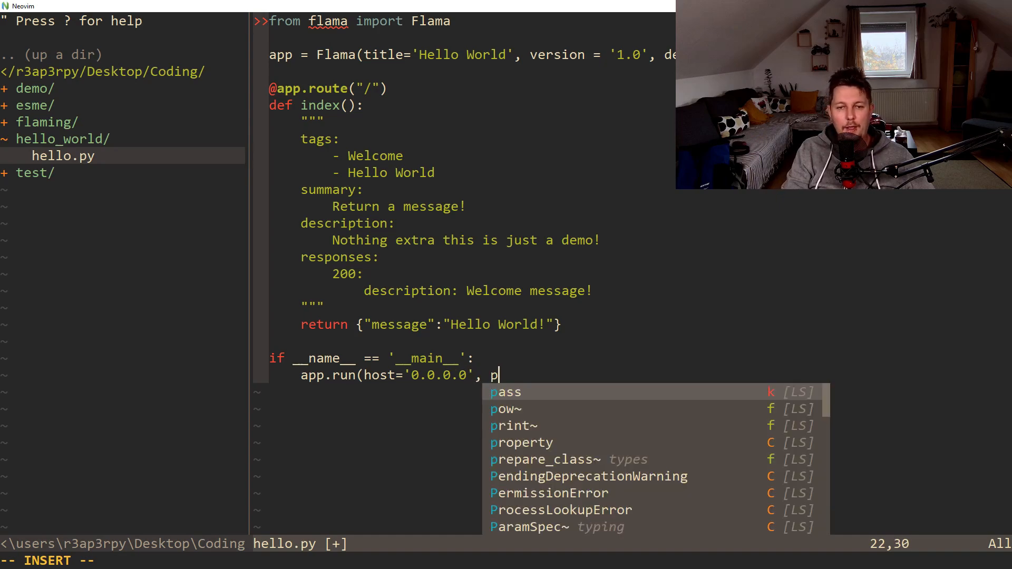
{"action": "type", "text": "ort = 8080,"}
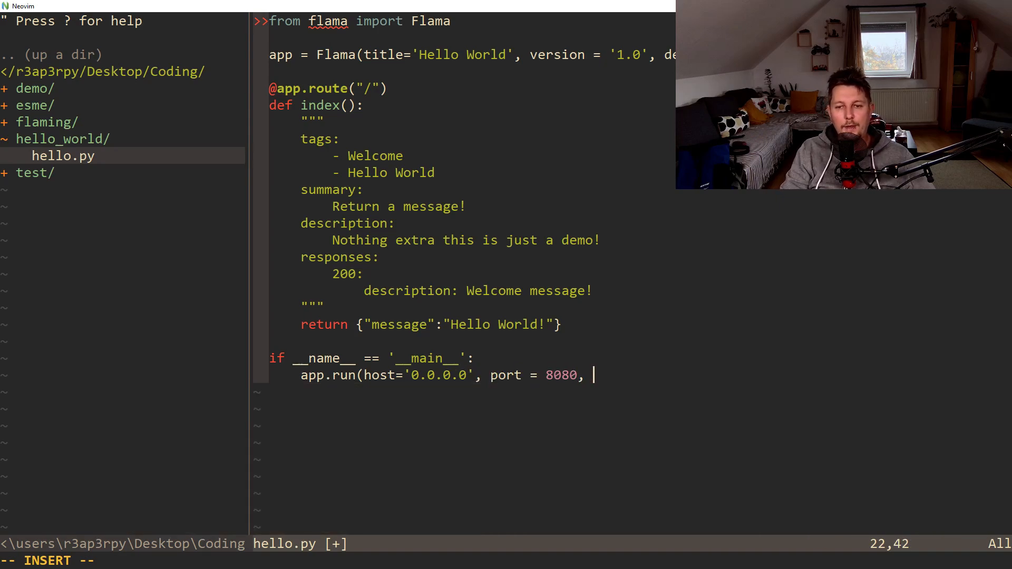
{"action": "type", "text": "debvug"}
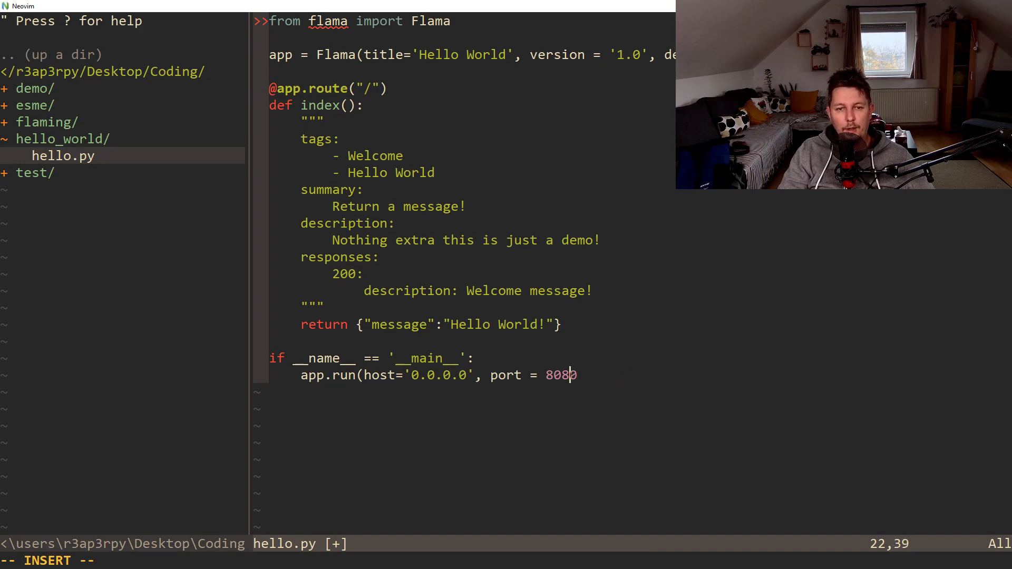
Import flama and rewrite the call as flama.run(flama_app=app, server_host='0.0.0.0', server_port=8080)
{"action": "type", "text": "server_"}
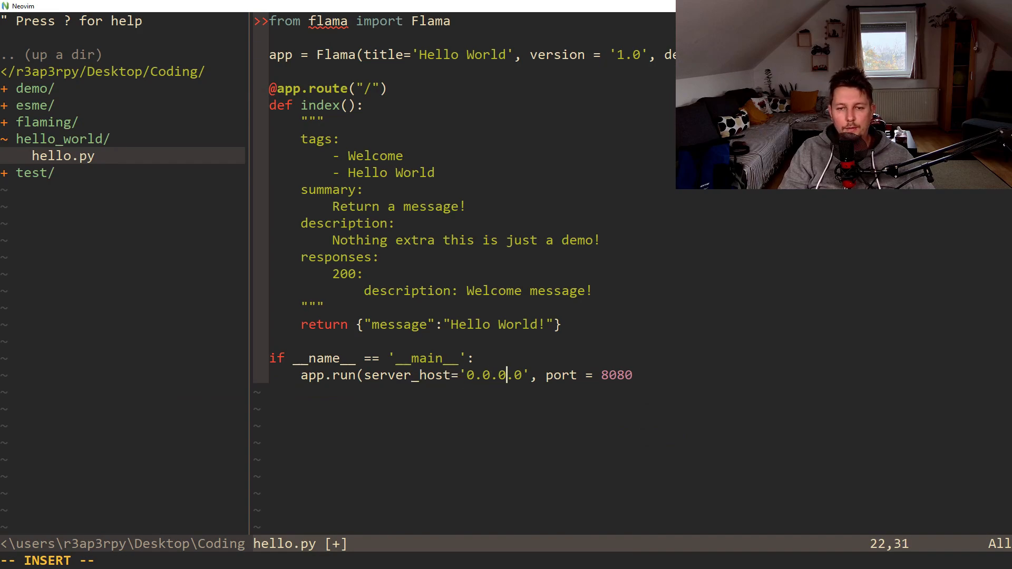
{"action": "type", "text": "server_"}
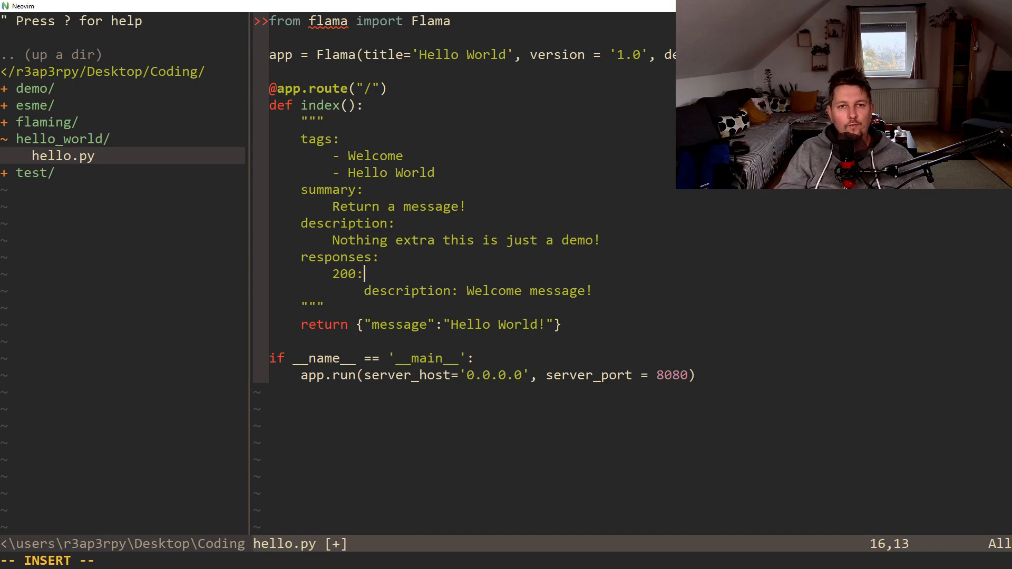
{"action": "type", "text": "i"}
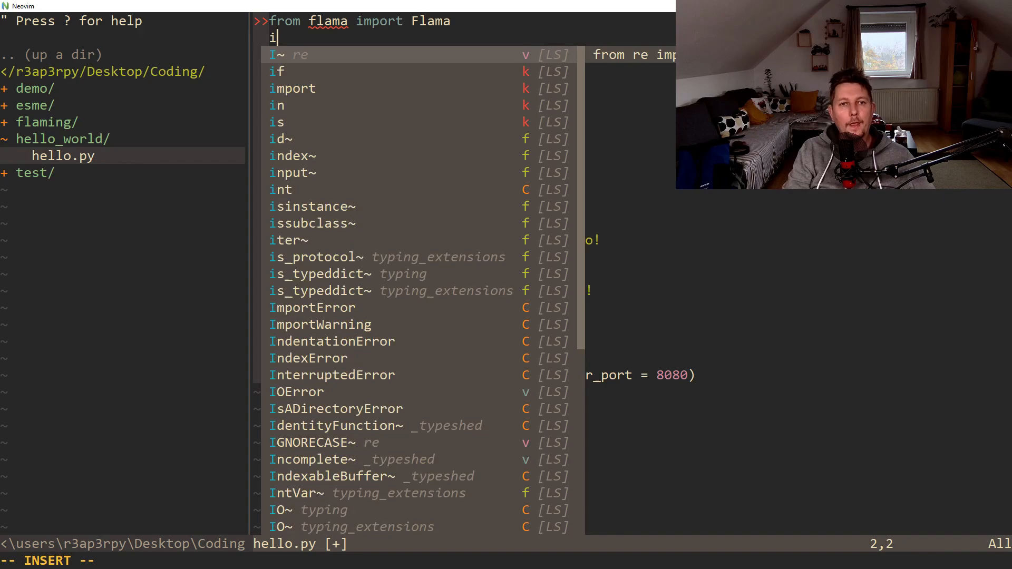
{"action": "type", "text": "mport l"}
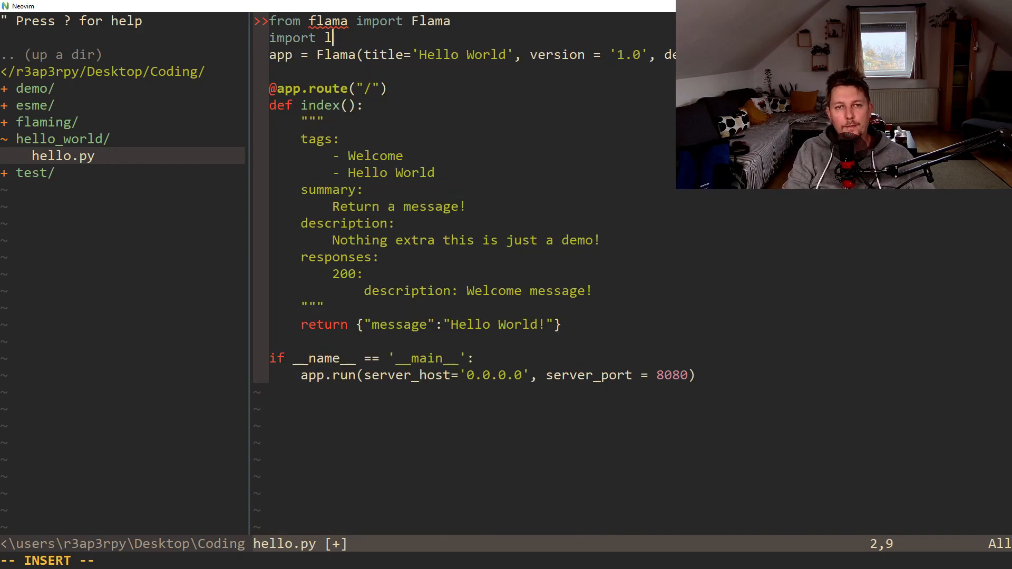
{"action": "type", "text": "lama"}
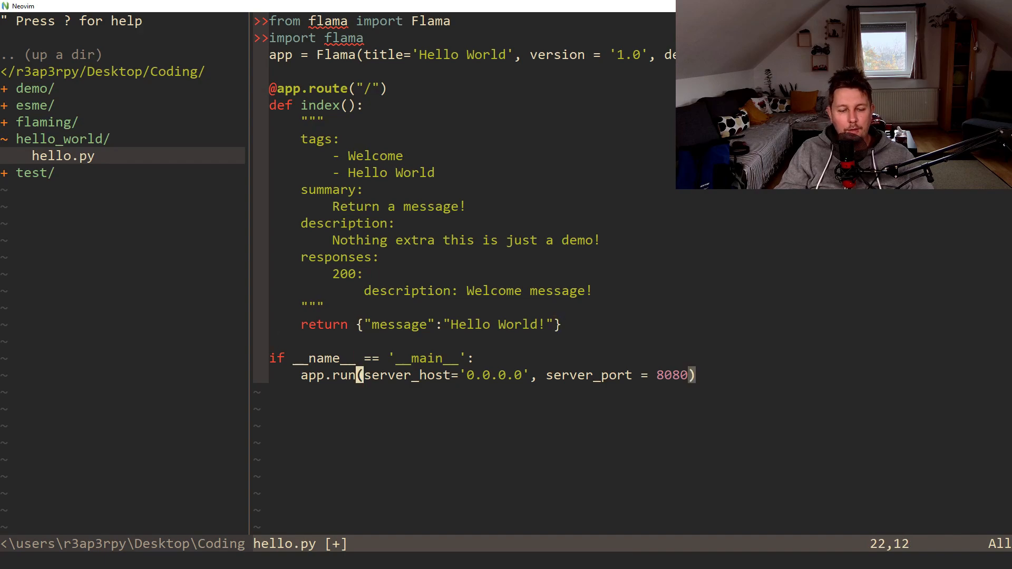
{"action": "type", "text": "flama"}
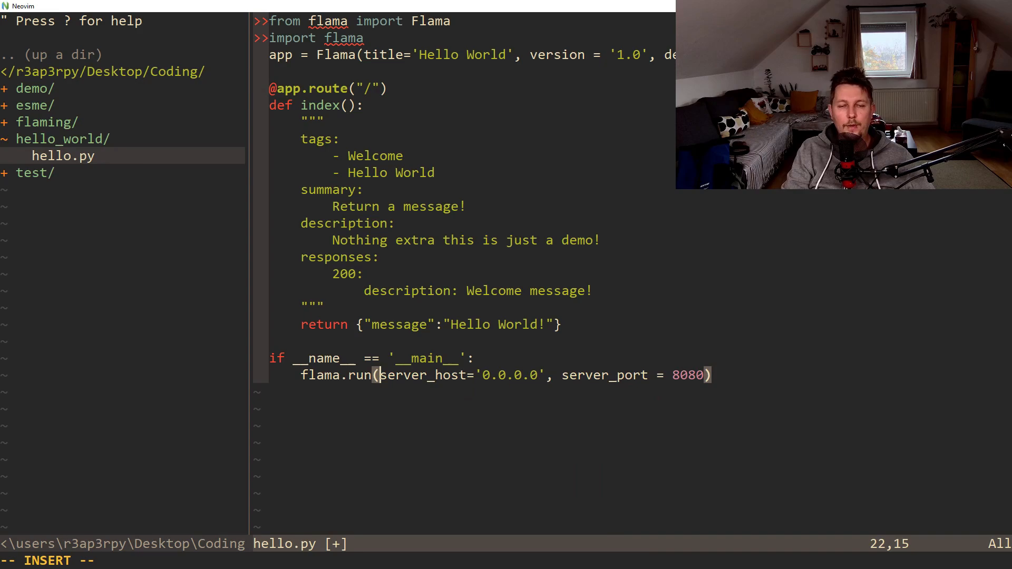
{"action": "type", "text": "flama_app ="}
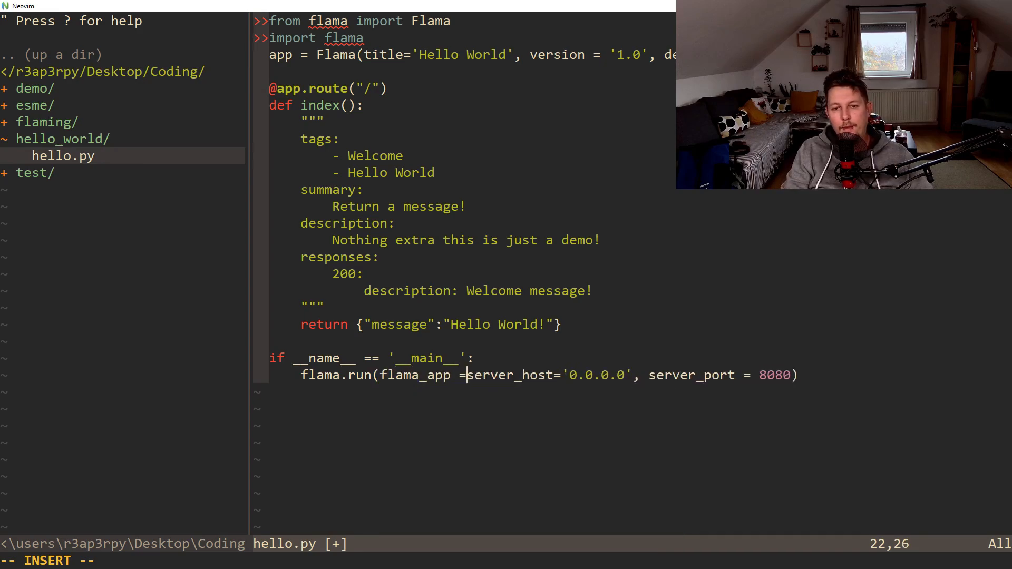
{"action": "type", "text": "app ,"}
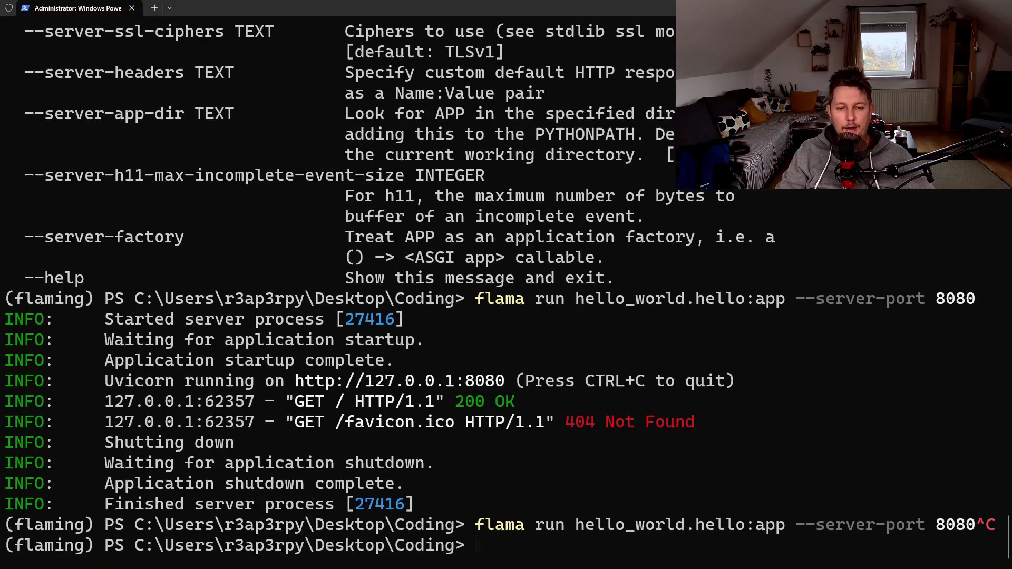
Run hello.py from the hello_world folder and view the Hello World JSON at localhost:8080 in an enlarged Chrome window
{"action": "type", "text": "cd .\\hello_world\\"}
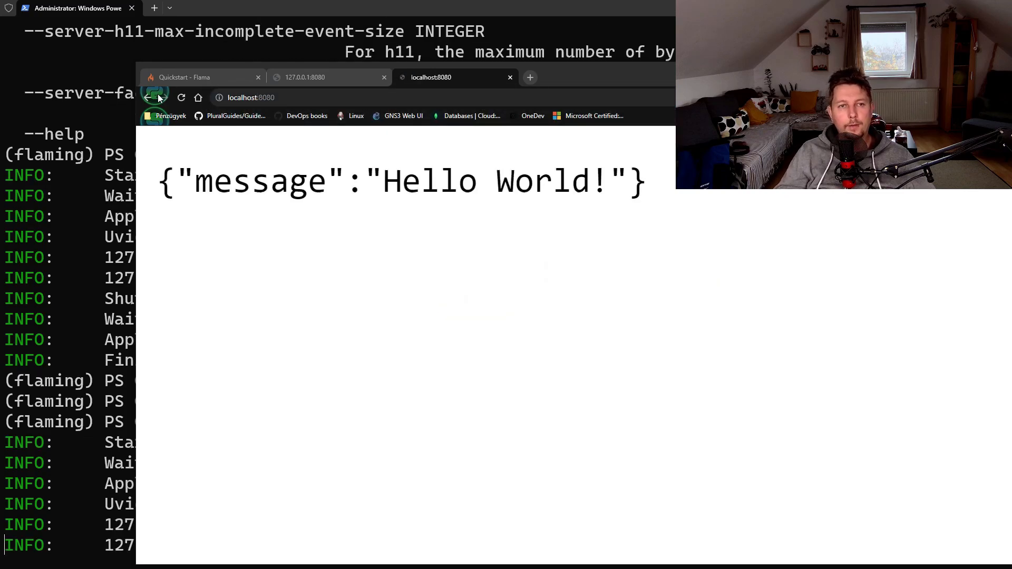
{"action": "left_click_drag", "start_coordinate": [179, 181], "coordinate": [551, 181]}
{"action": "type", "text": "/"}
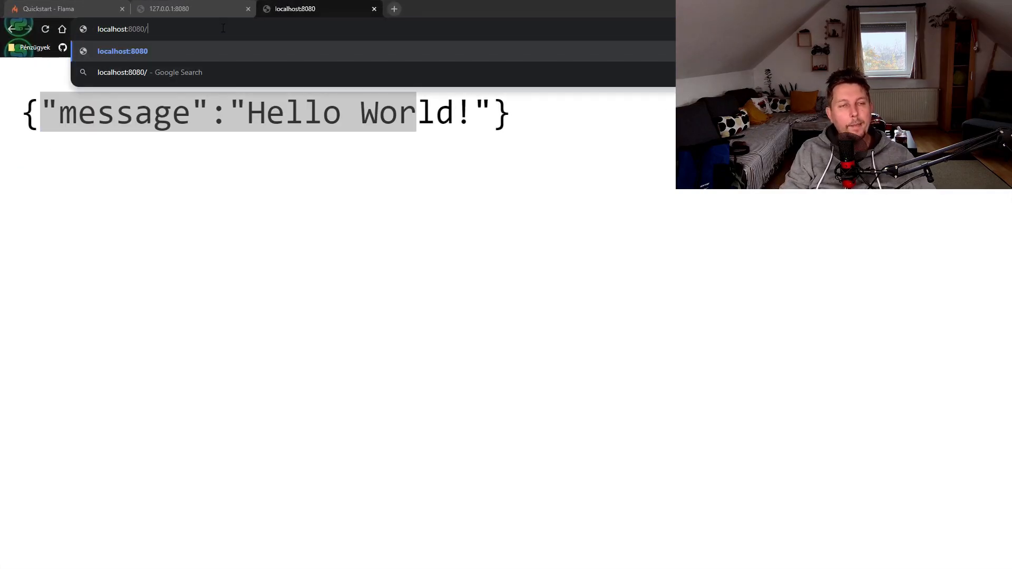
Try localhost:8080/docs in Chrome, then relaunch the server with flama run on port 8080
{"action": "type", "text": "docs"}
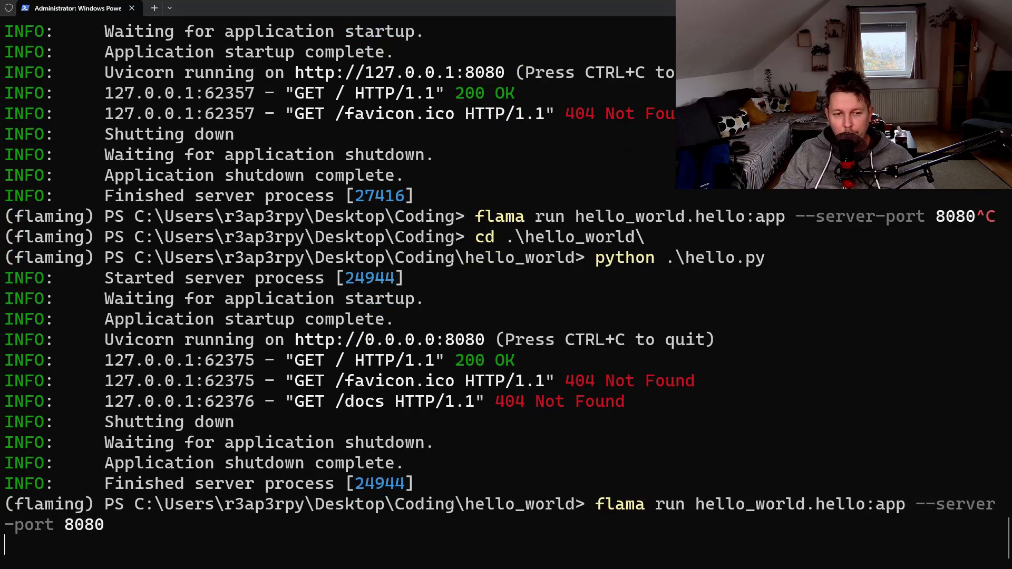
{"action": "key", "text": "enter"}
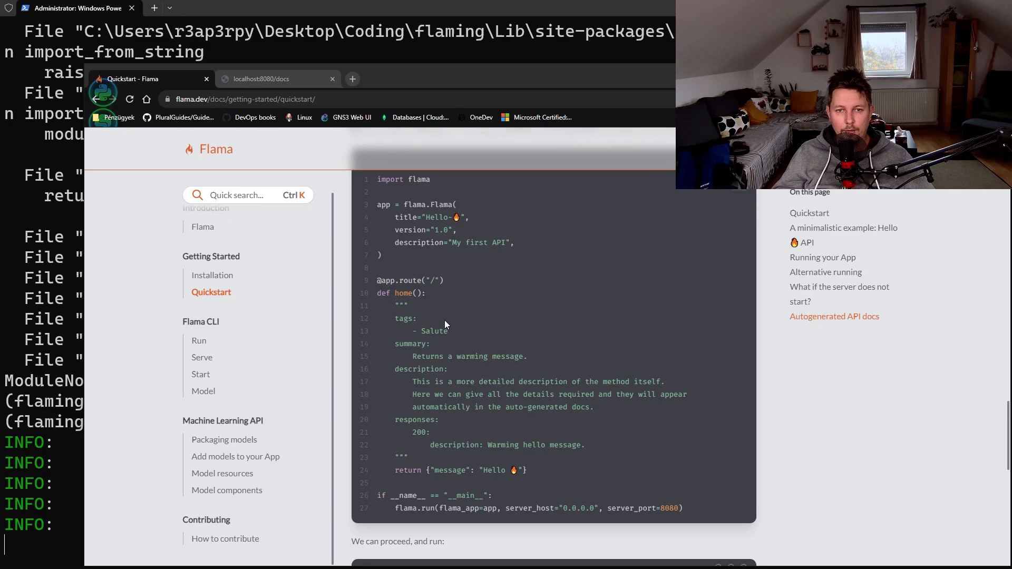
Read the Quickstart's Autogenerated API docs section and compare with the local /docs/ tab
{"action": "scroll", "scroll_direction": "down", "scroll_amount": 3}
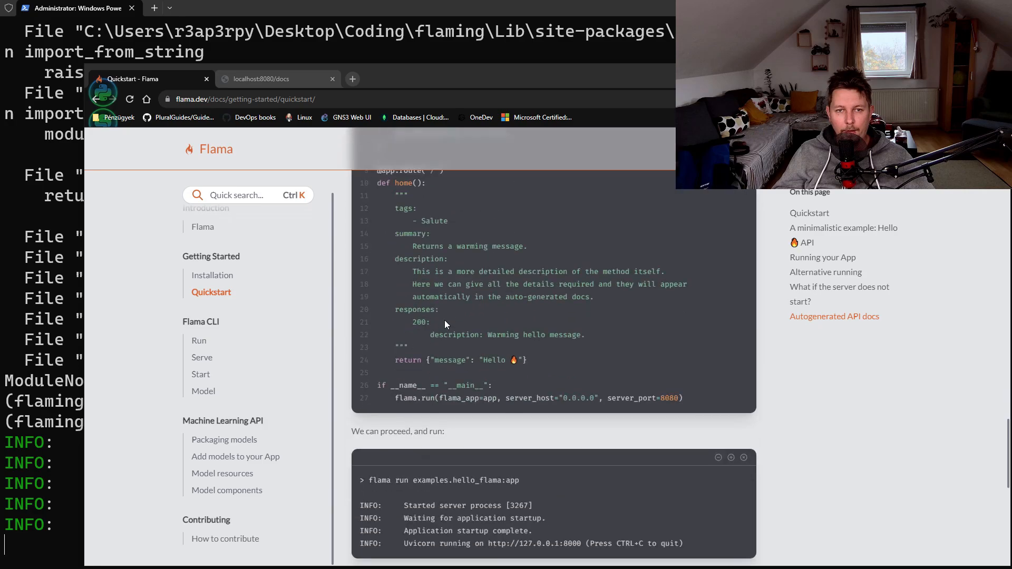
{"action": "scroll", "scroll_direction": "down", "scroll_amount": 3}
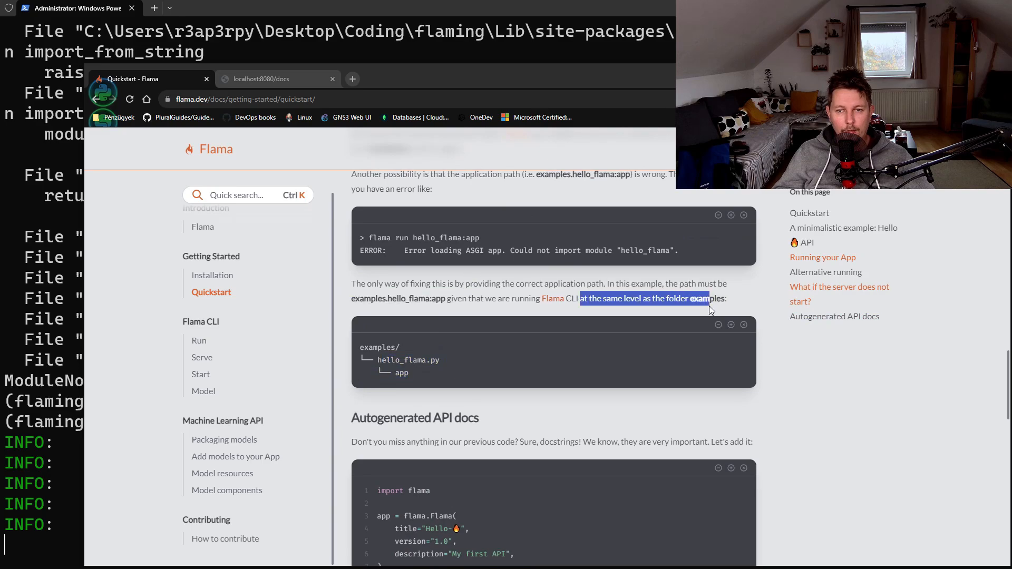
{"action": "scroll", "scroll_direction": "down", "scroll_amount": 3}
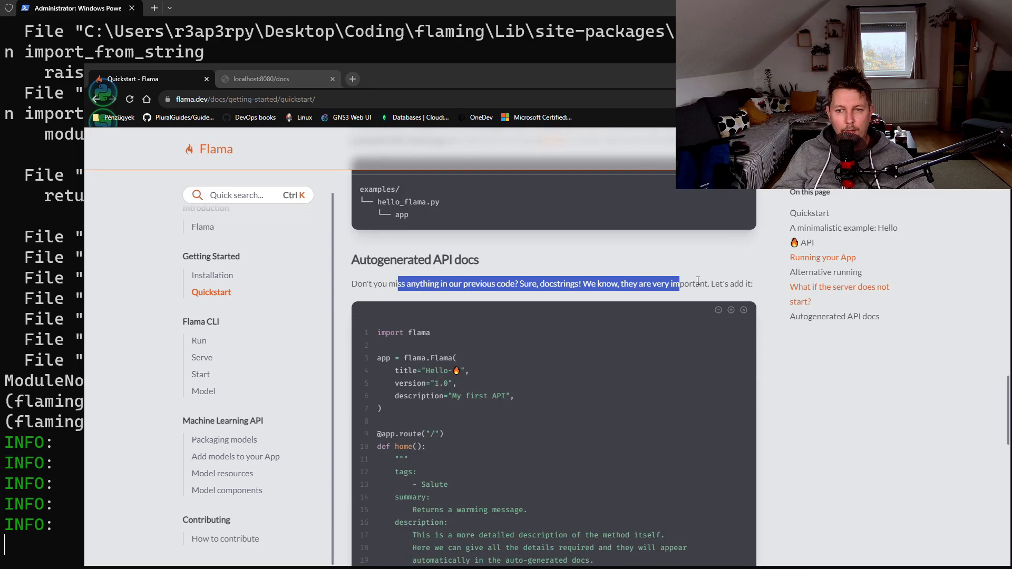
{"action": "left_click", "coordinate": [271, 79]}
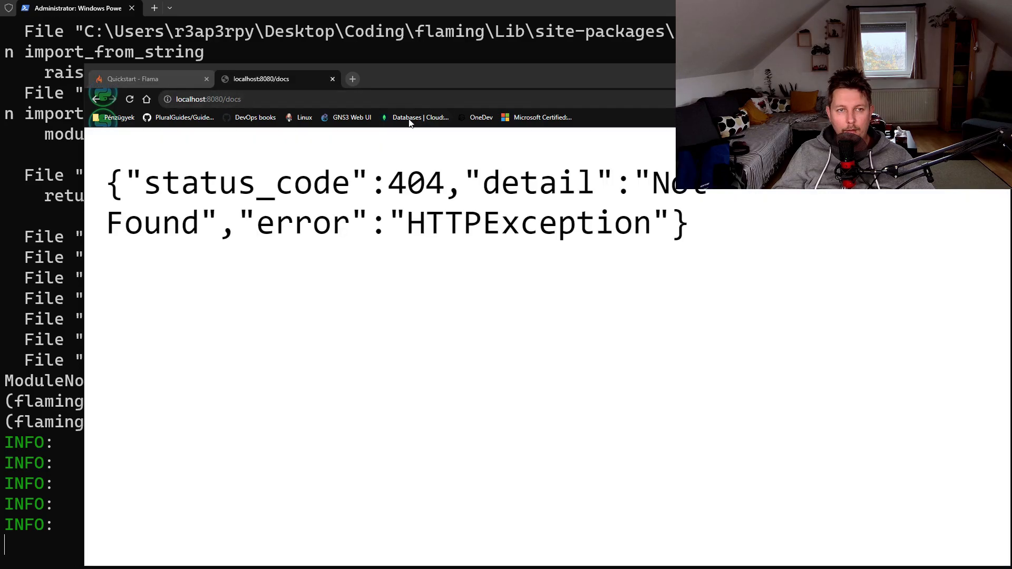
{"action": "left_click", "coordinate": [149, 79]}
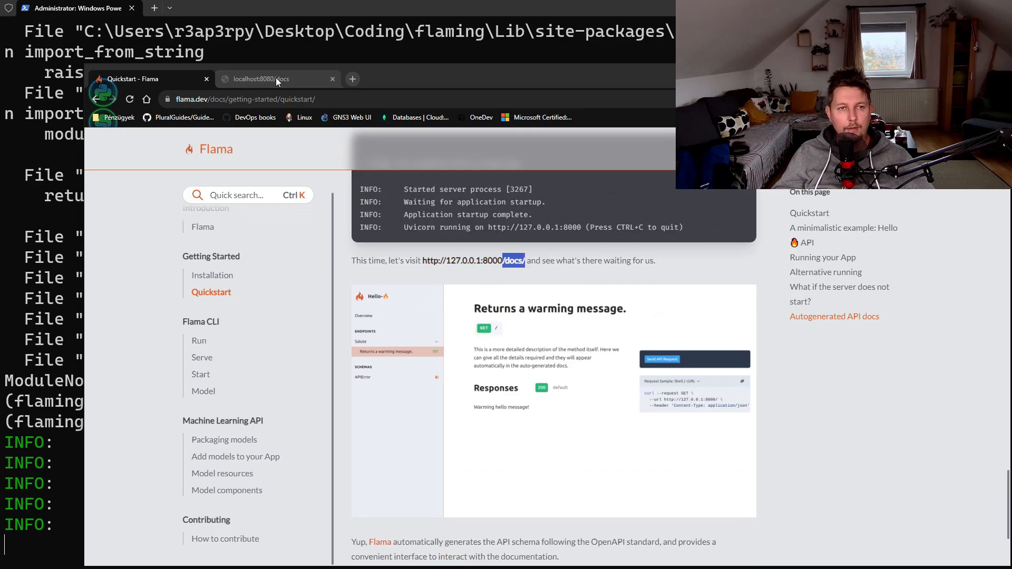
{"action": "left_click", "coordinate": [277, 79]}
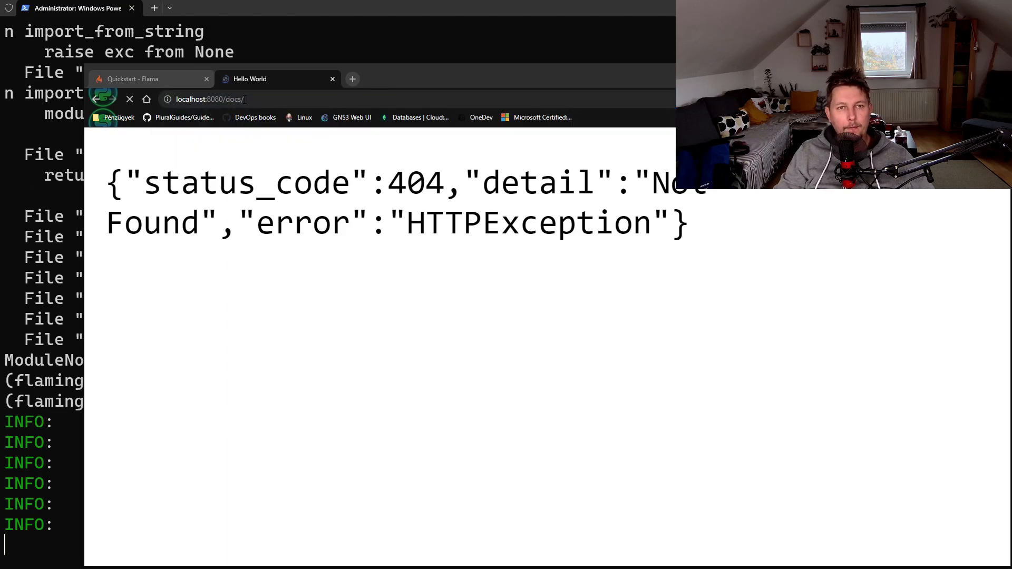
Load the Stoplight docs at /docs/ and view the Return a message! endpoint under Welcome
{"action": "left_click", "coordinate": [128, 99]}
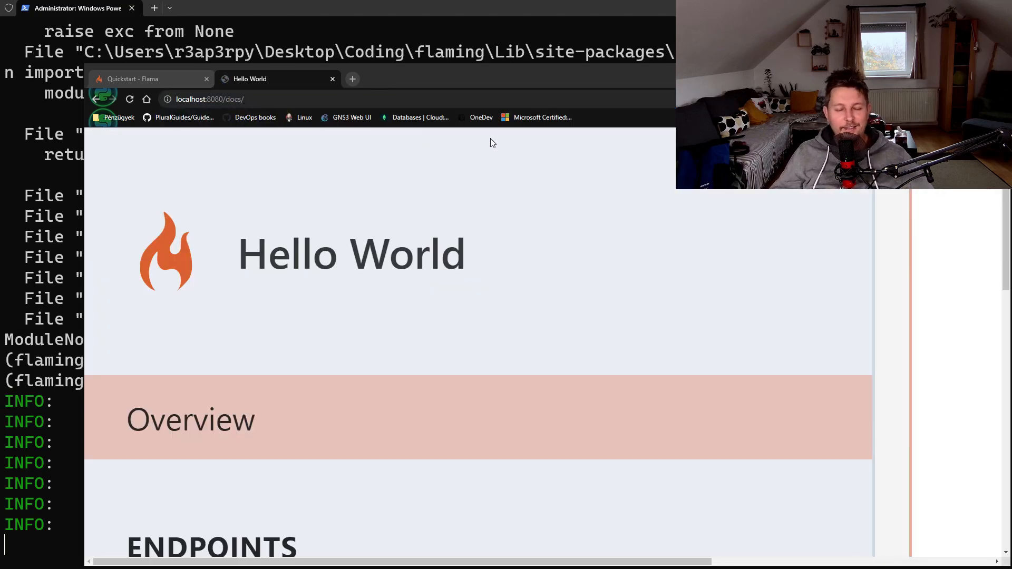
{"action": "scroll", "scroll_direction": "down", "scroll_amount": 3}
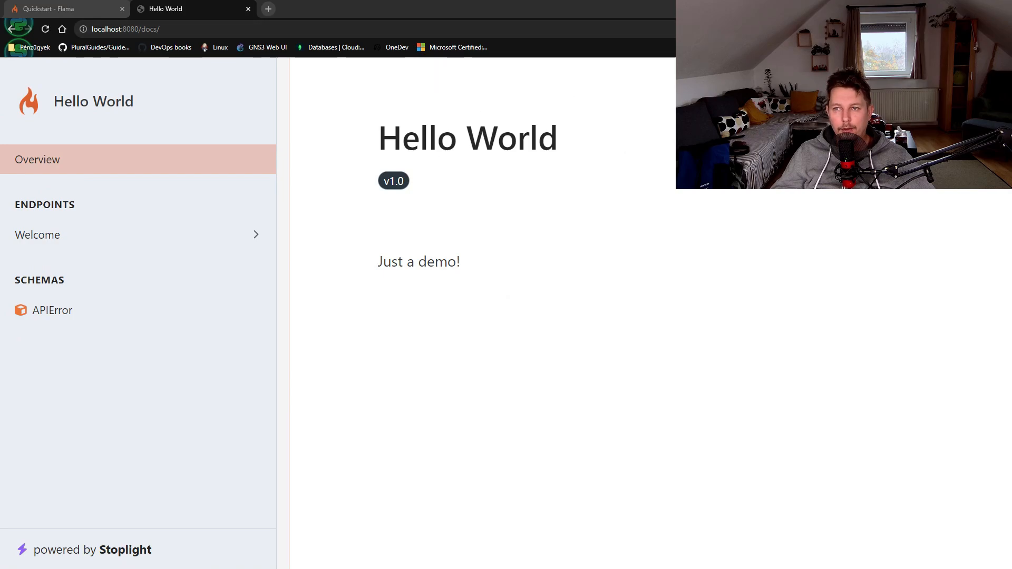
{"action": "mouse_move", "coordinate": [92, 182]}
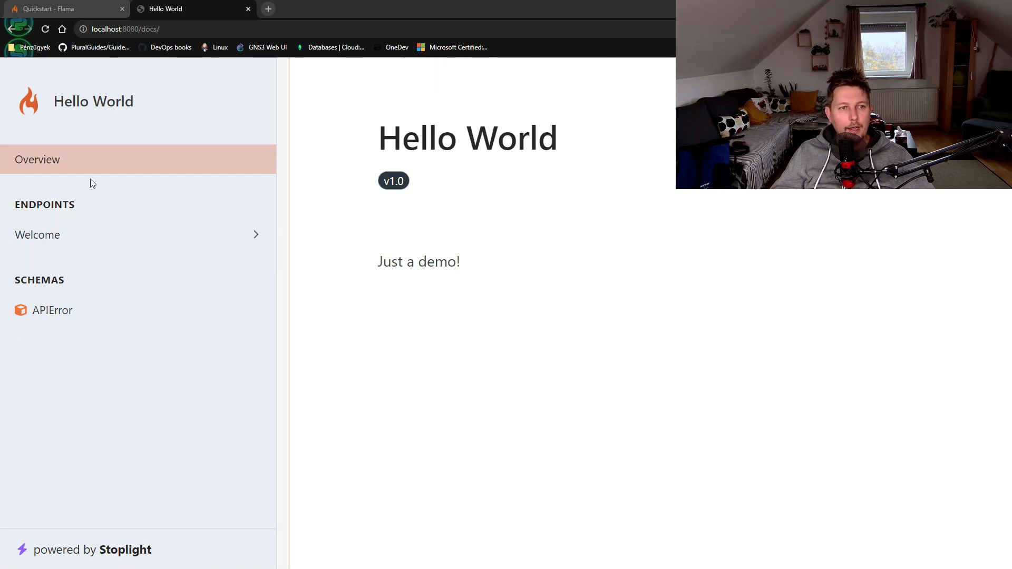
{"action": "left_click", "coordinate": [37, 234]}
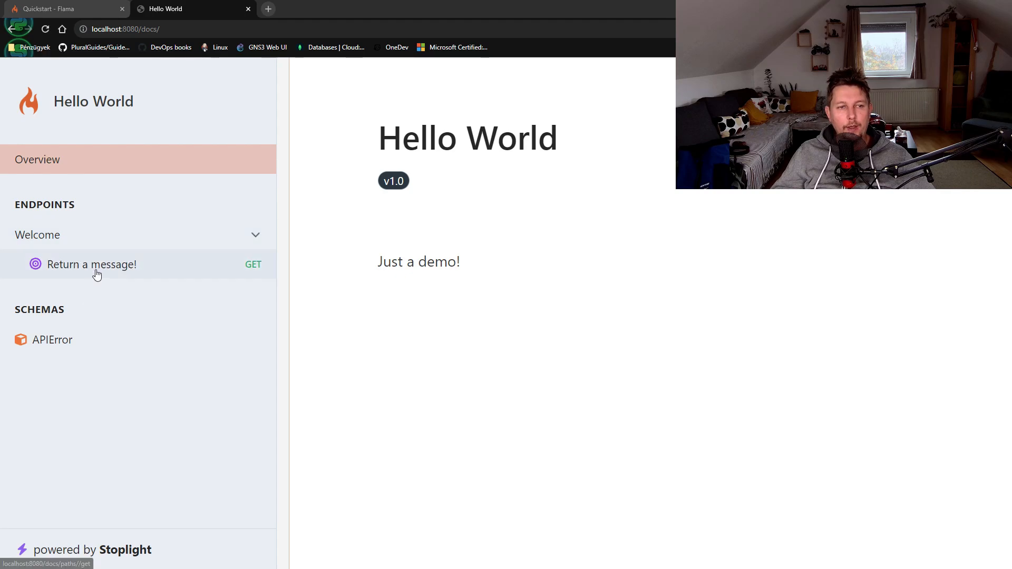
{"action": "left_click", "coordinate": [92, 263]}
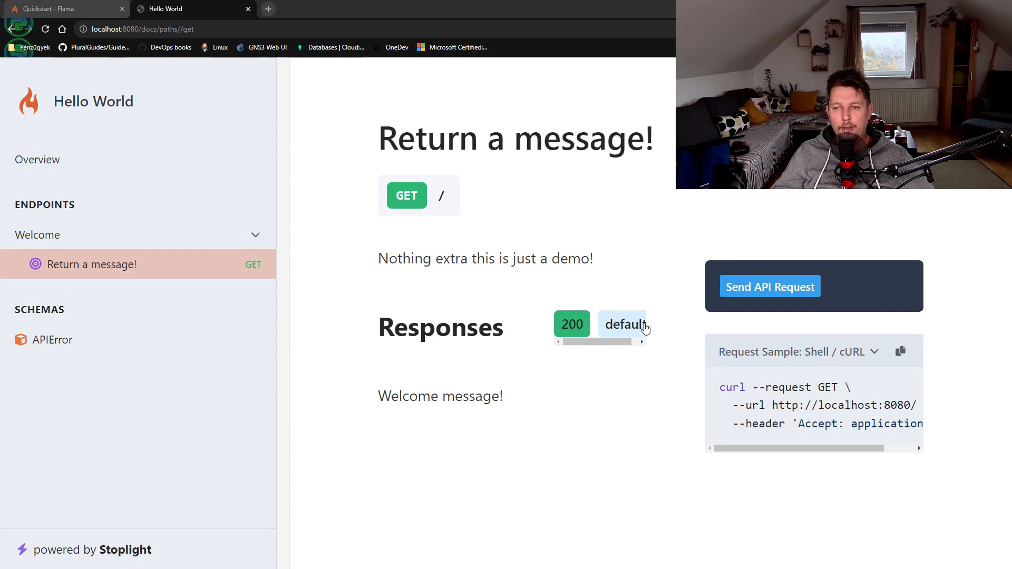
{"action": "mouse_move", "coordinate": [400, 291]}
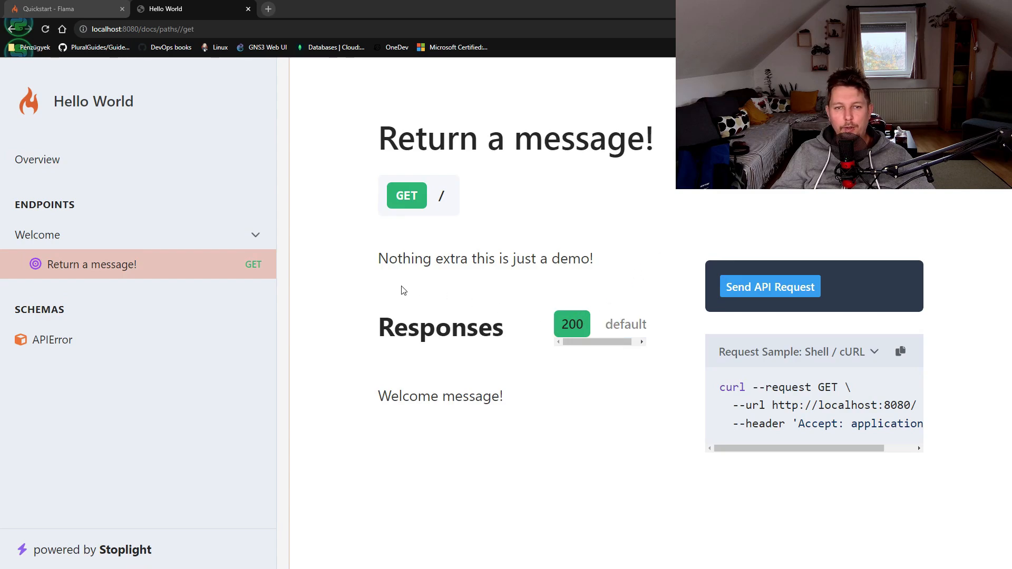
Send a test GET / request returning 200 Hello World!, then view the APIError schema
{"action": "left_click", "coordinate": [770, 287]}
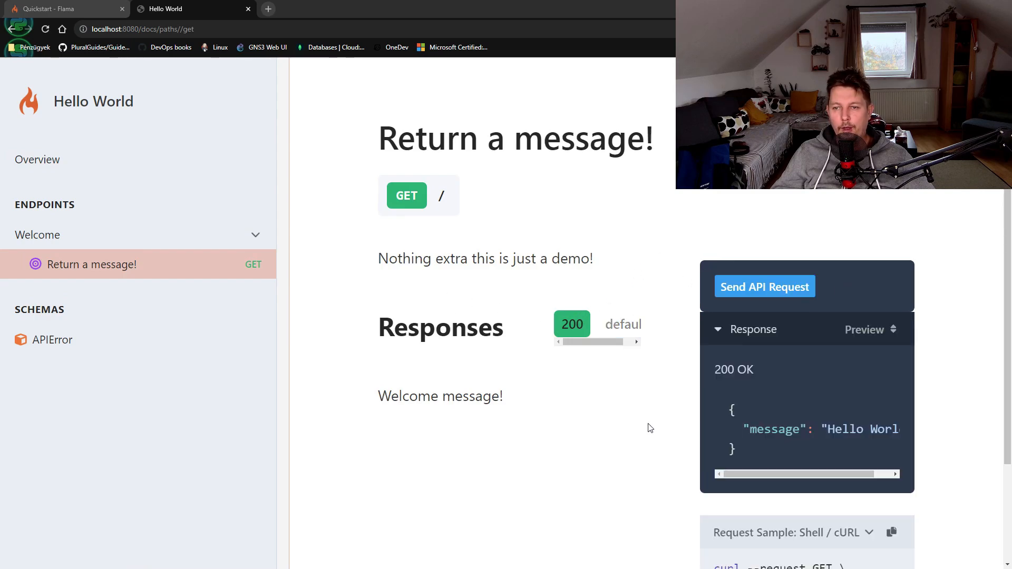
{"action": "scroll", "scroll_direction": "down", "scroll_amount": 3}
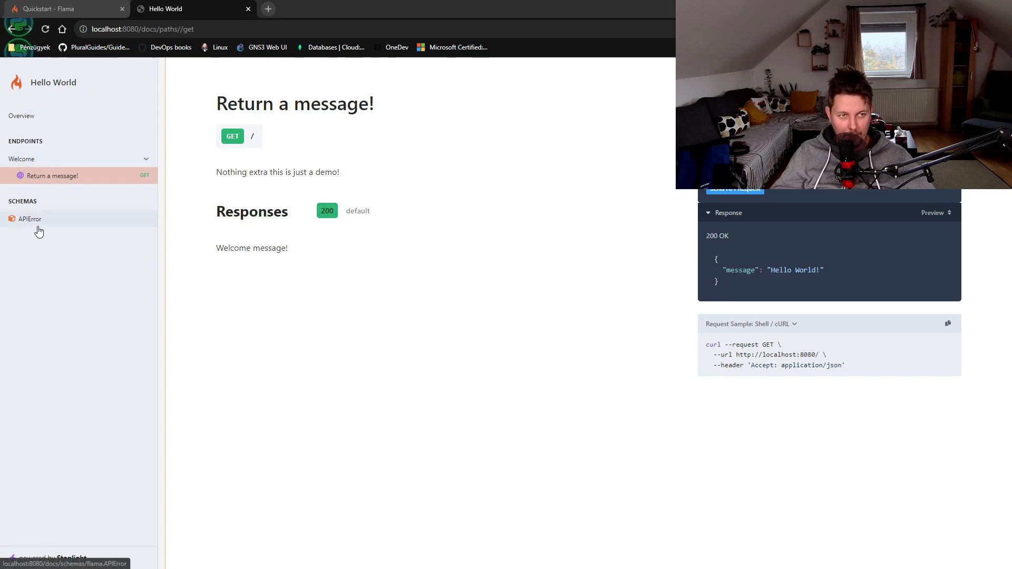
{"action": "left_click", "coordinate": [29, 220]}
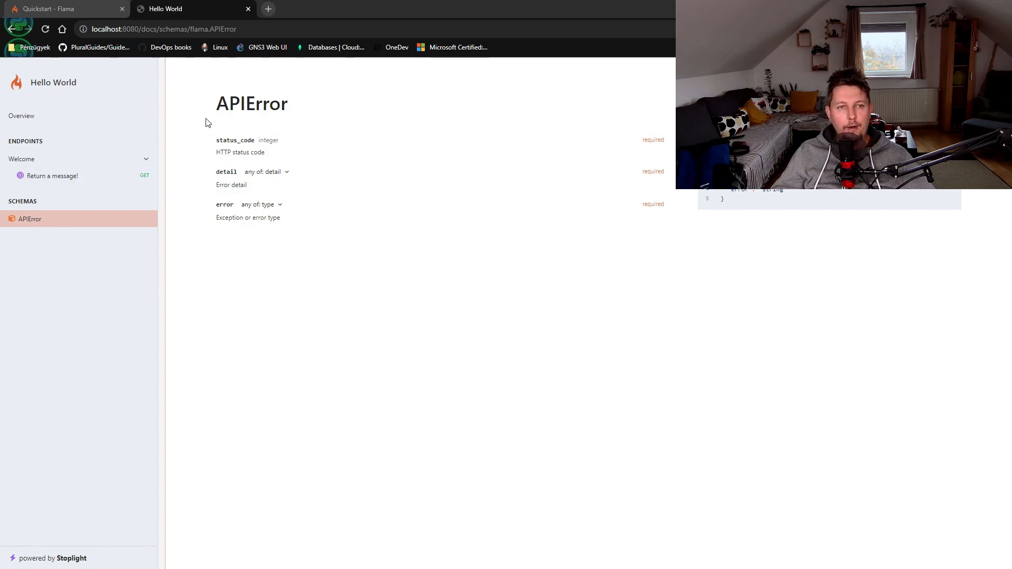
{"action": "double_click", "coordinate": [251, 103]}
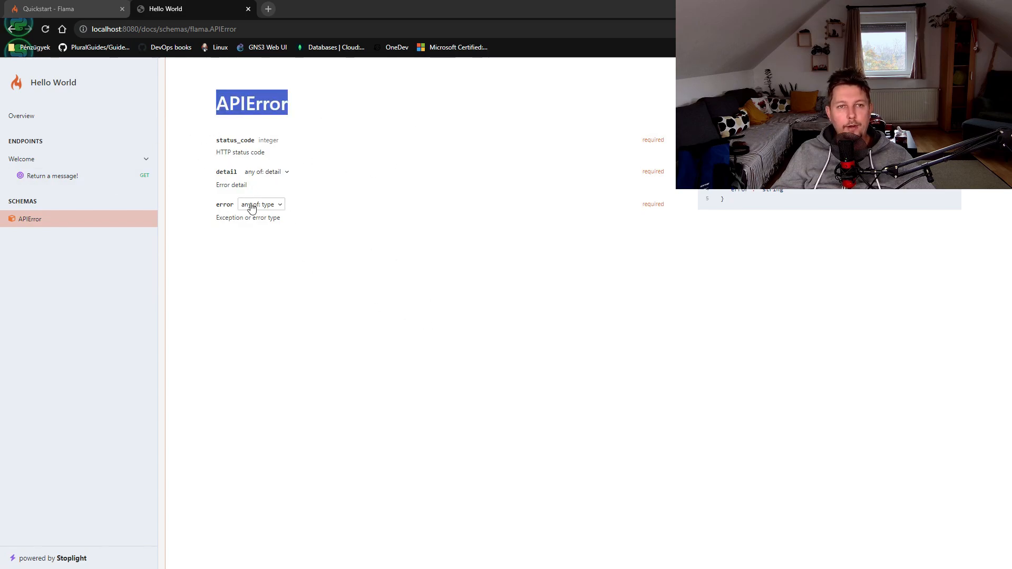